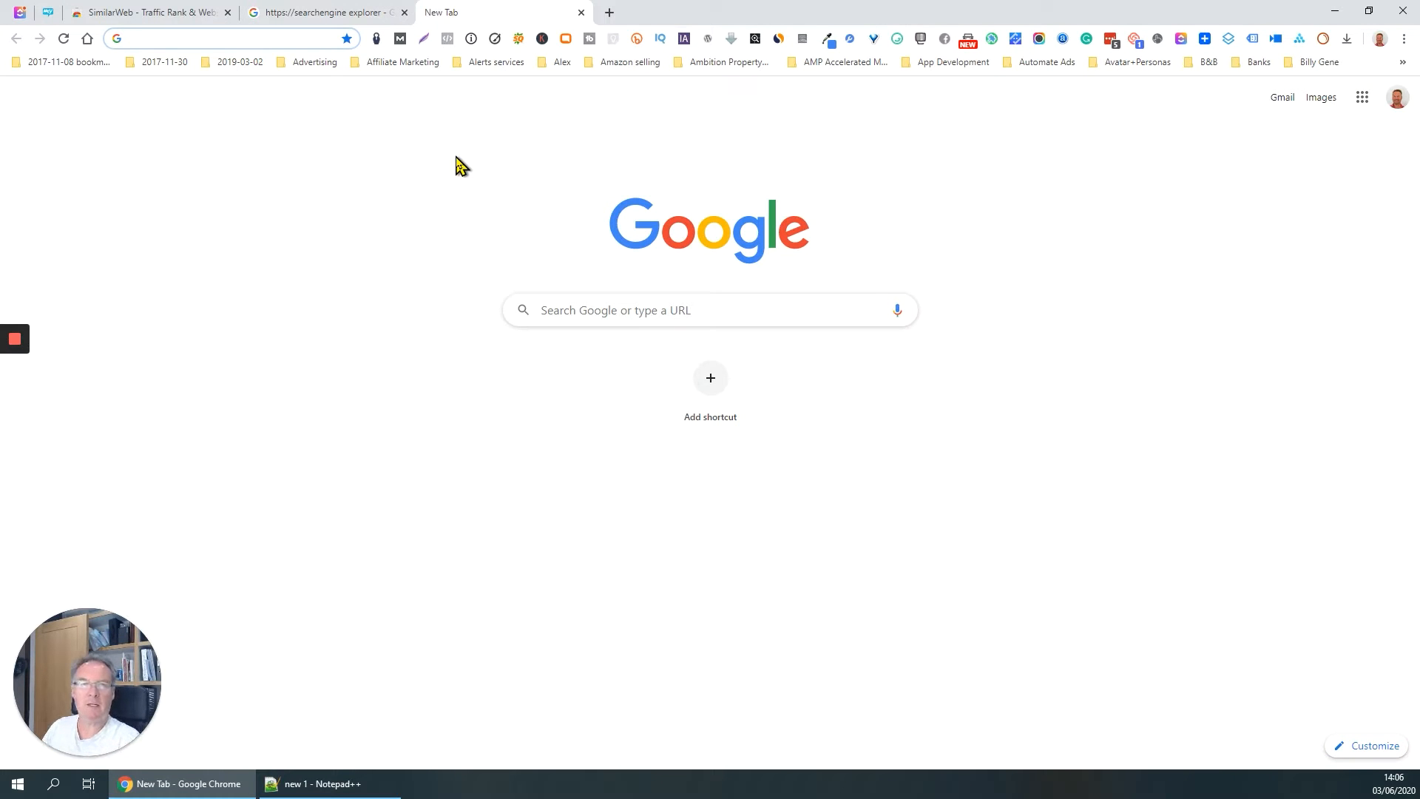
Search Google for 'seo' and open the Search Engine Watch SEO basics result.
click(226, 39)
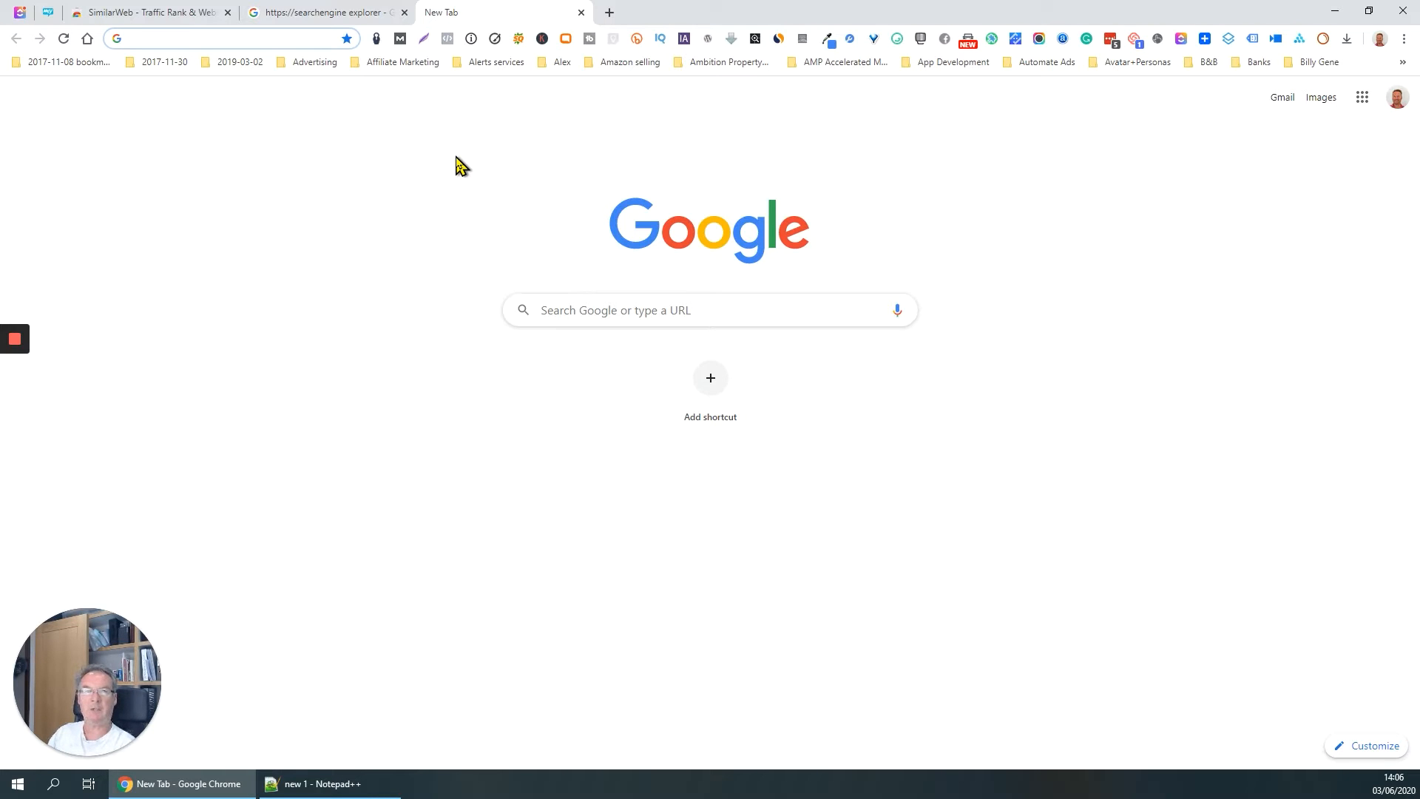
click(226, 38)
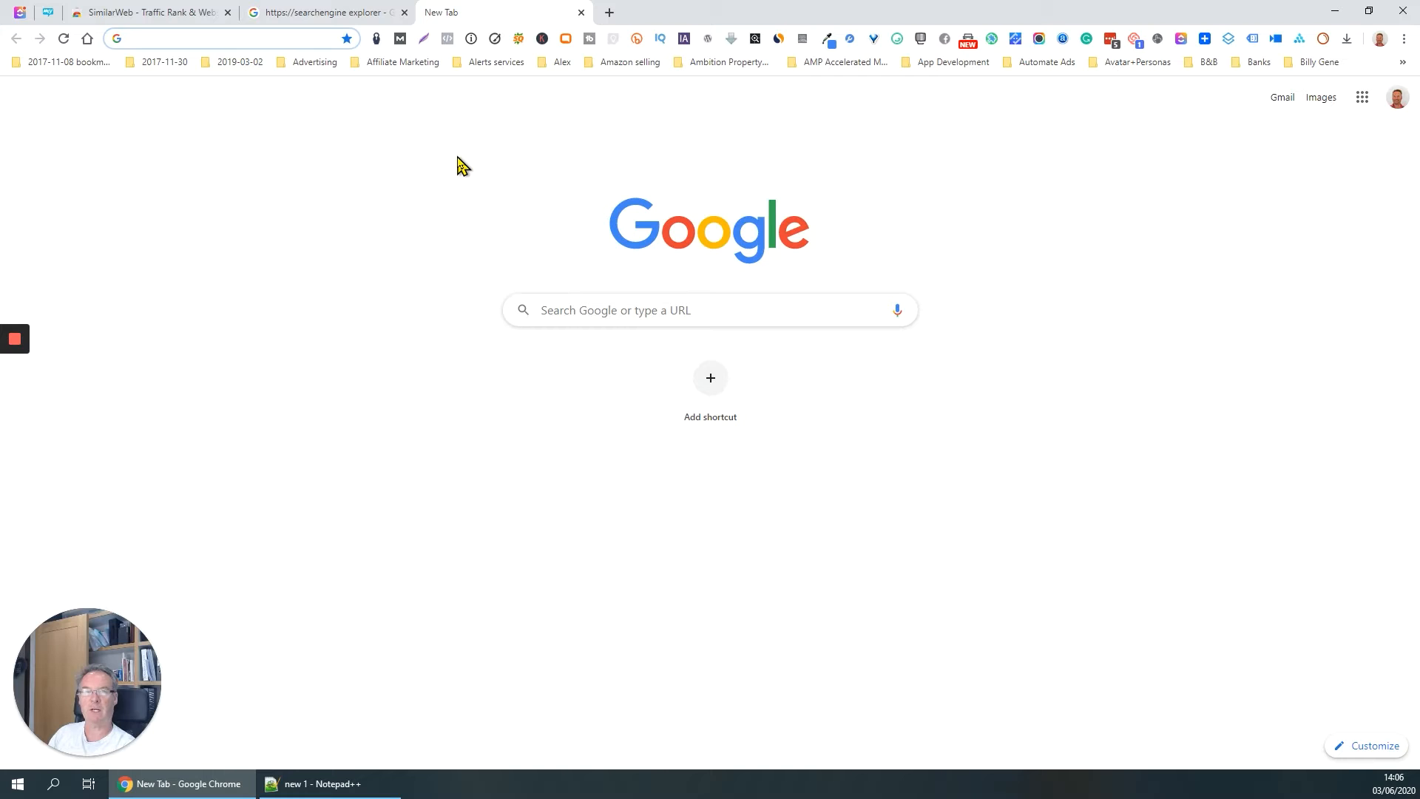
click(227, 39)
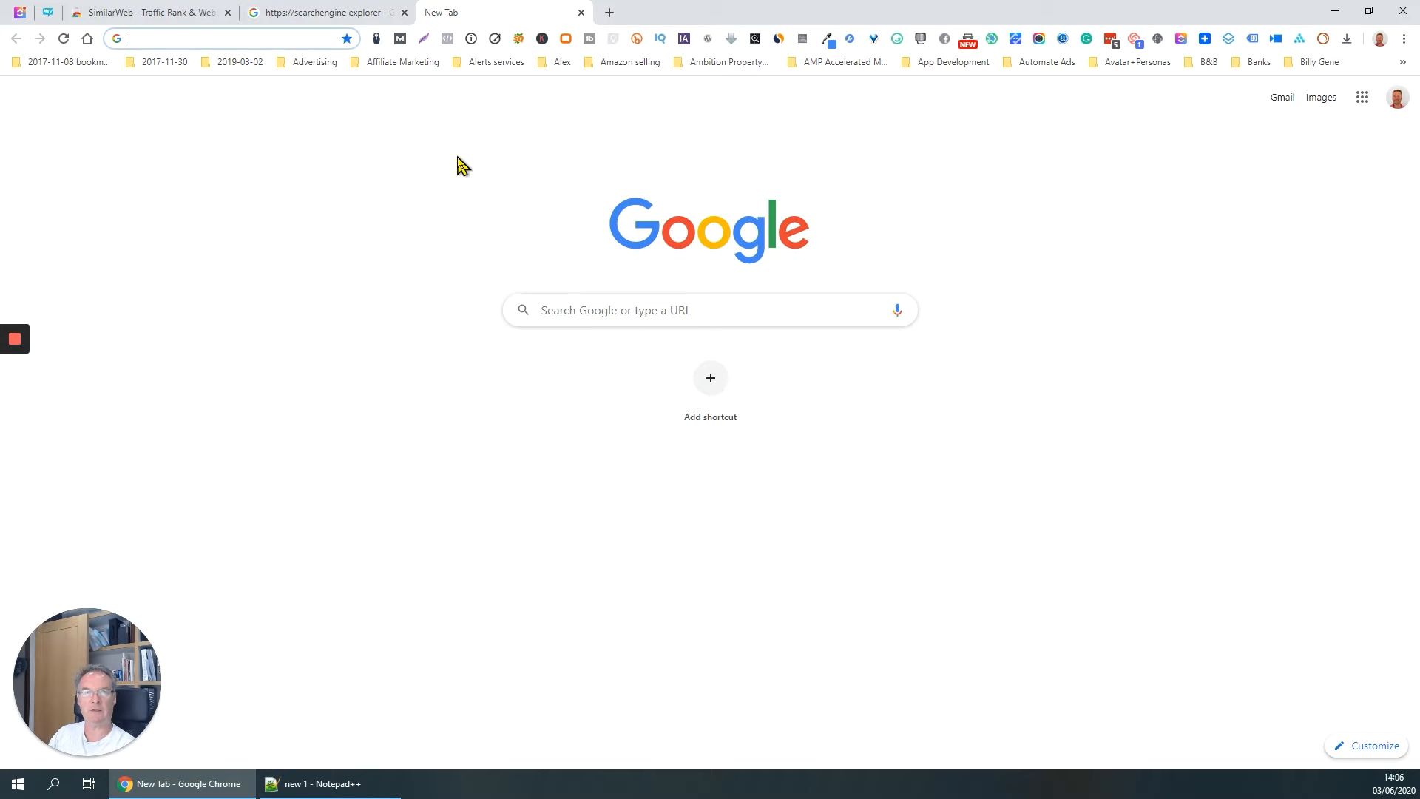
mouse_move(430, 81)
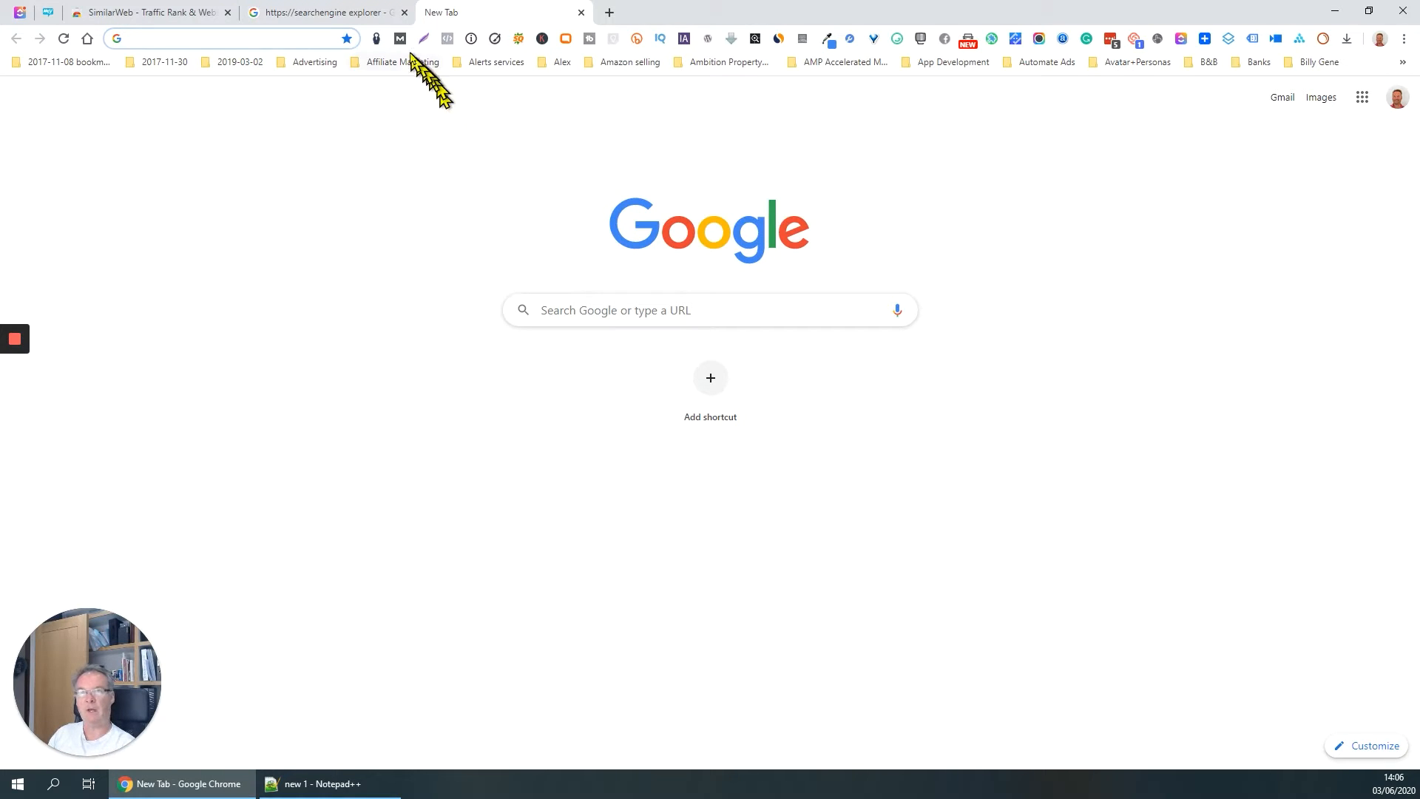
mouse_move(530, 41)
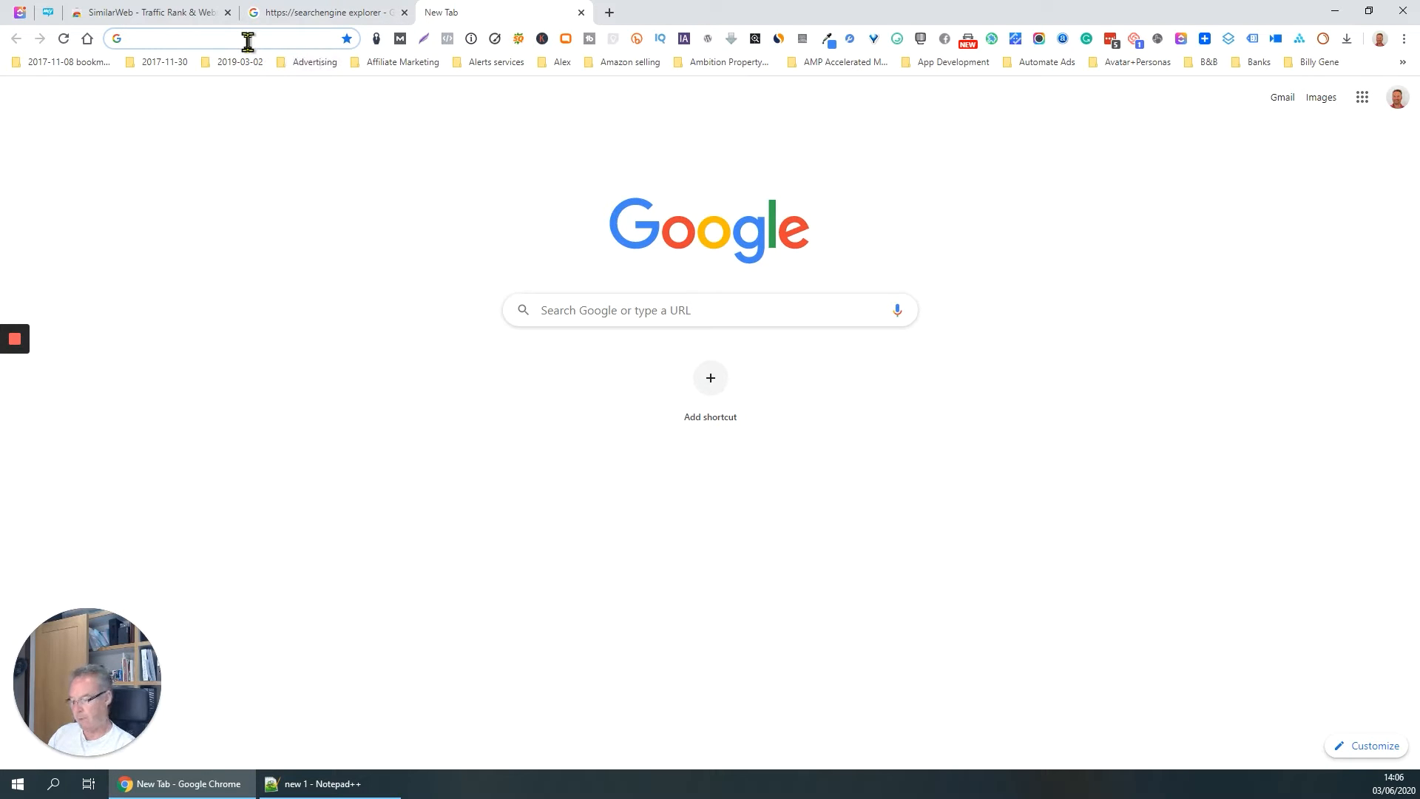
text(seo&oq=seo+&aq...)
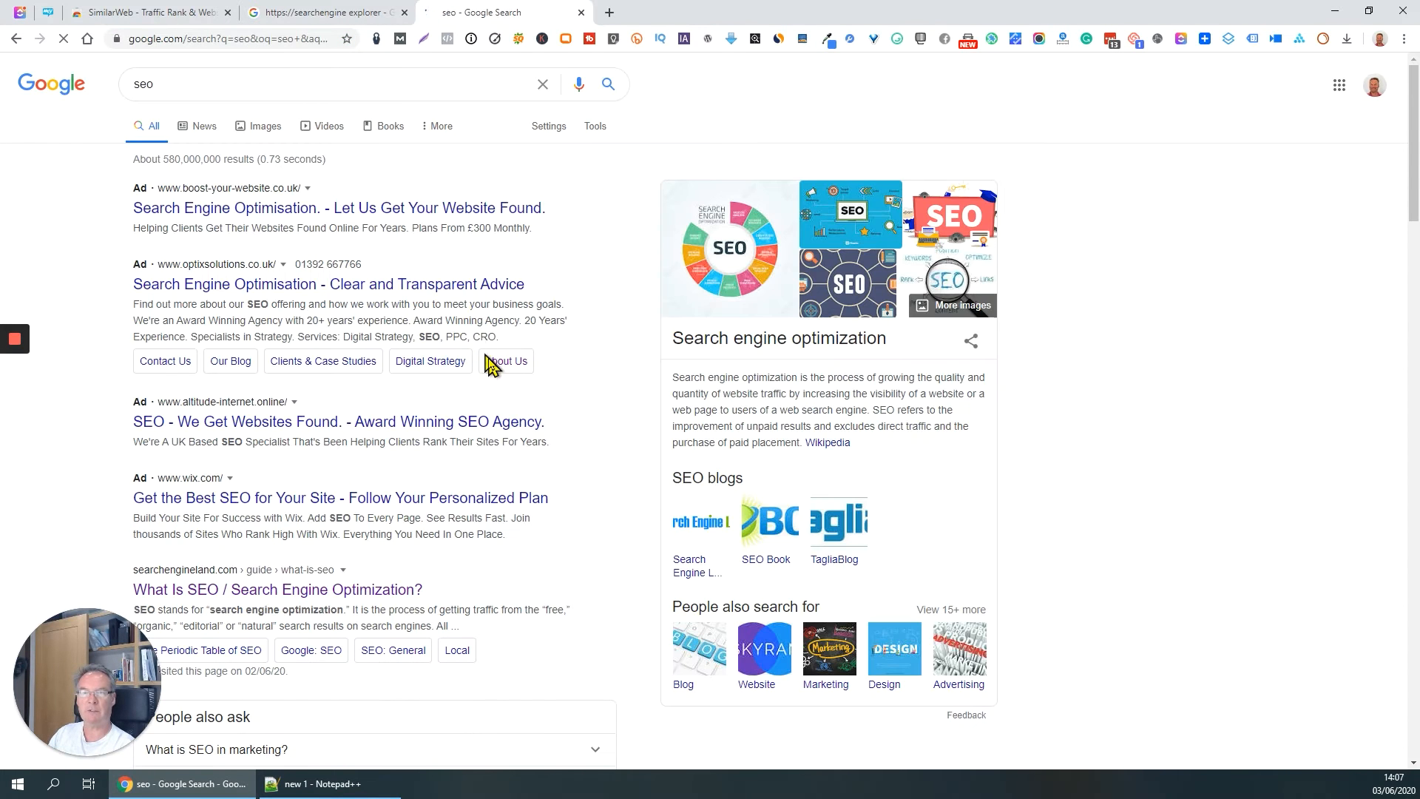
scroll(down, 3)
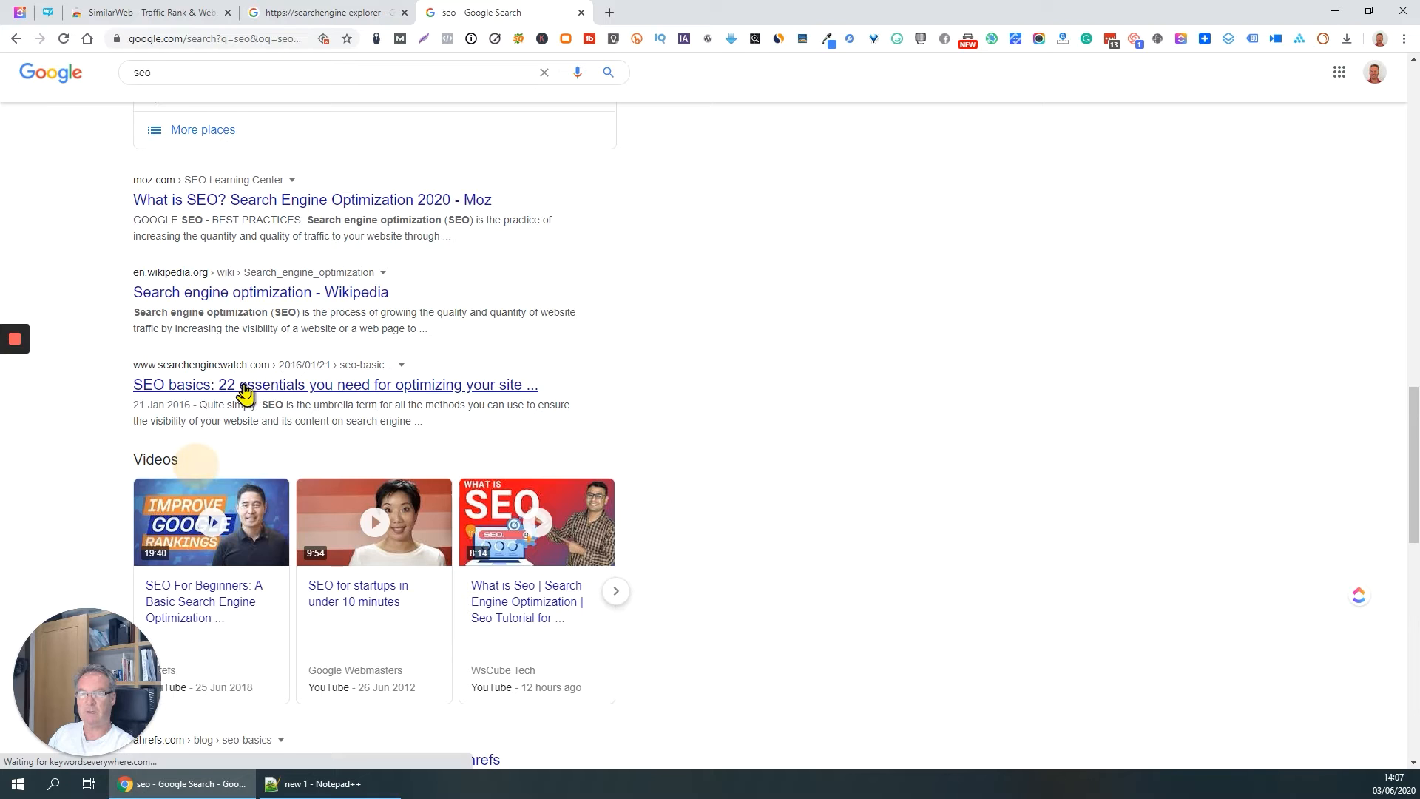
click(334, 385)
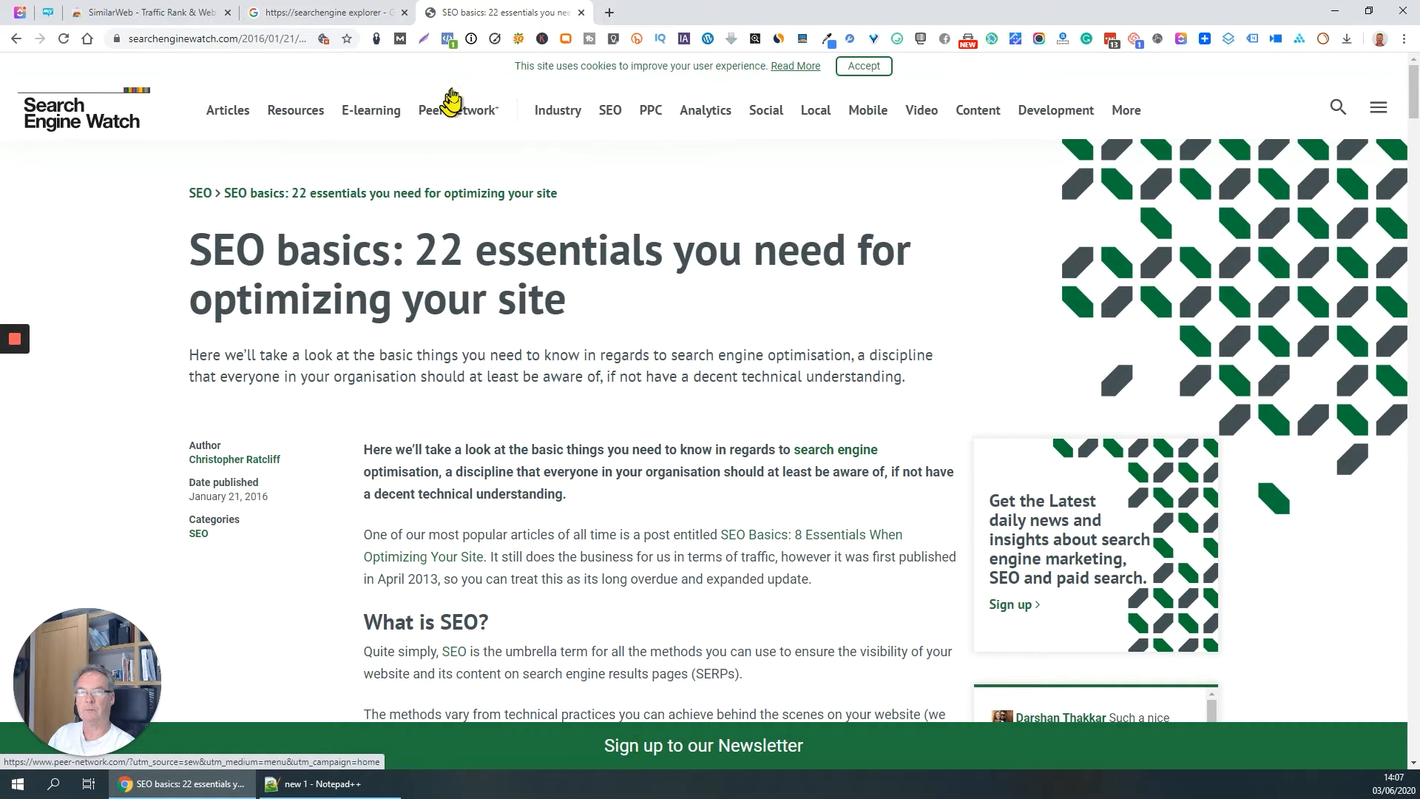
Review the article's SEOquake traffic, parameters, backlinks and display advertising, then load the full Page Info report.
click(519, 39)
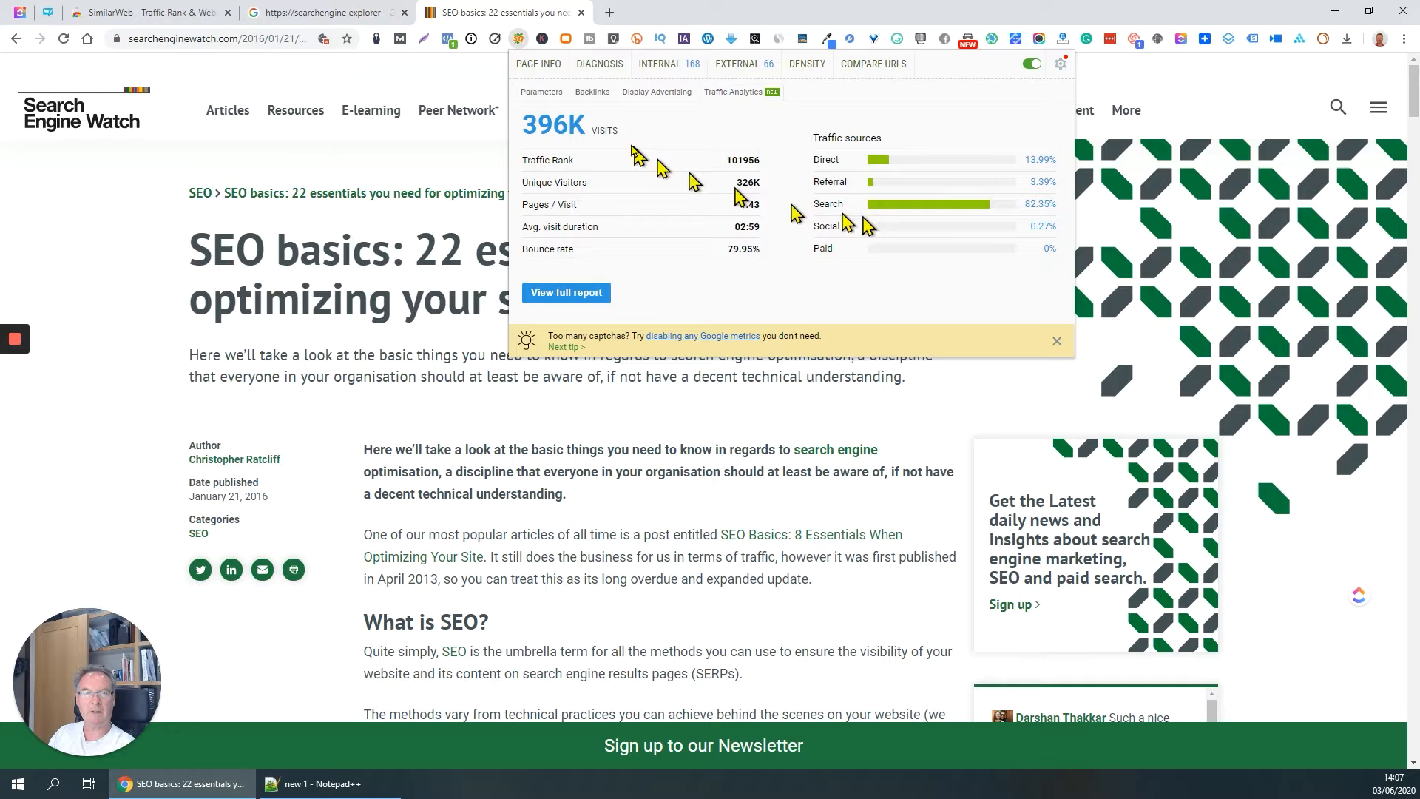
click(541, 91)
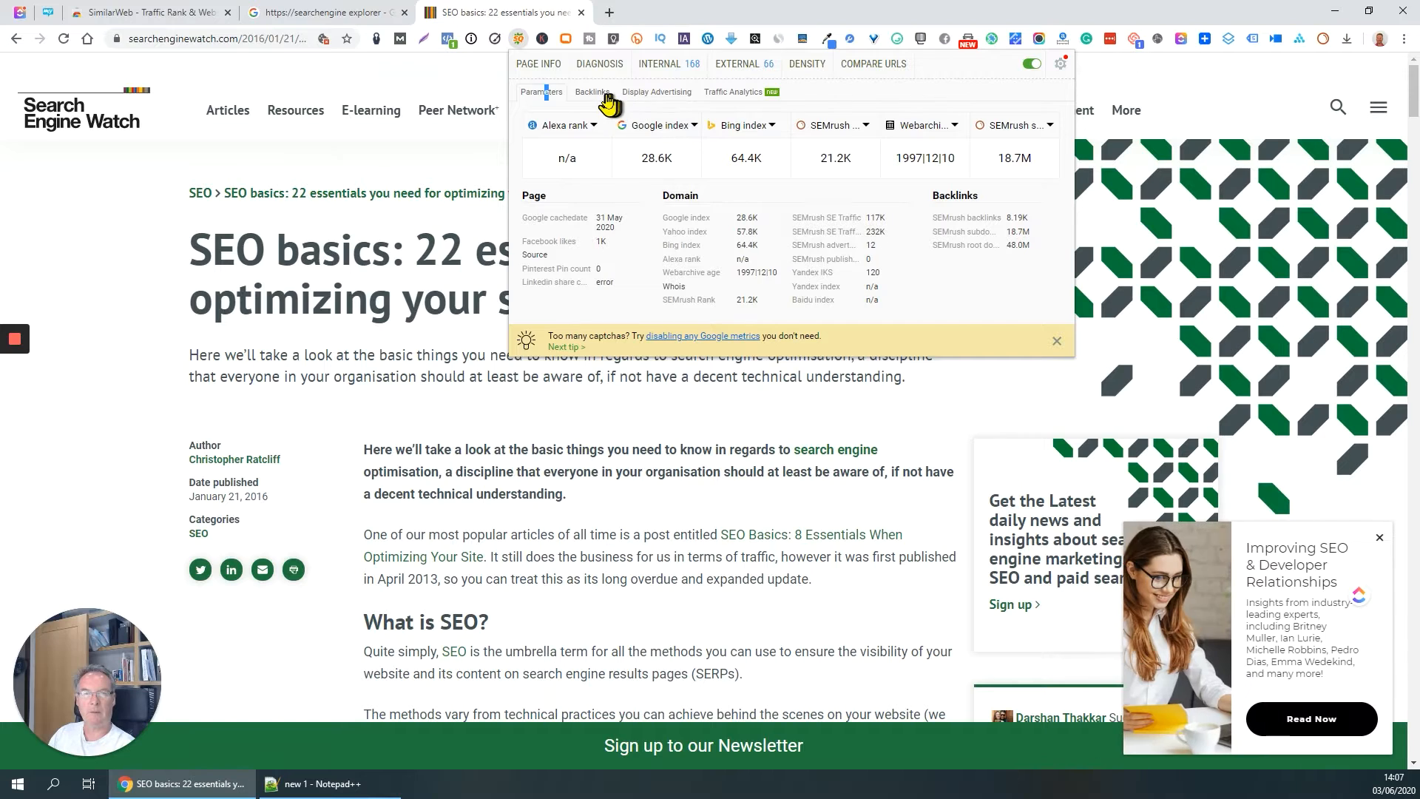
click(590, 92)
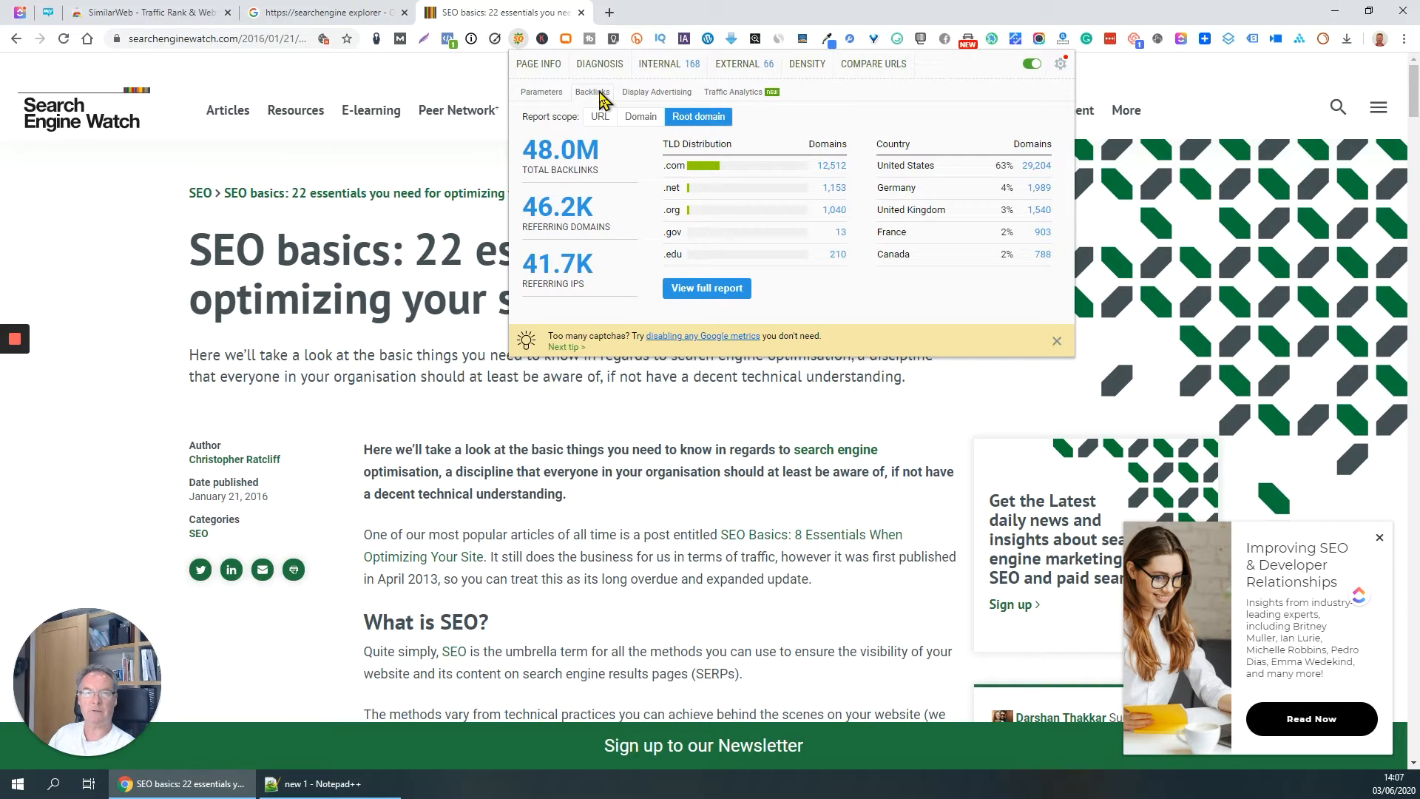
click(656, 92)
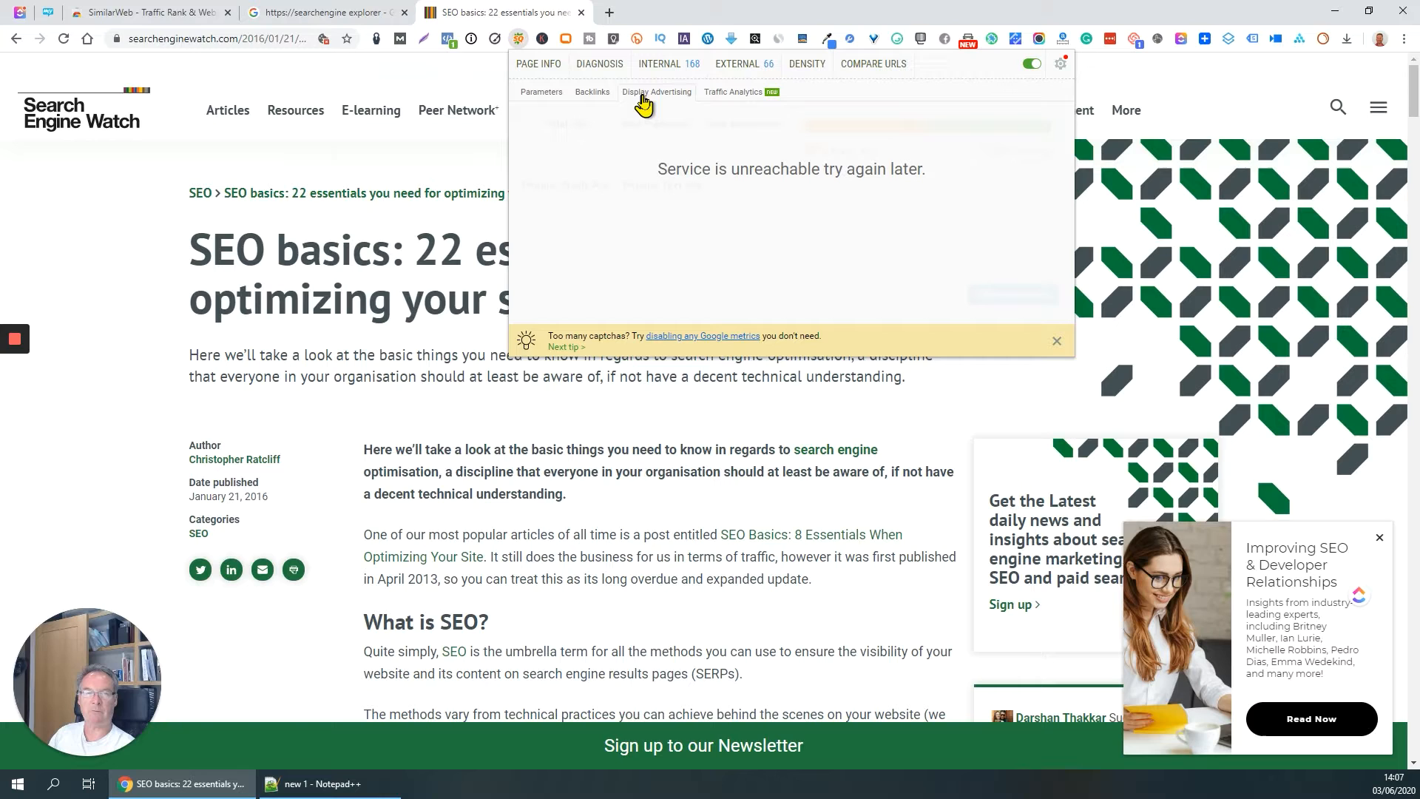
click(732, 91)
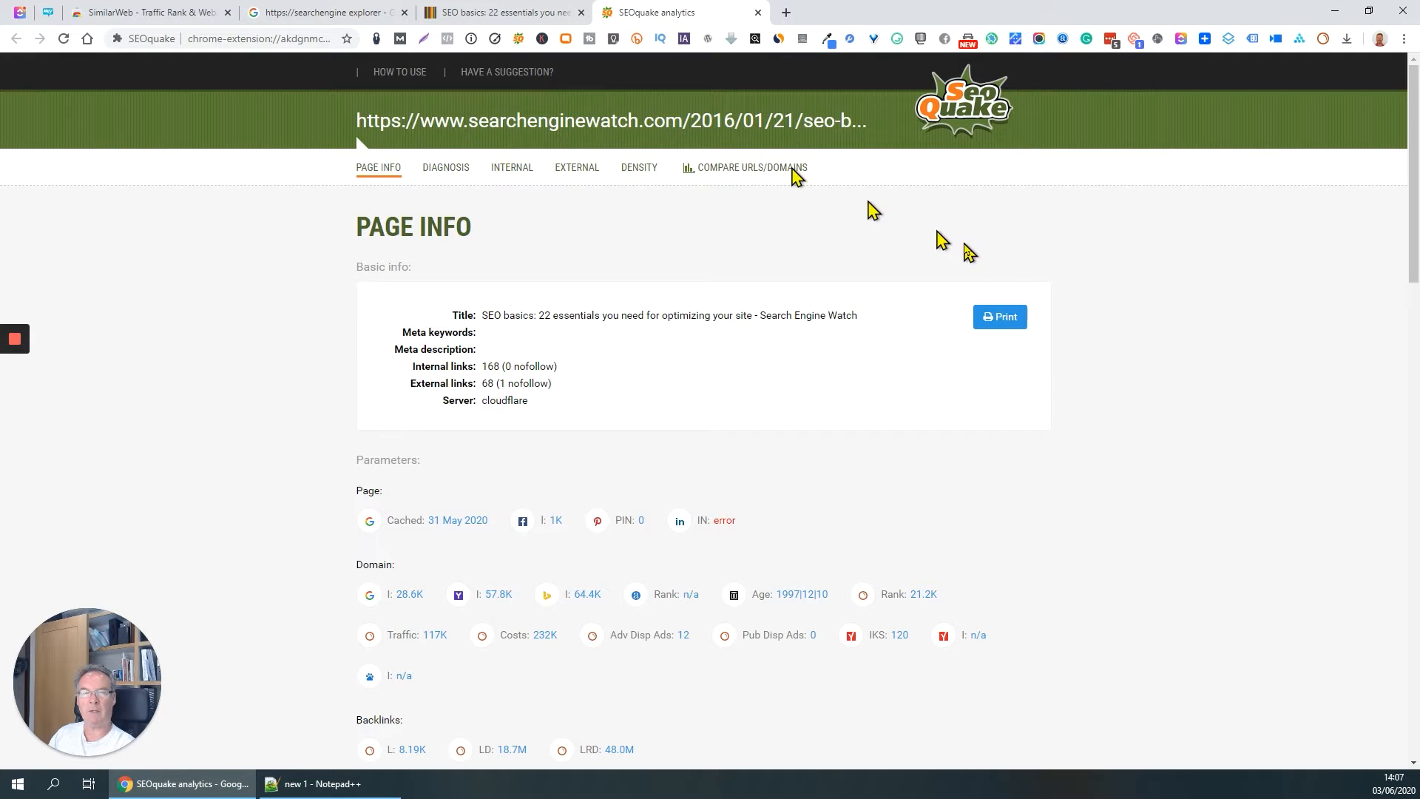
scroll(down, 3)
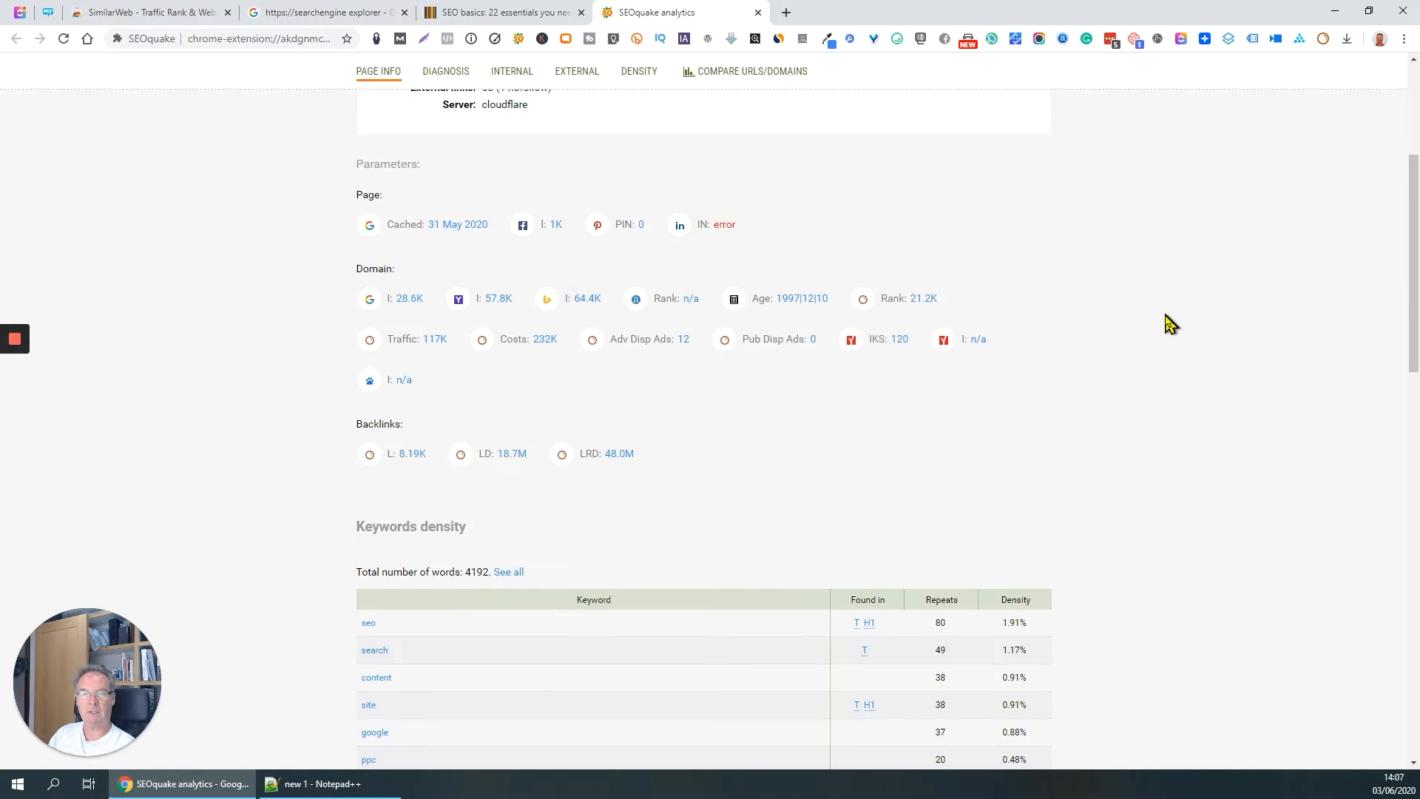
scroll(down, 3)
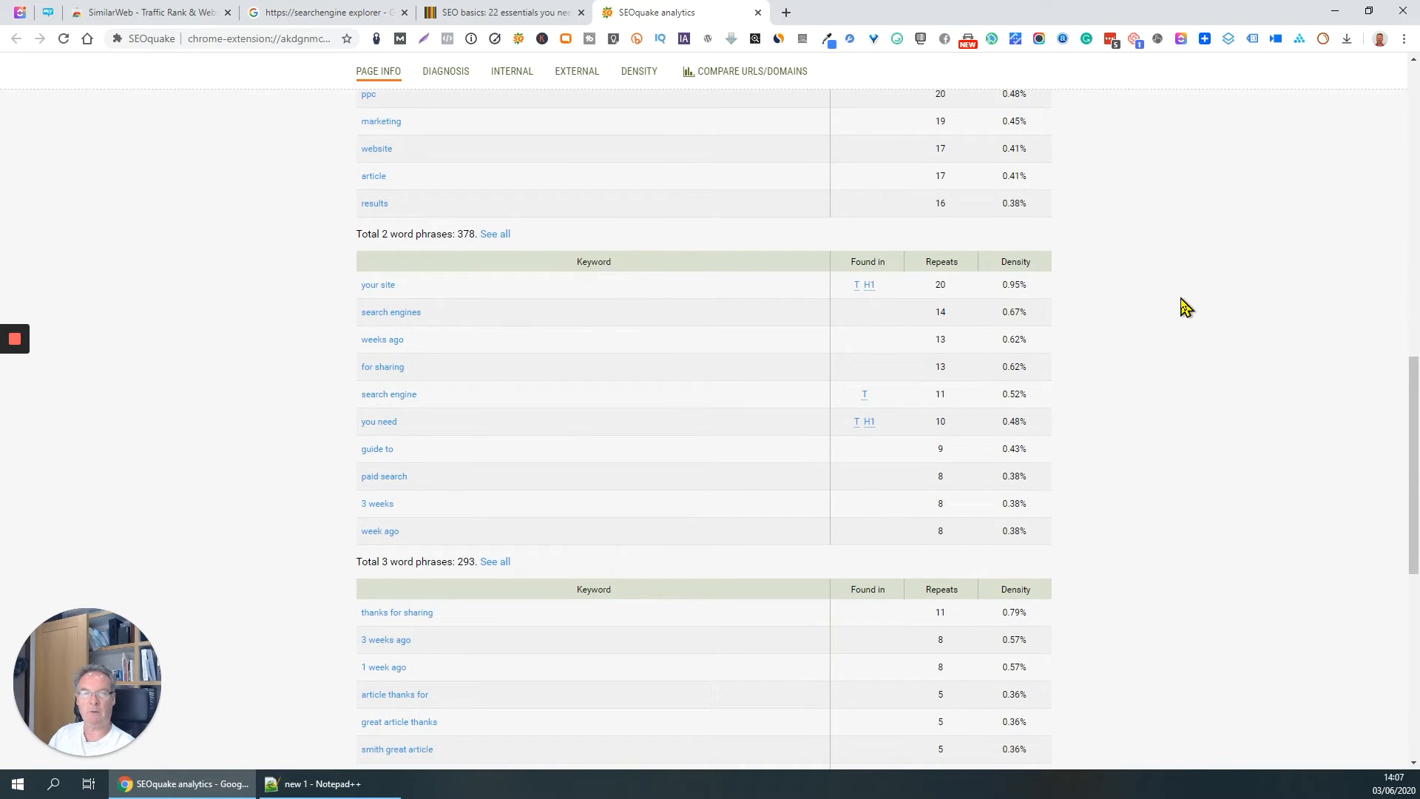
scroll(down, 3)
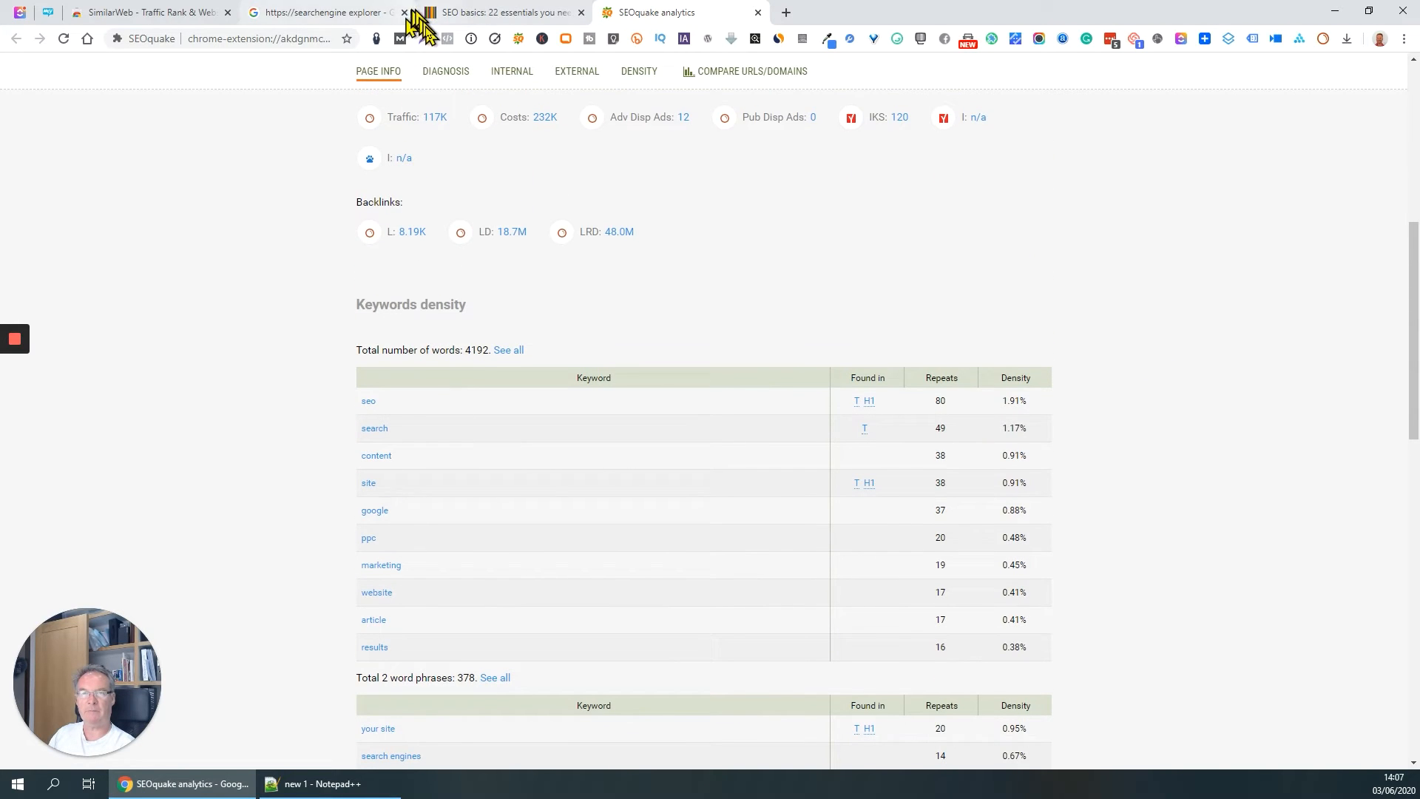
Review the Diagnosis page SEO audit (16 passed, 2 errors, 4 warnings) including the missing meta description advice.
click(445, 71)
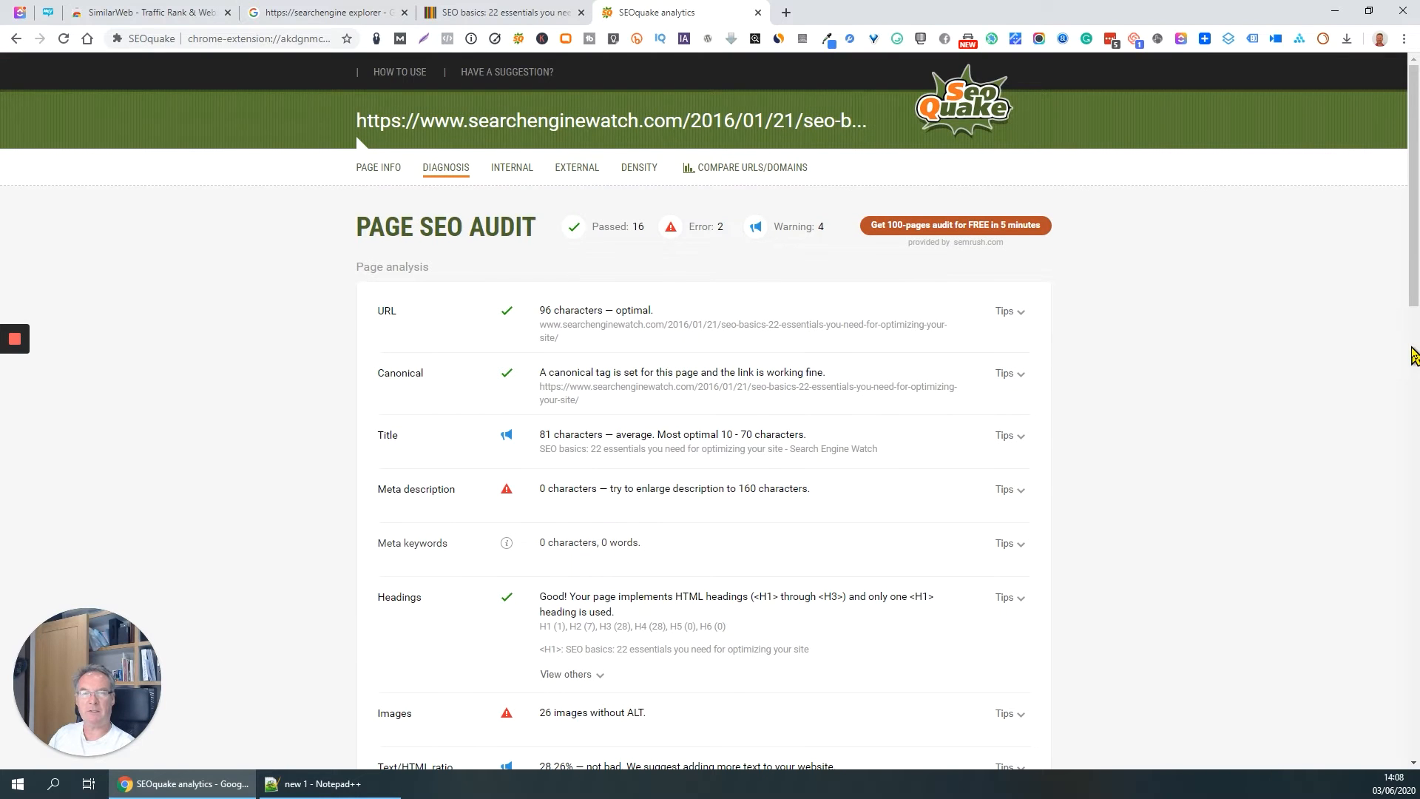
scroll(down, 3)
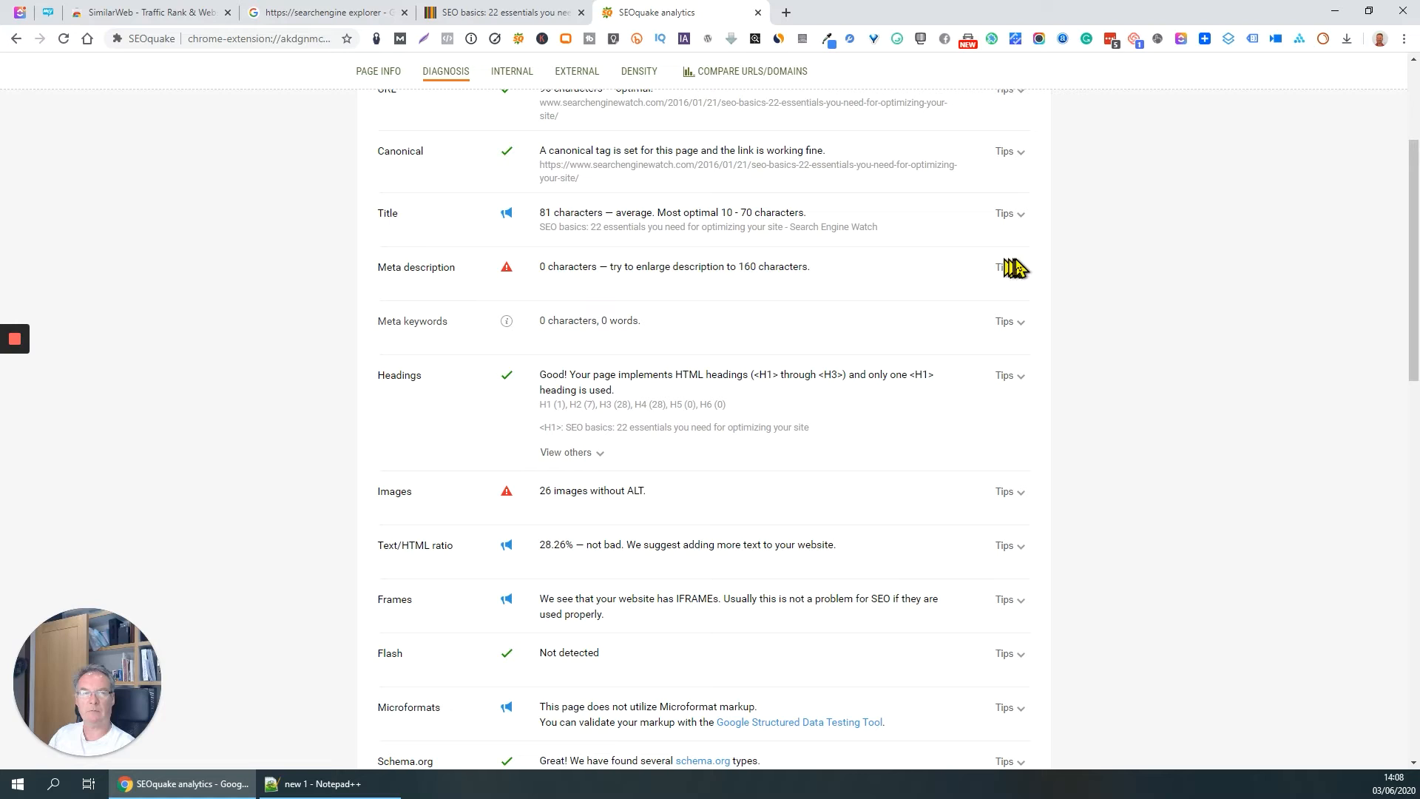
click(1004, 268)
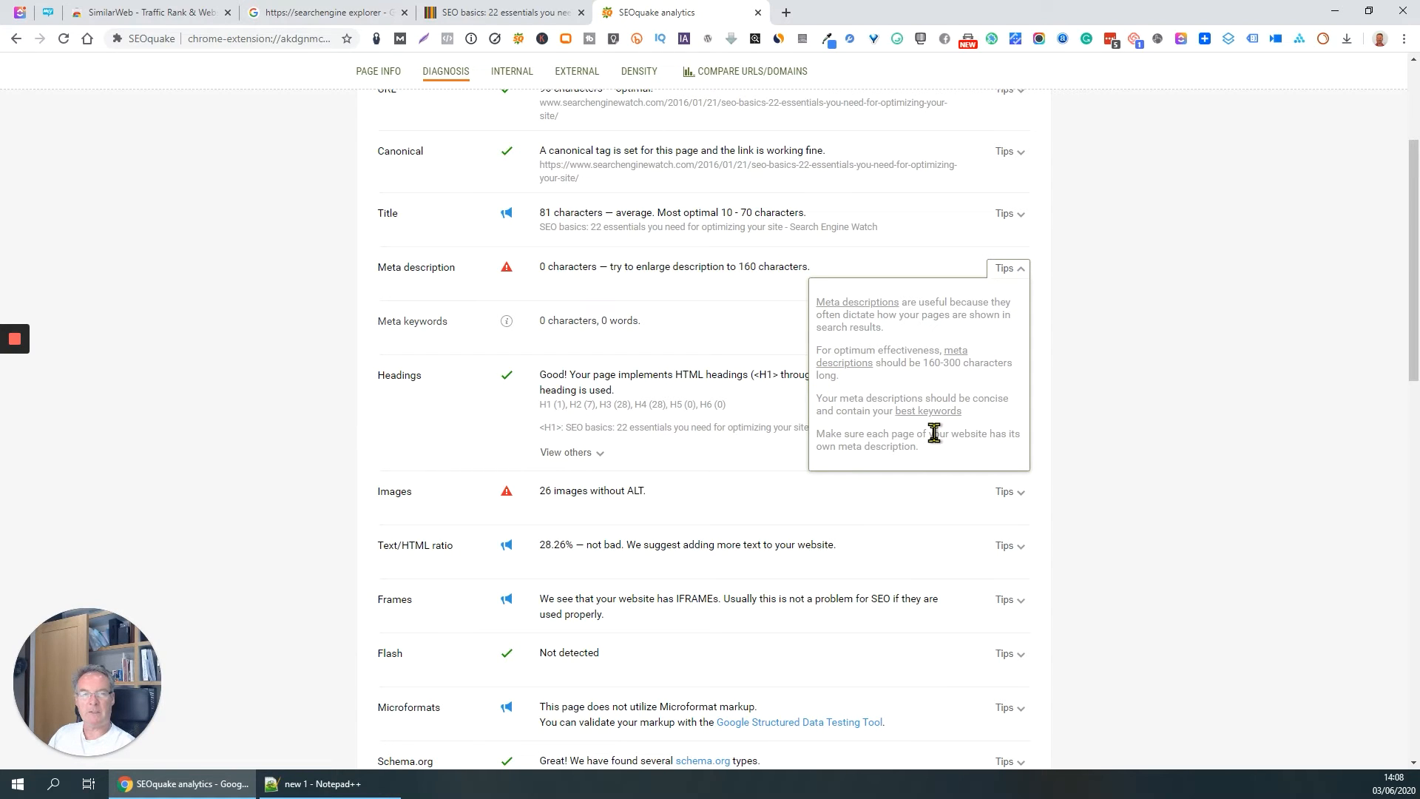
mouse_move(1216, 379)
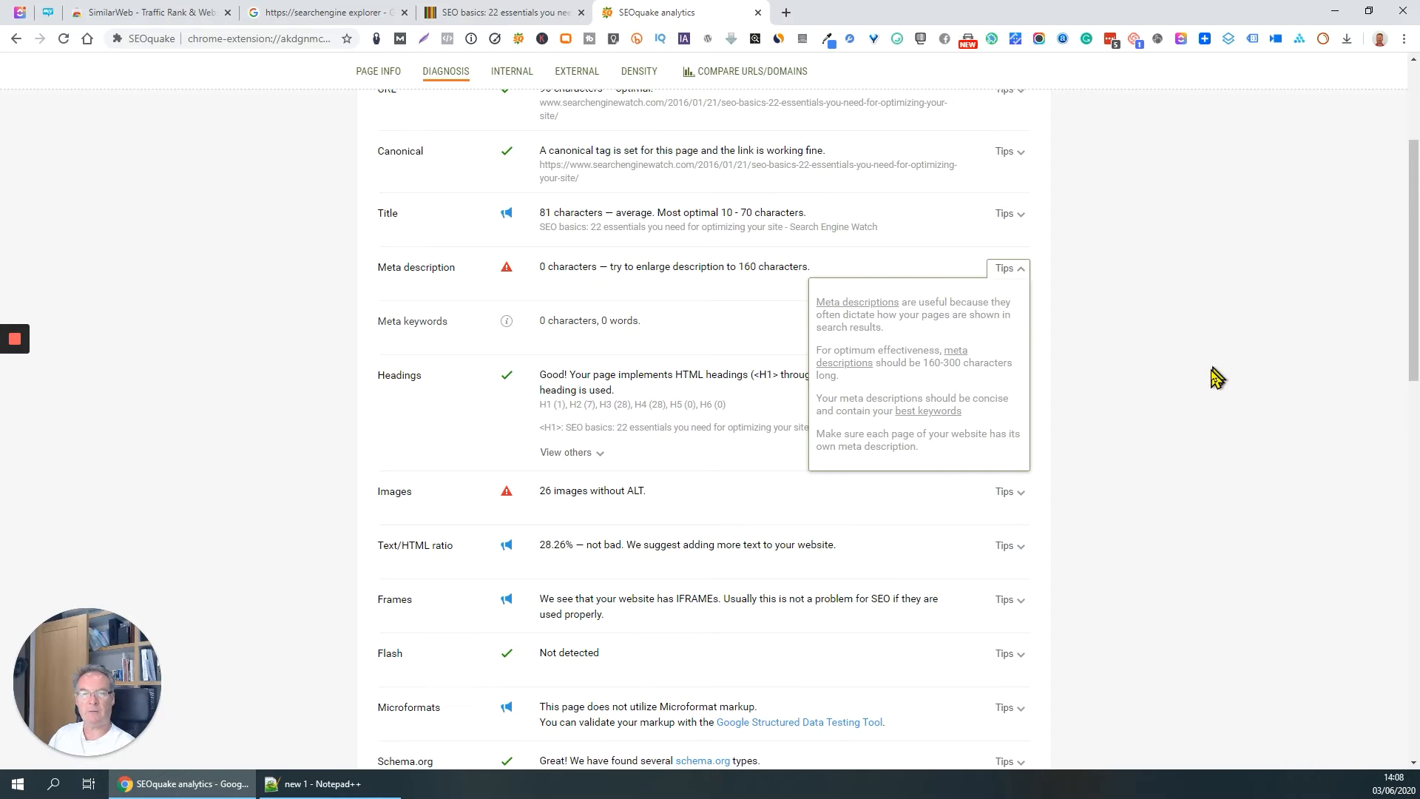
scroll(down, 3)
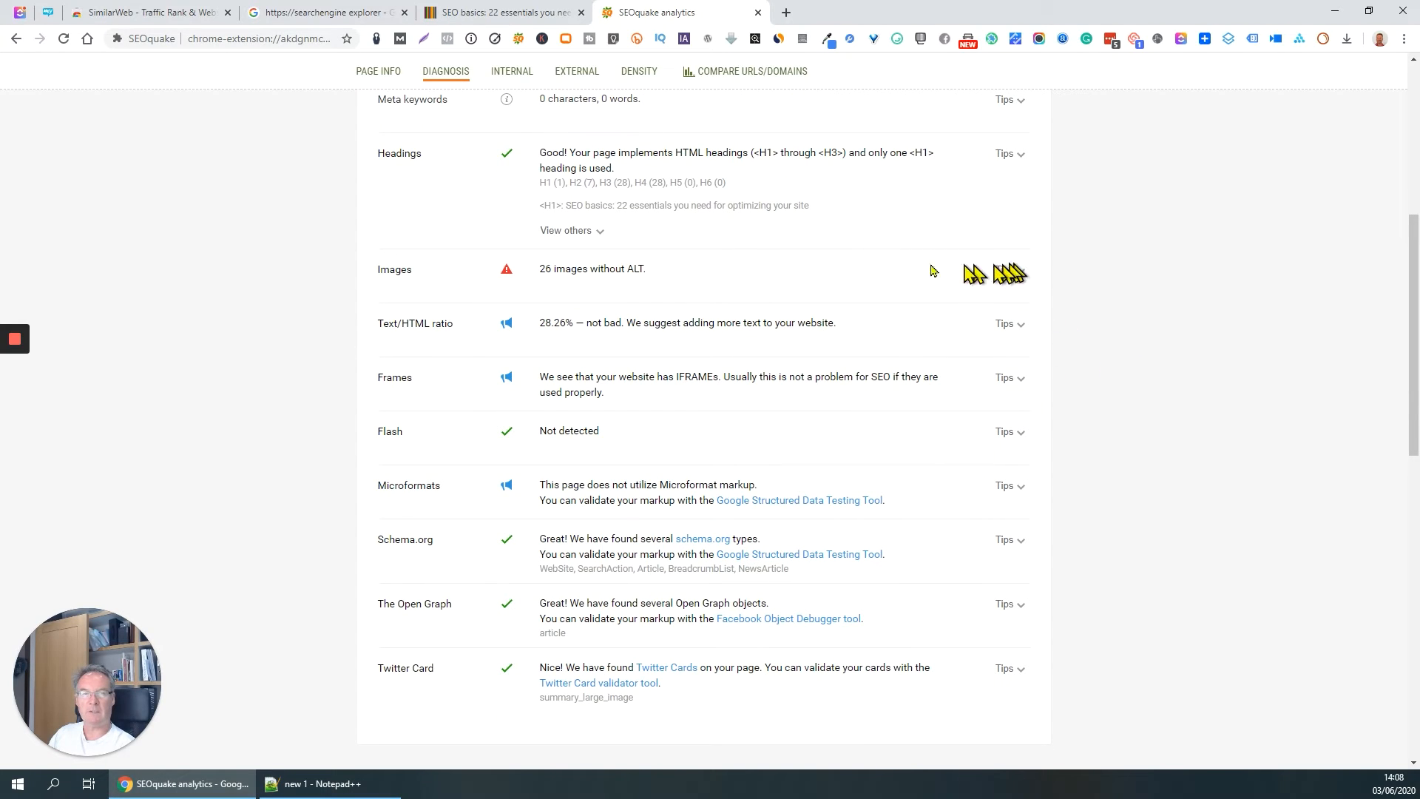
mouse_move(1046, 288)
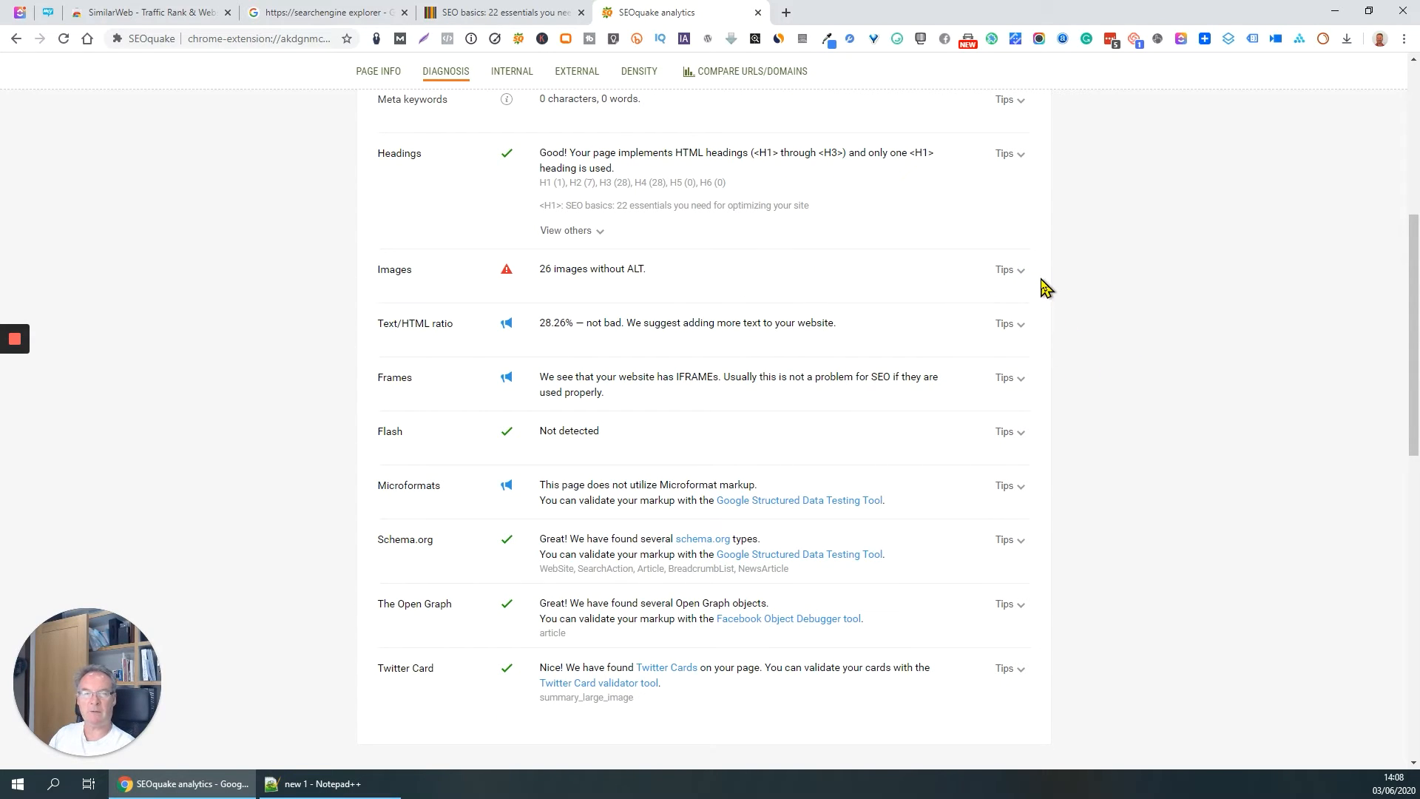
mouse_move(1022, 257)
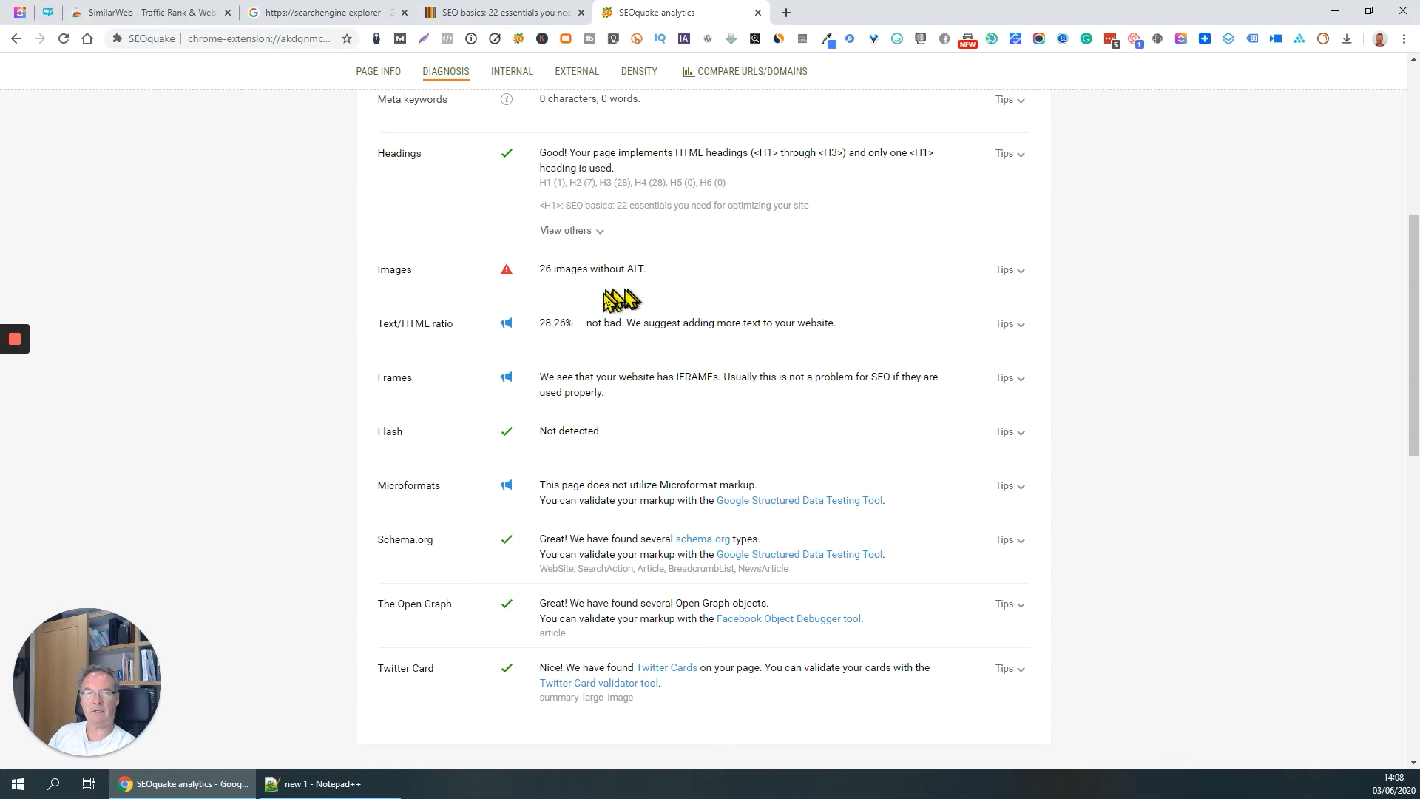
mouse_move(608, 302)
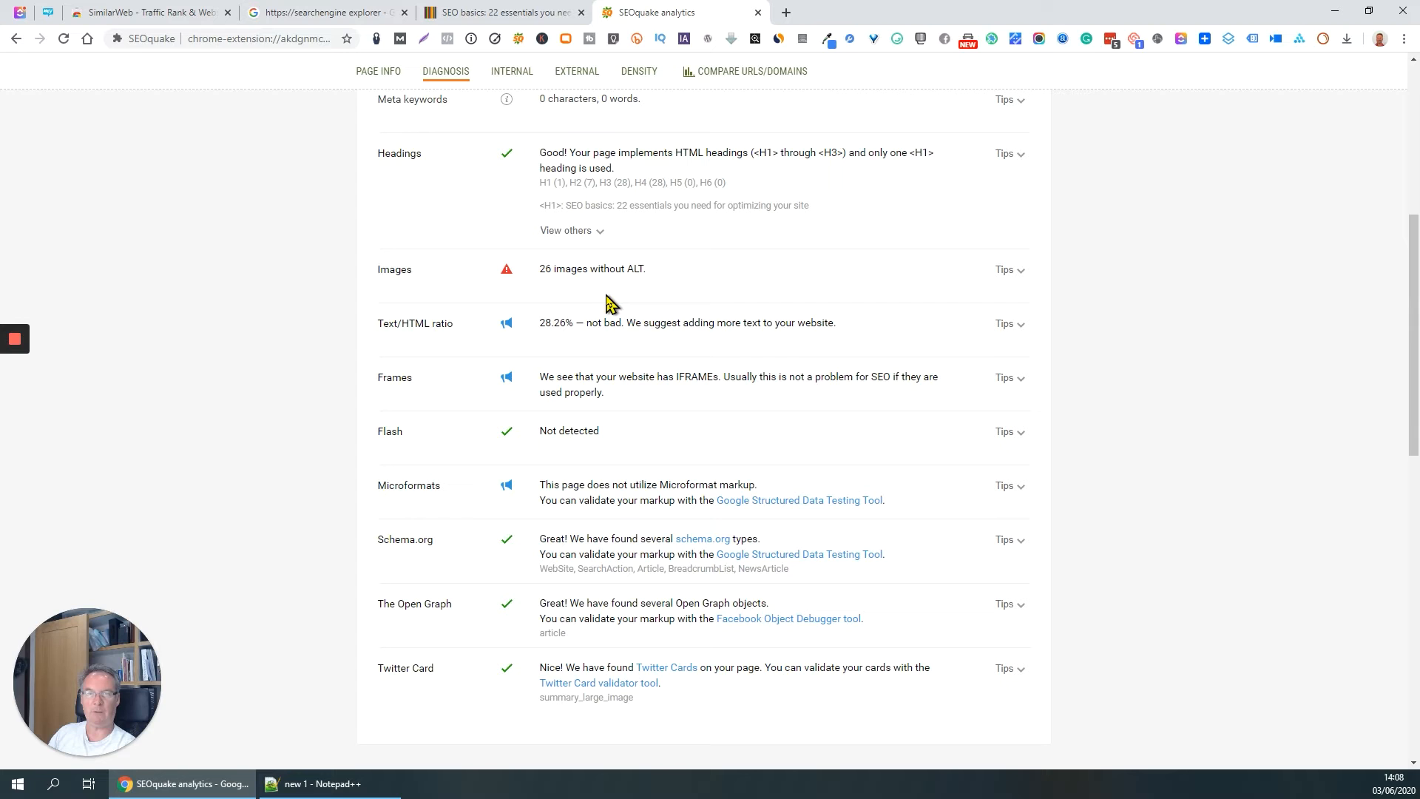
mouse_move(835, 373)
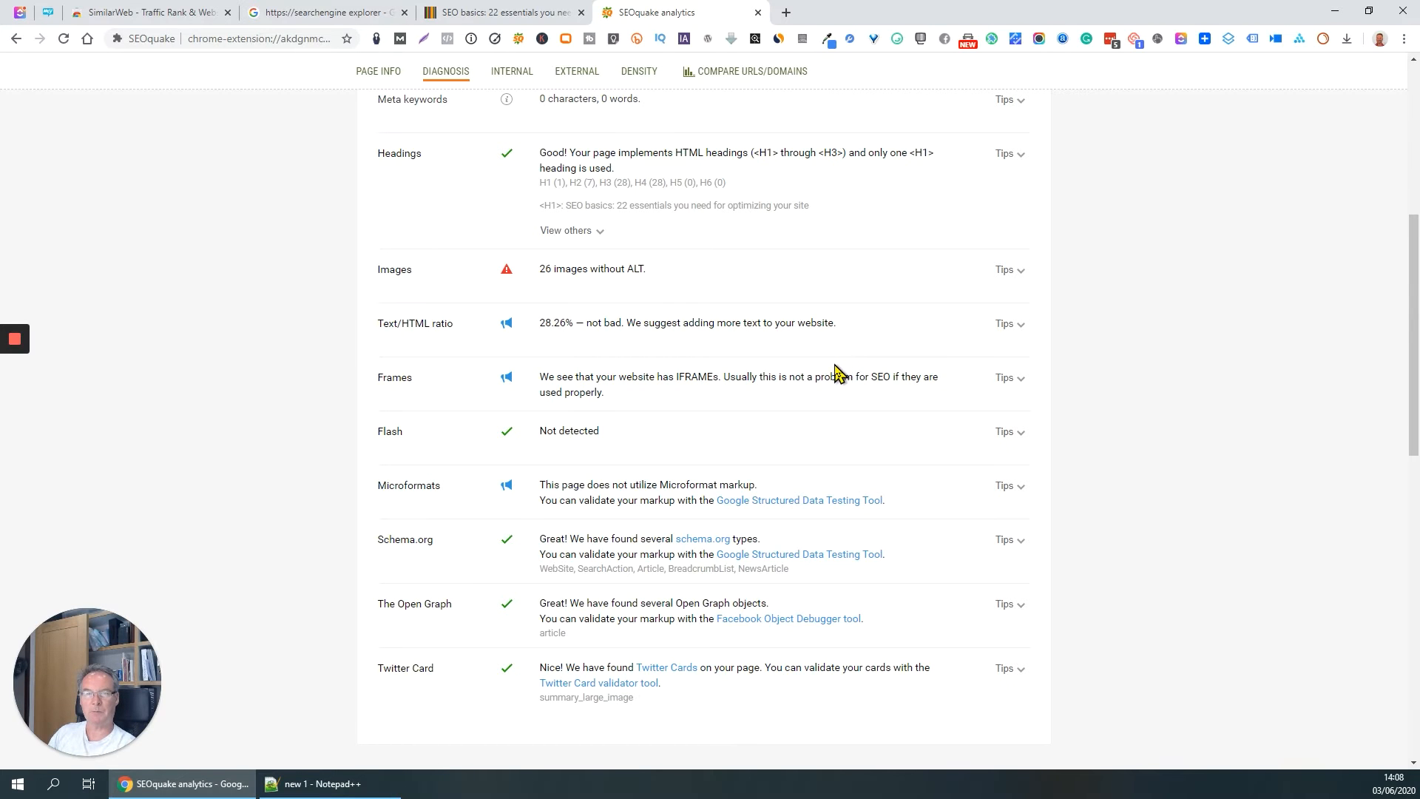
scroll(down, 3)
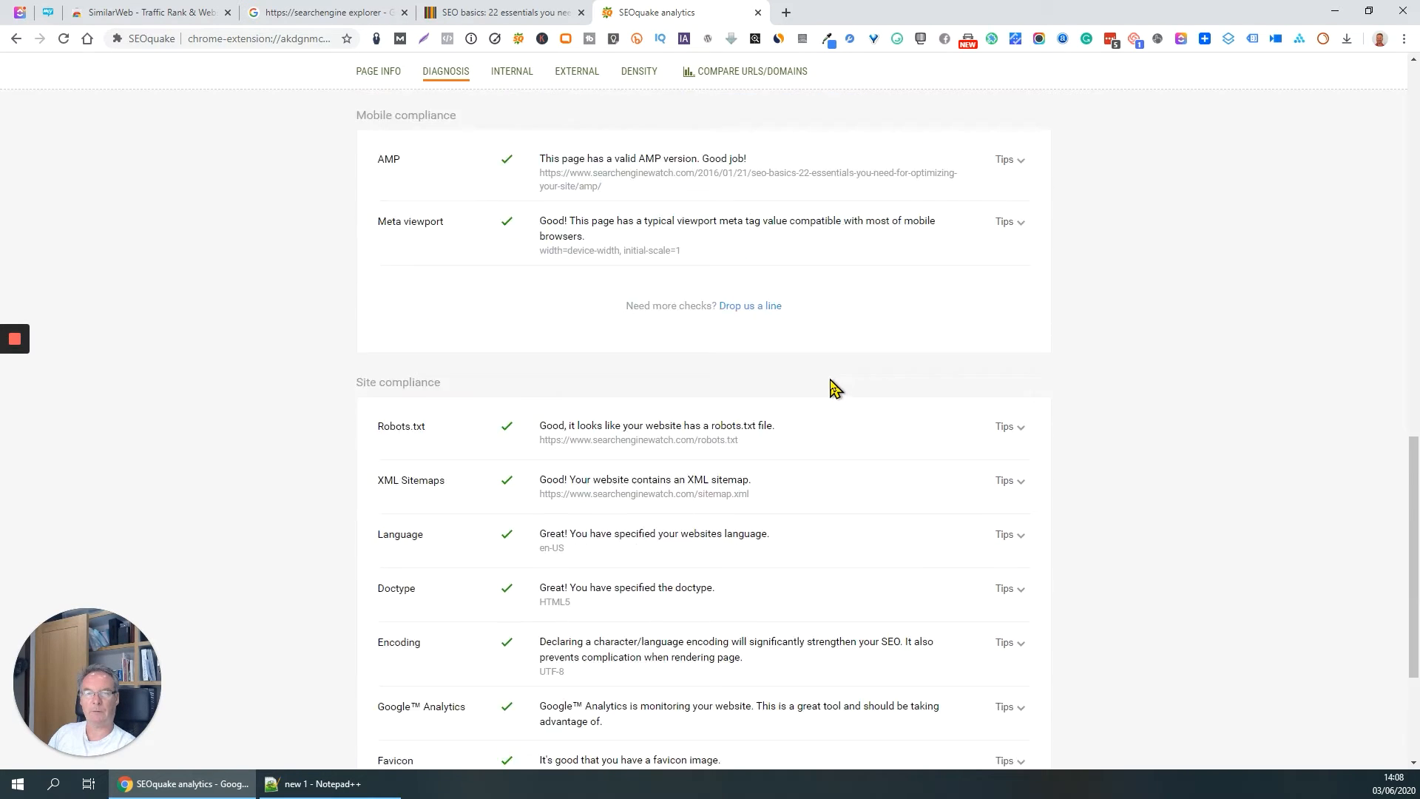
scroll(up, 3)
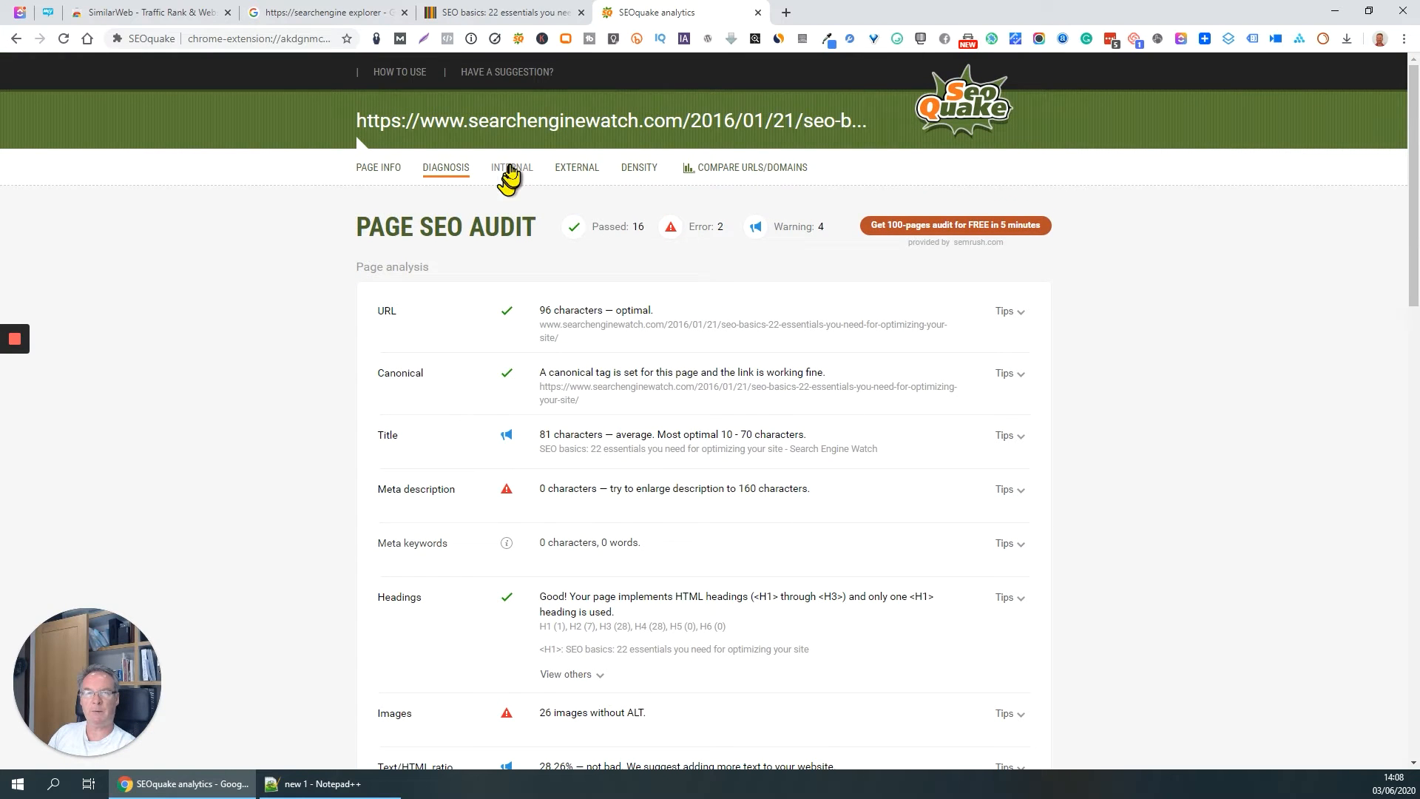
View the article's 168 internal links, then its 68 external links with link, domain and backlink parameters.
click(510, 167)
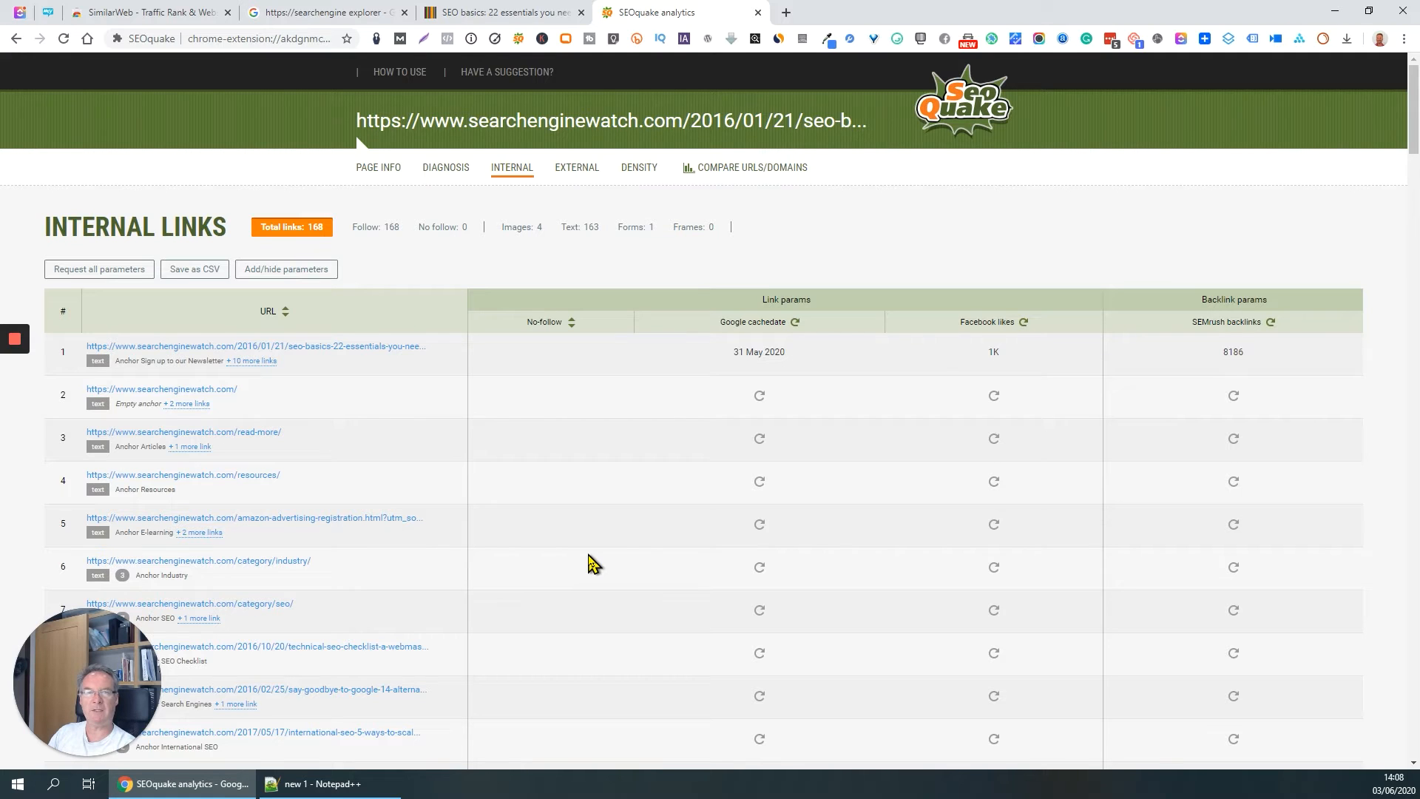
click(575, 167)
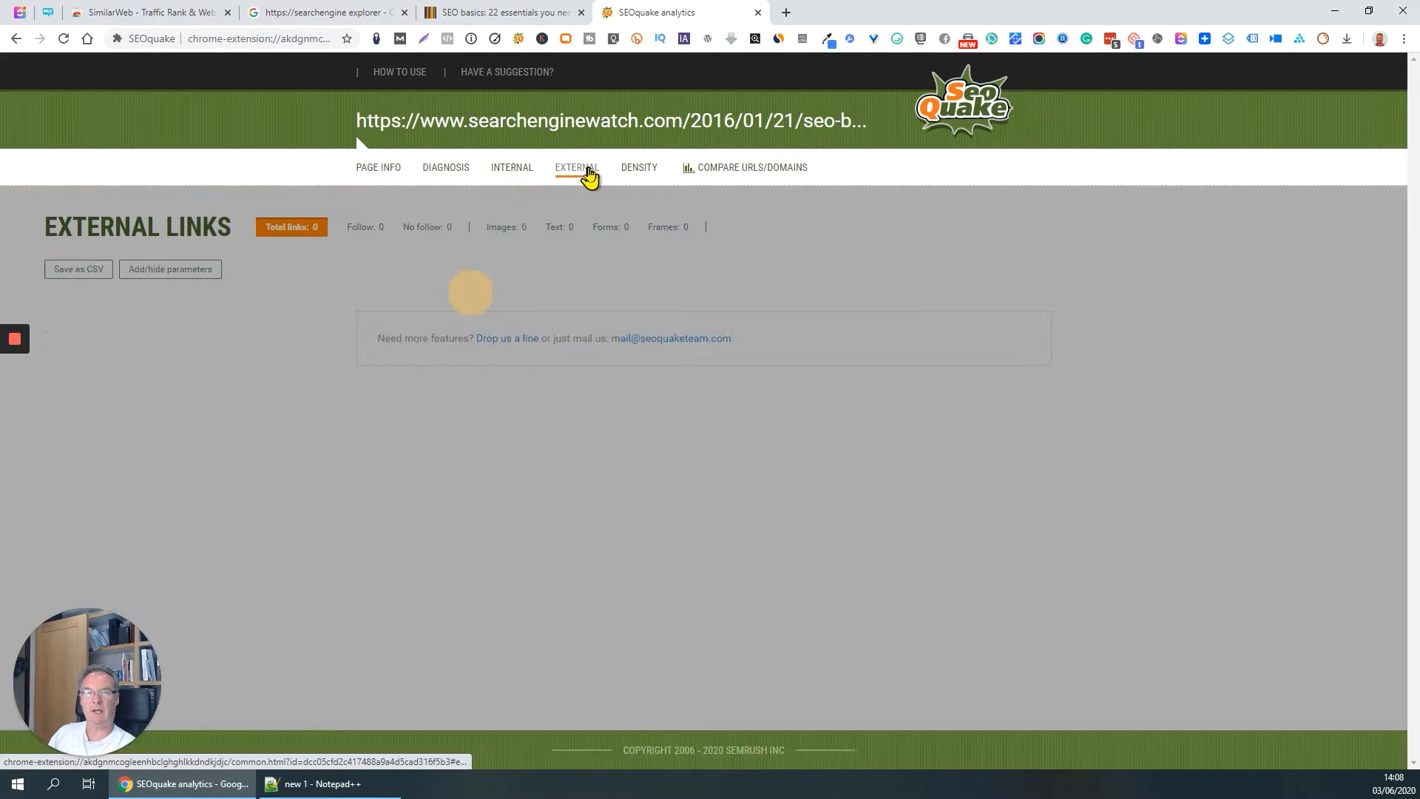
click(575, 167)
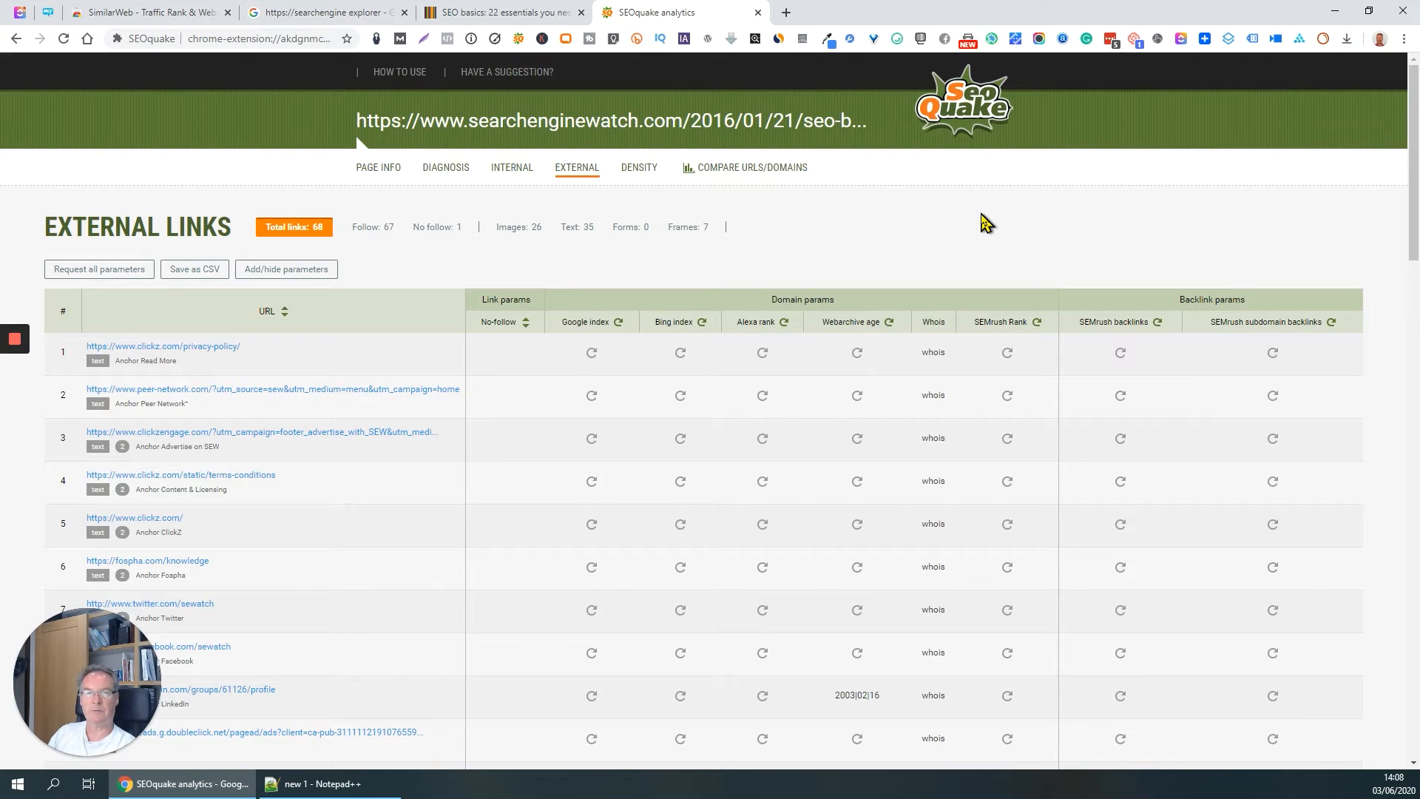
mouse_move(809, 148)
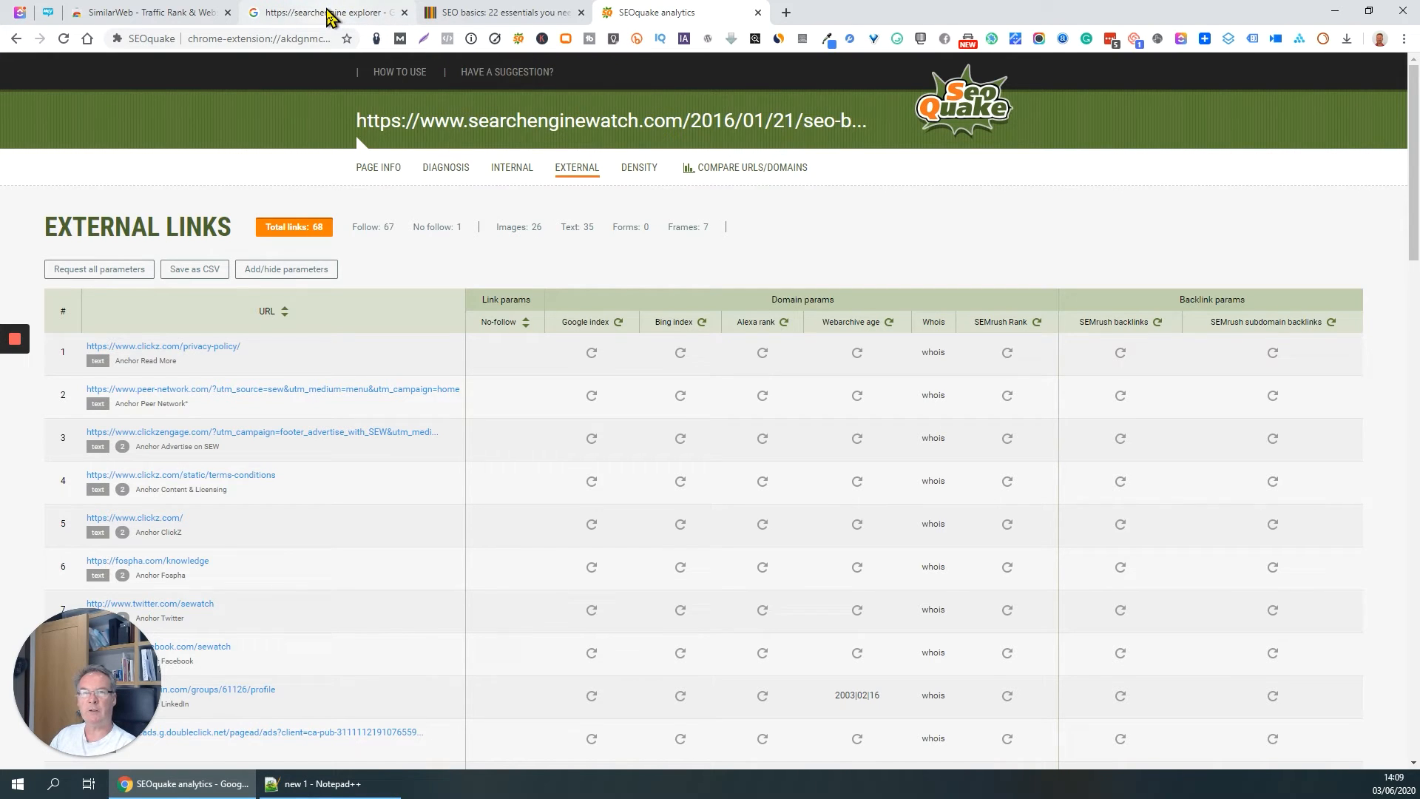
Return to the Google results and toggle the SEOquake metrics overlay showing visits, pages per visit and bounce rate.
click(321, 12)
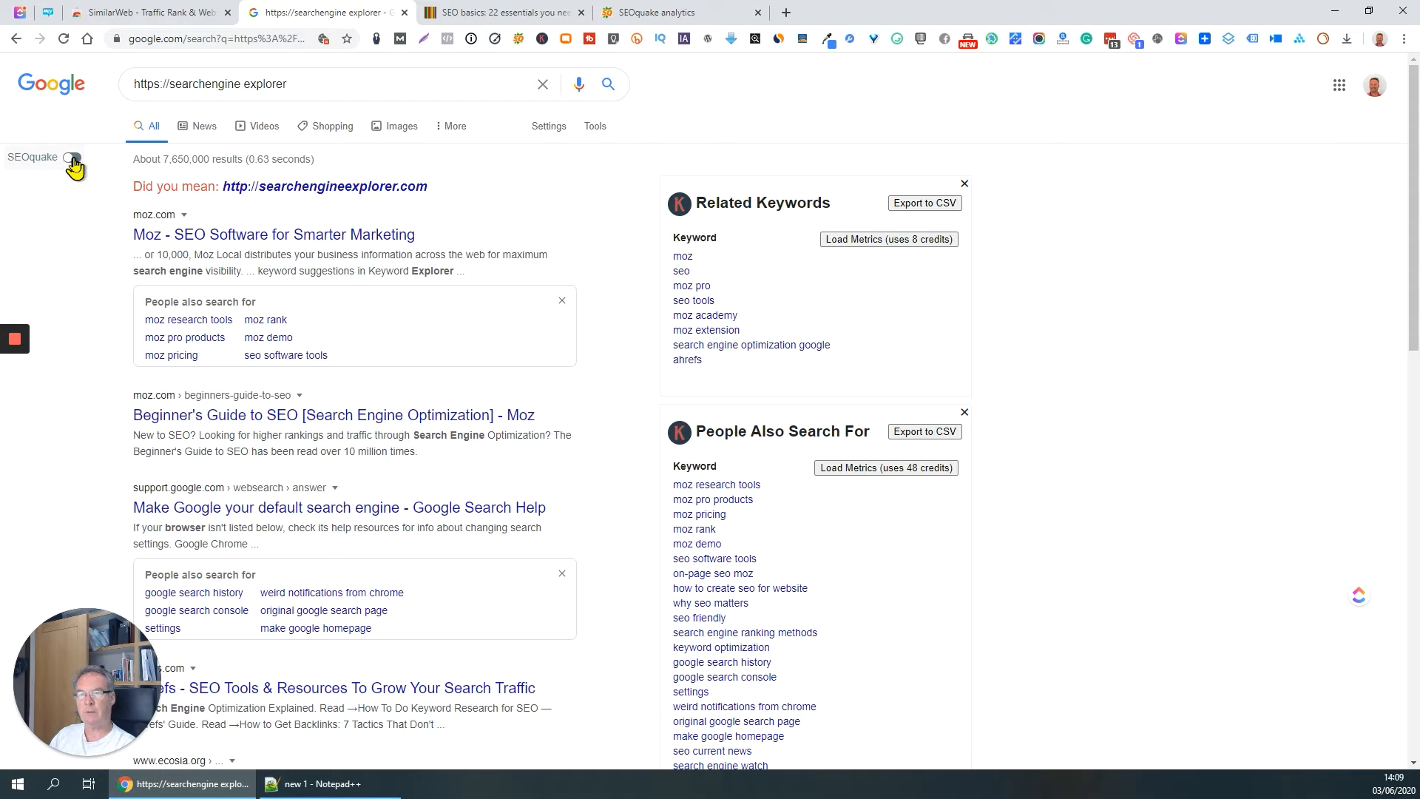
click(74, 160)
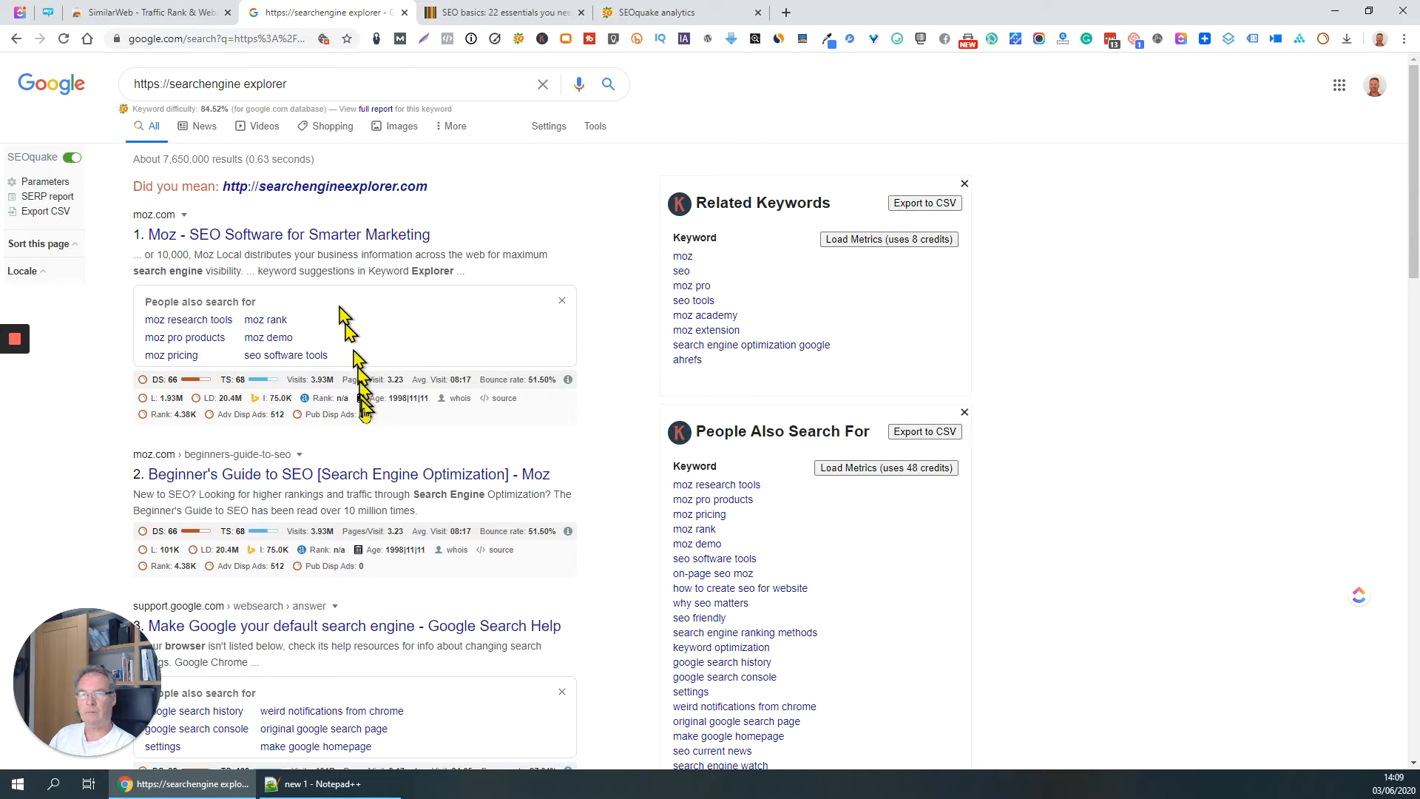
scroll(down, 3)
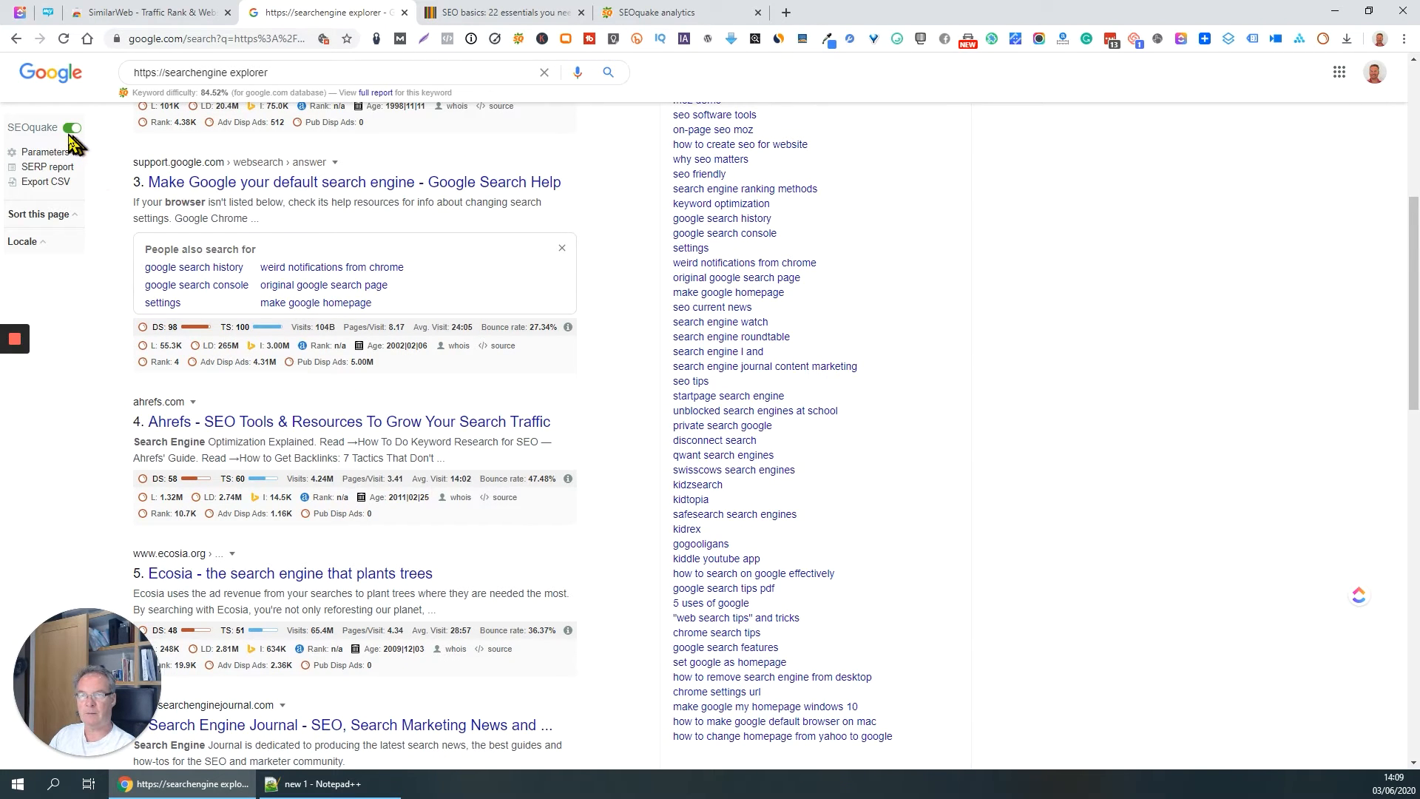
click(74, 129)
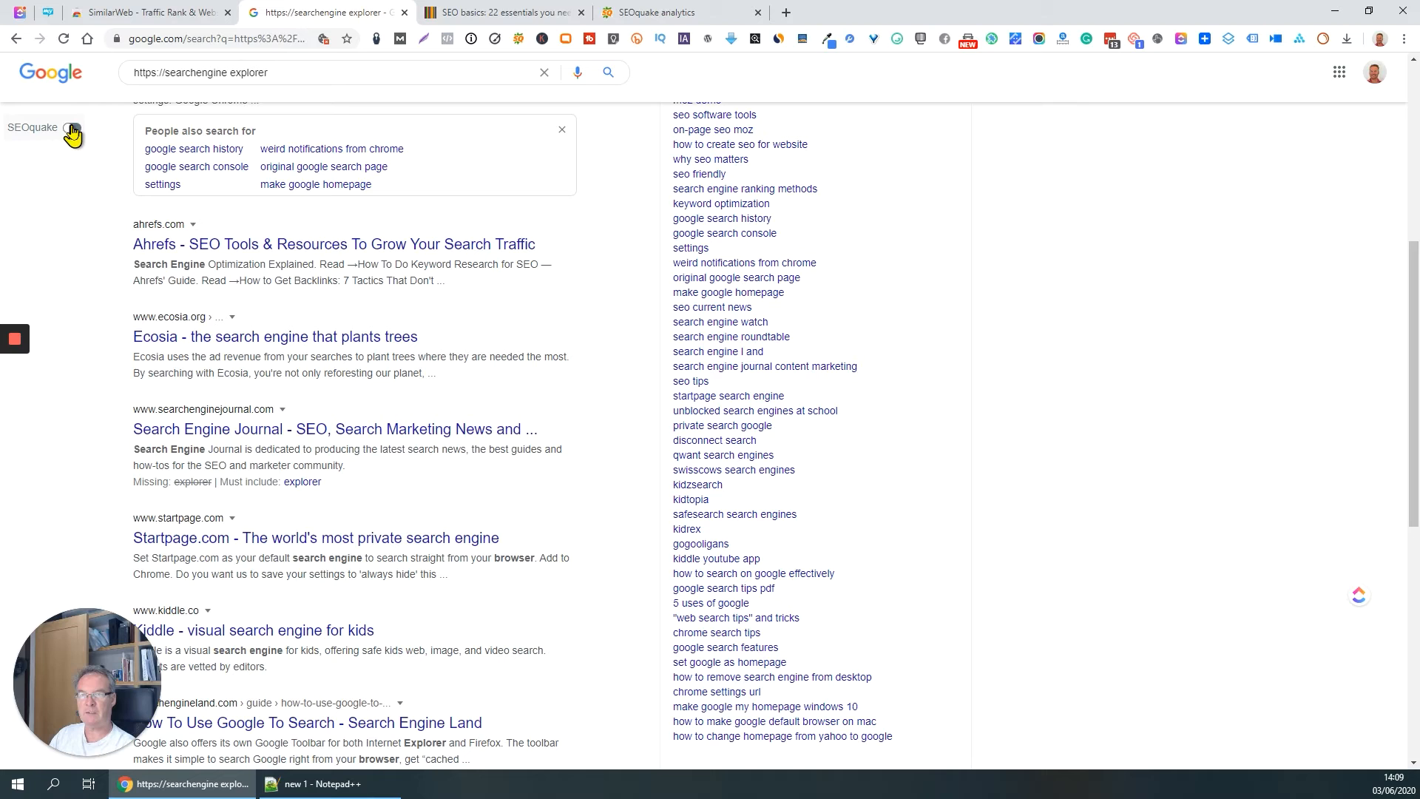
click(72, 127)
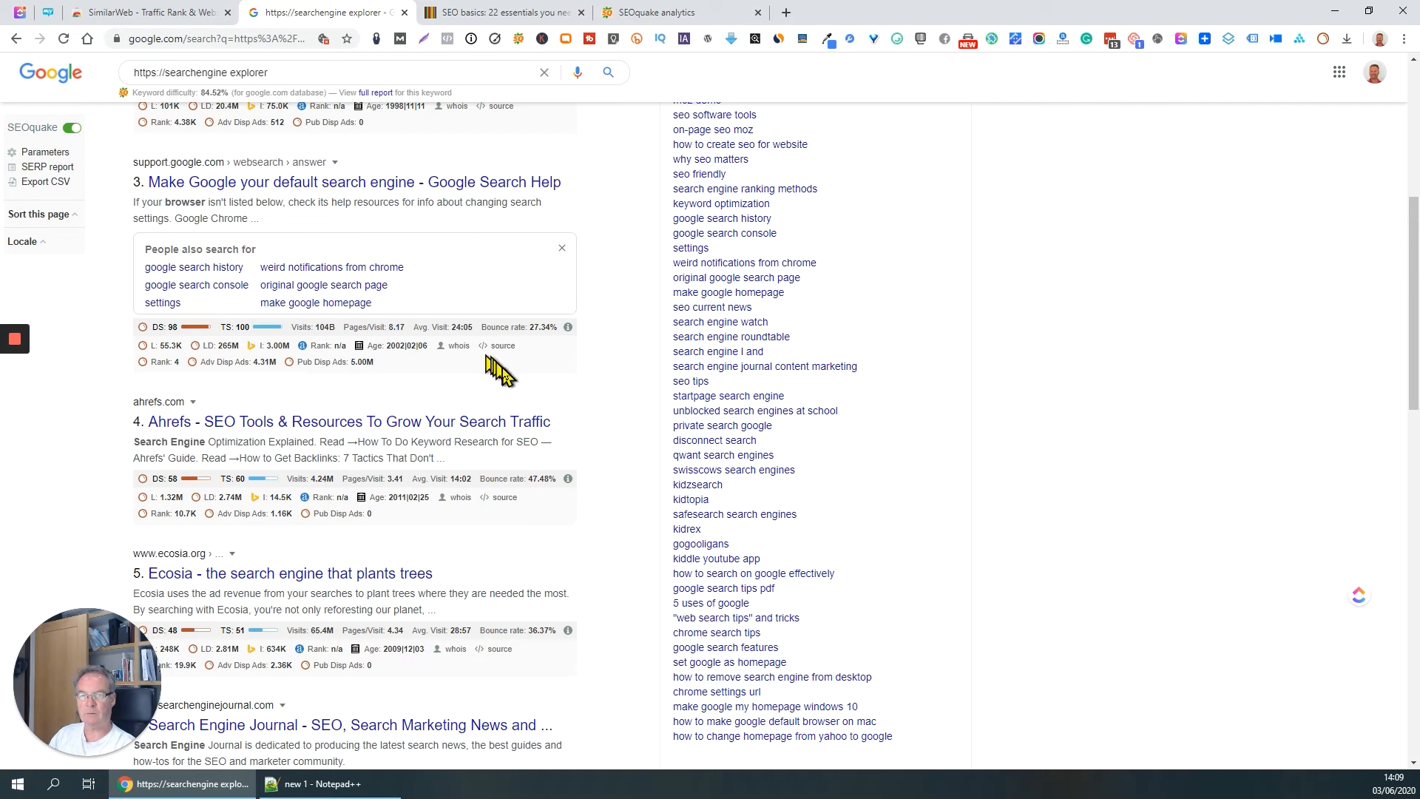
mouse_move(503, 352)
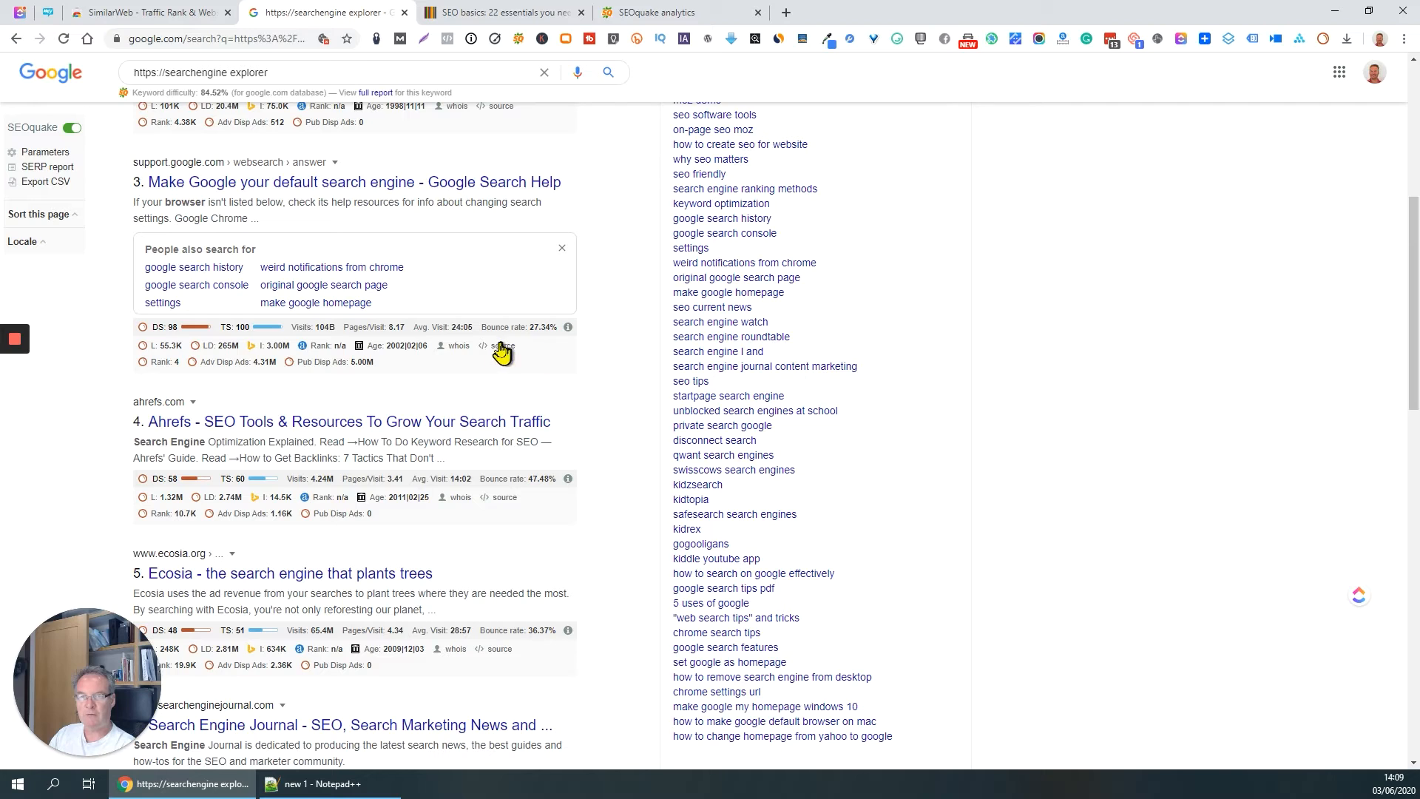
mouse_move(263, 374)
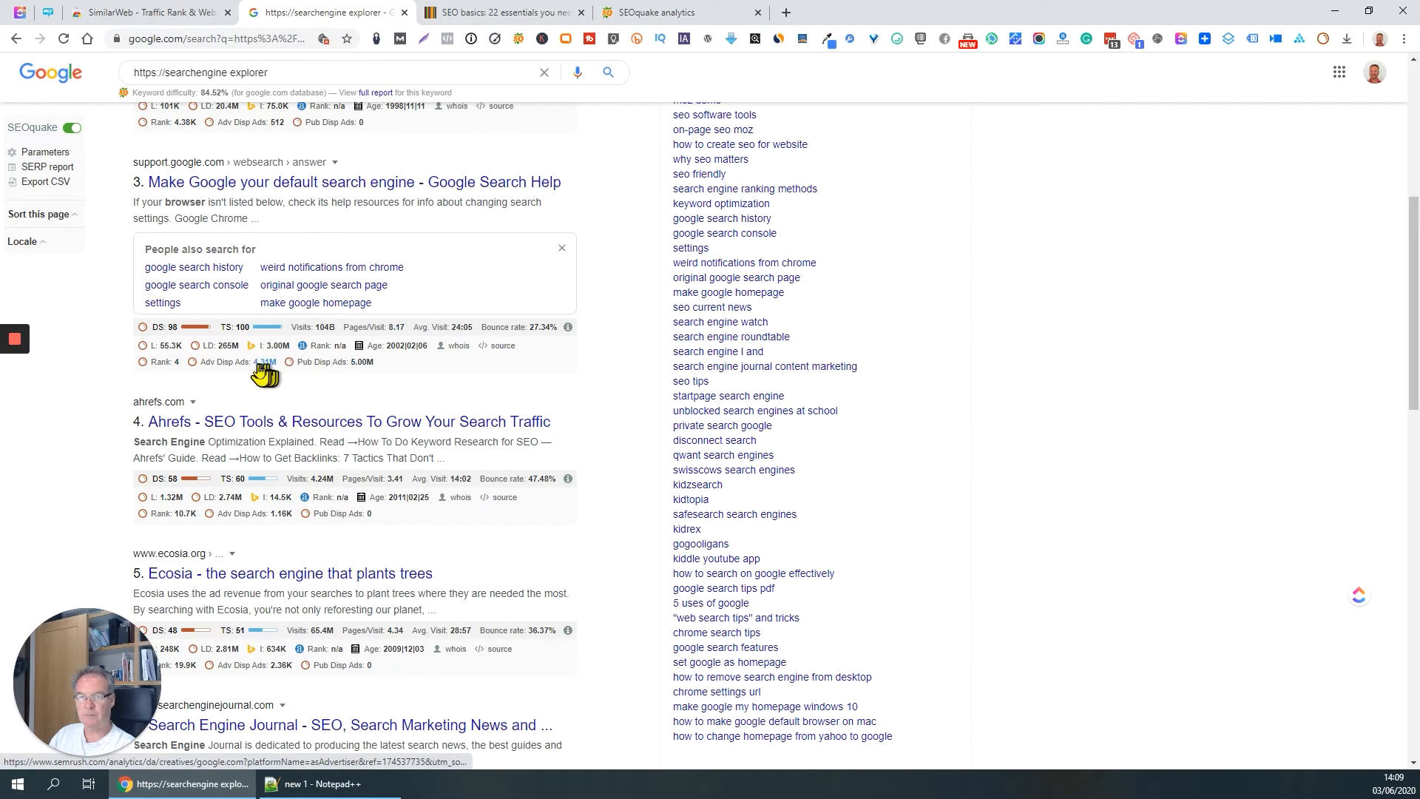
mouse_move(158, 349)
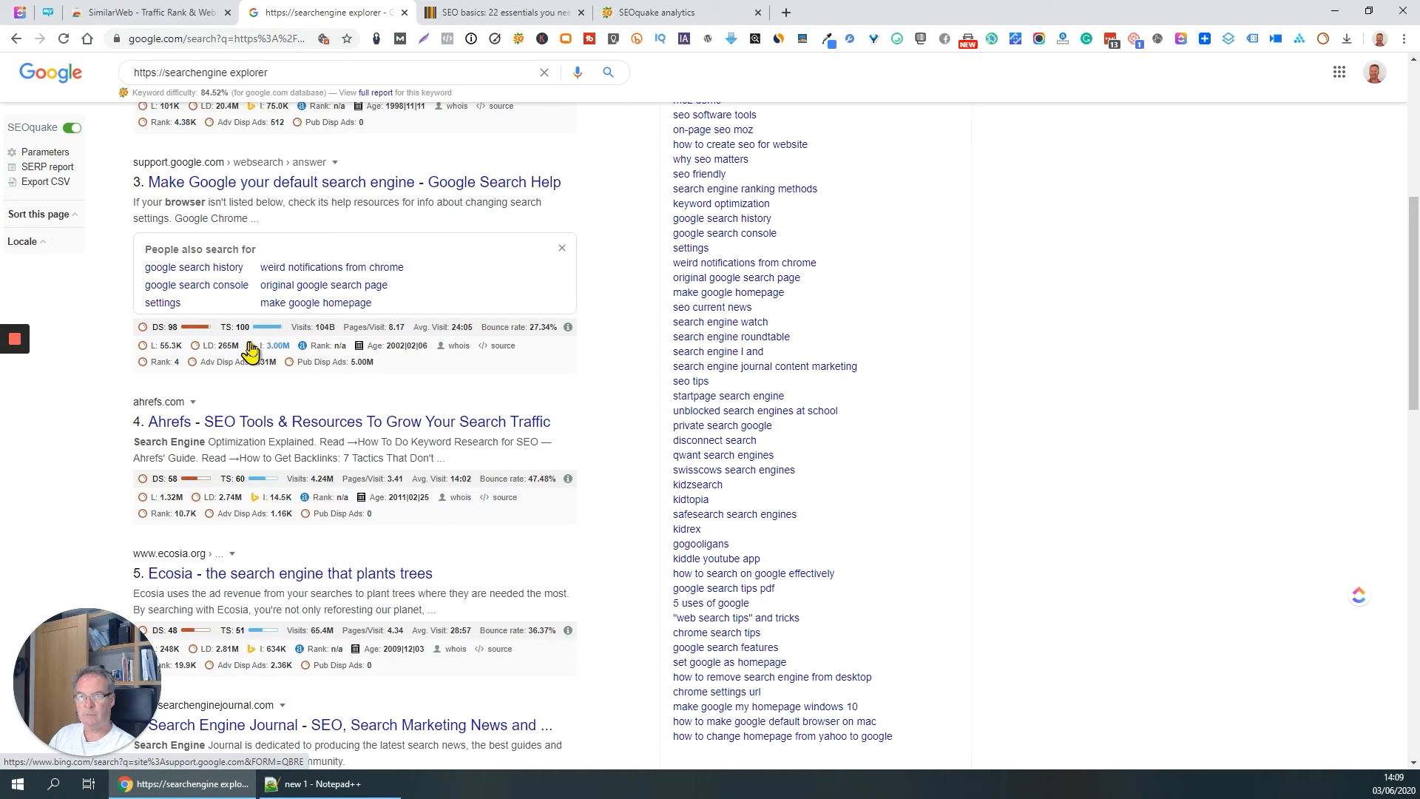
mouse_move(365, 353)
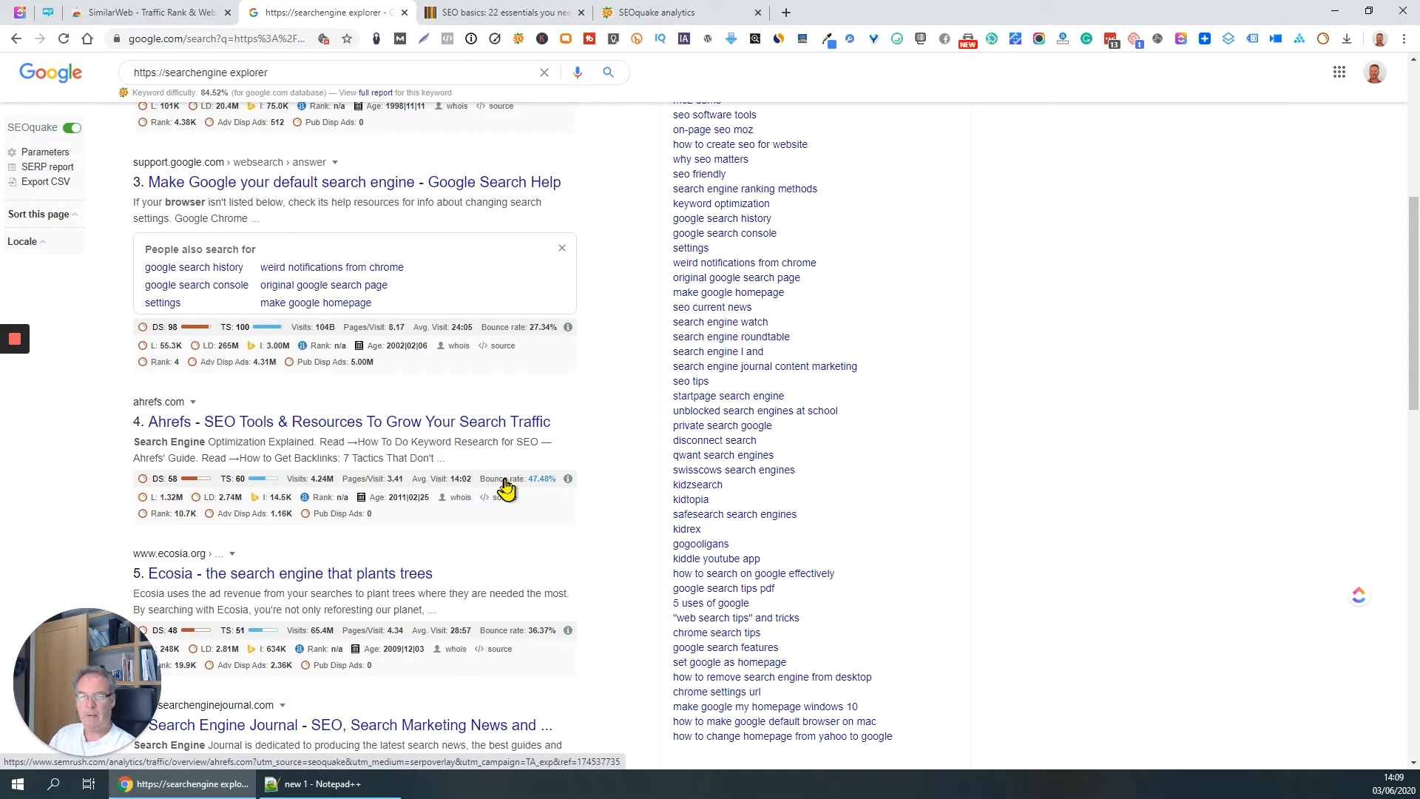
mouse_move(534, 403)
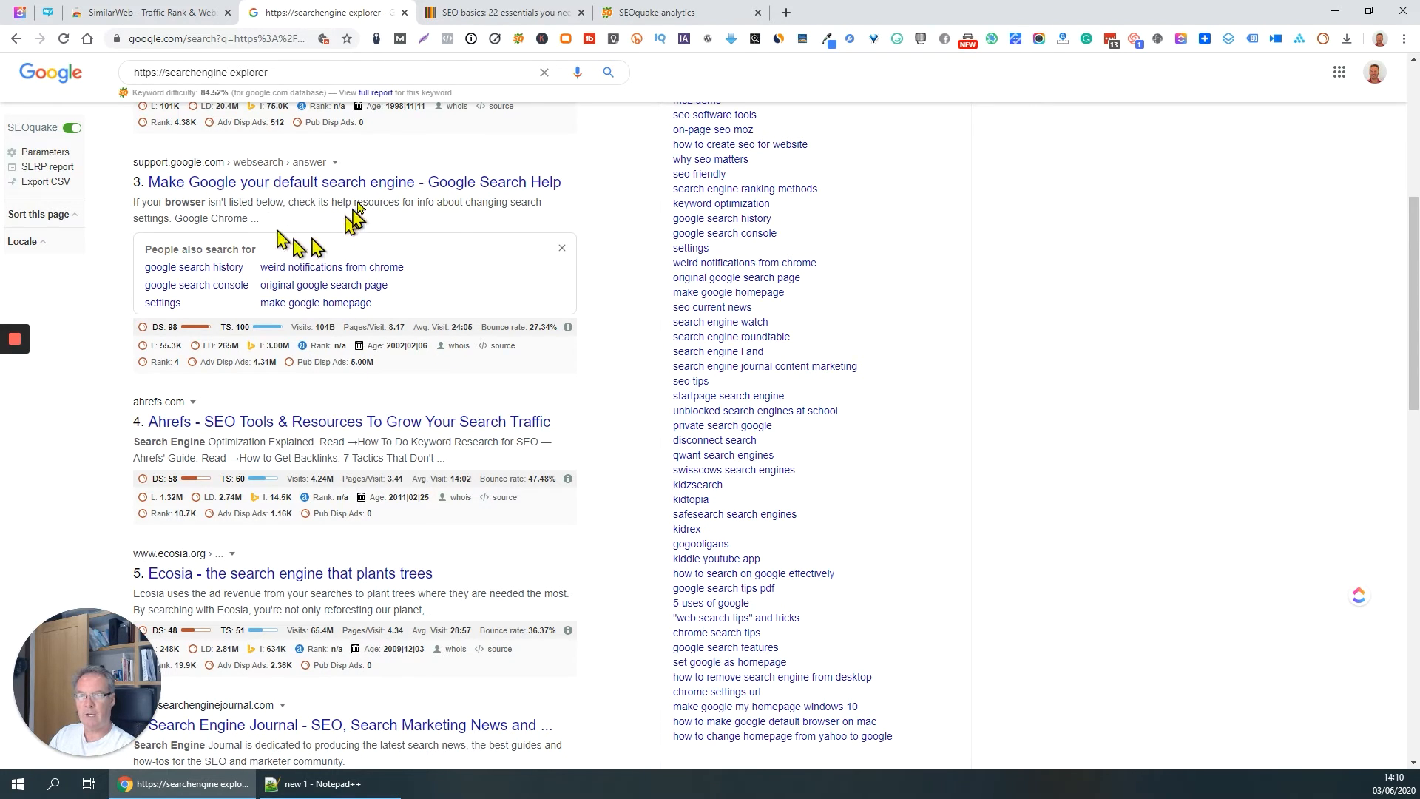
mouse_move(333, 207)
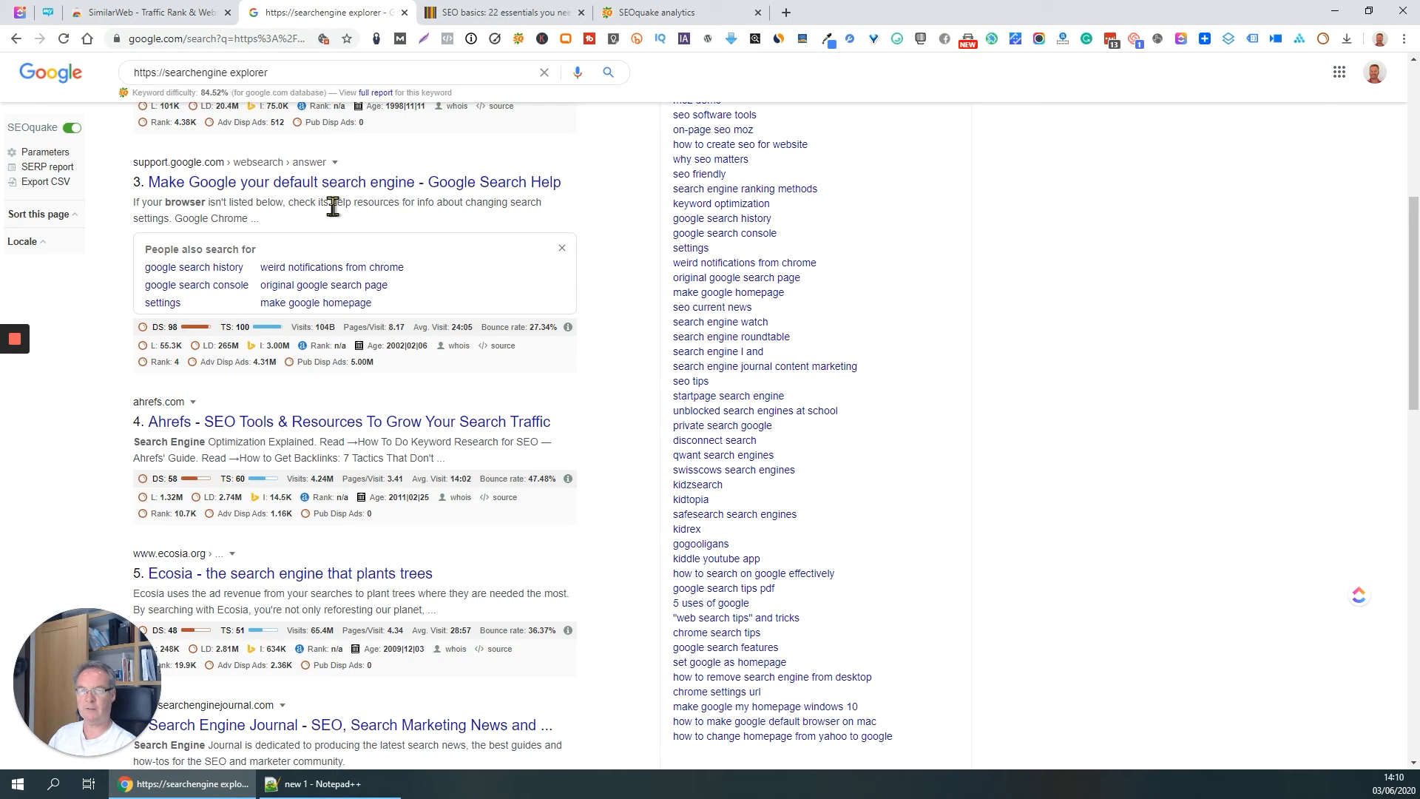
mouse_move(457, 275)
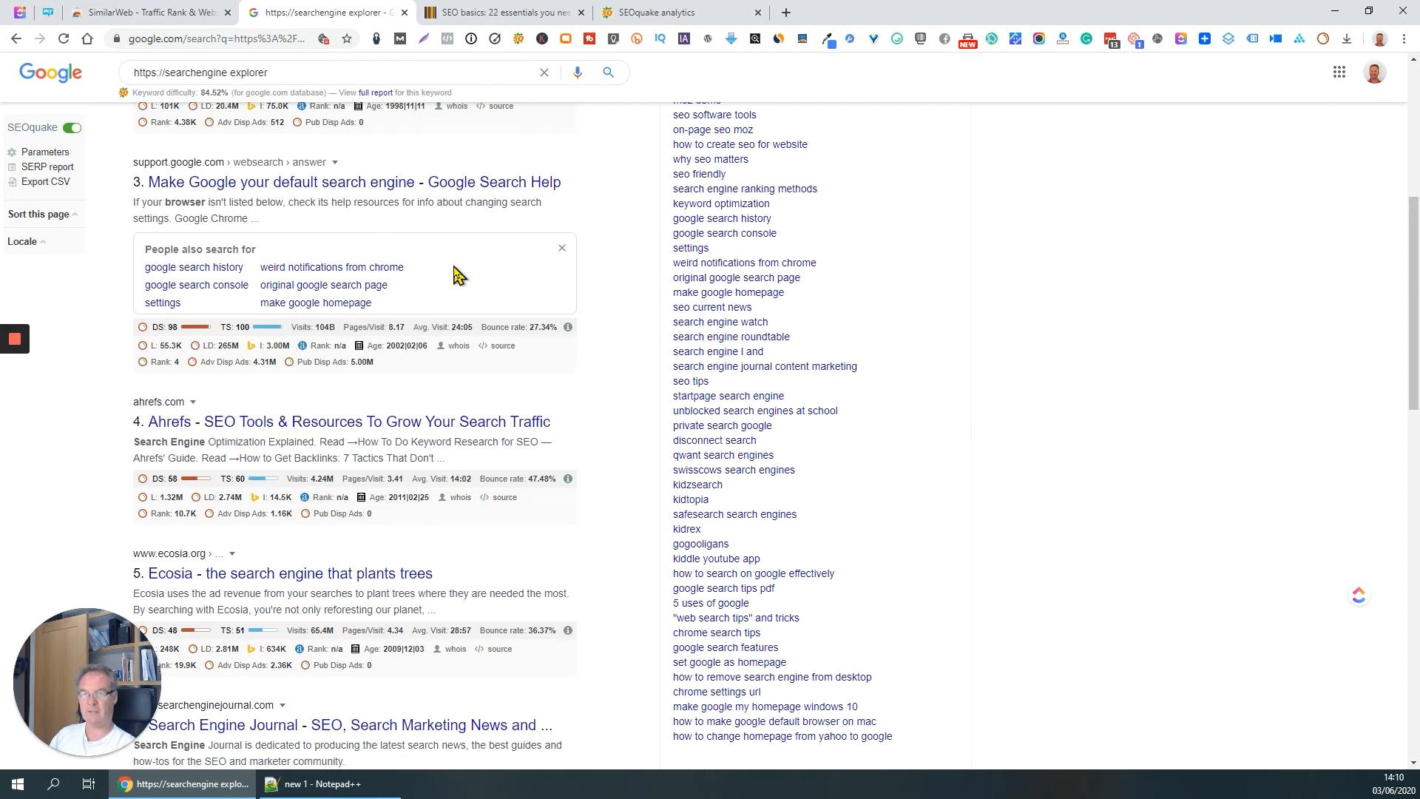
scroll(down, 3)
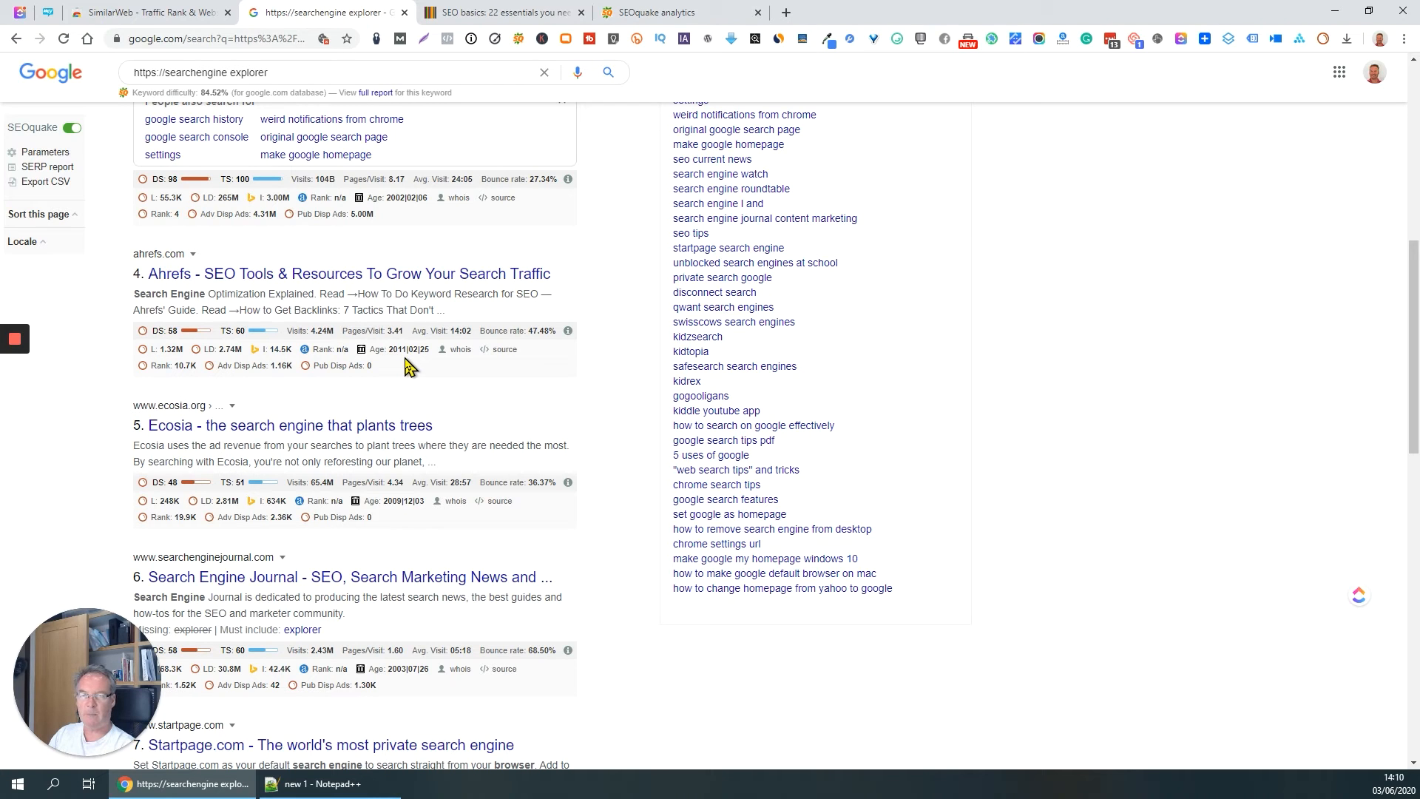
mouse_move(460, 353)
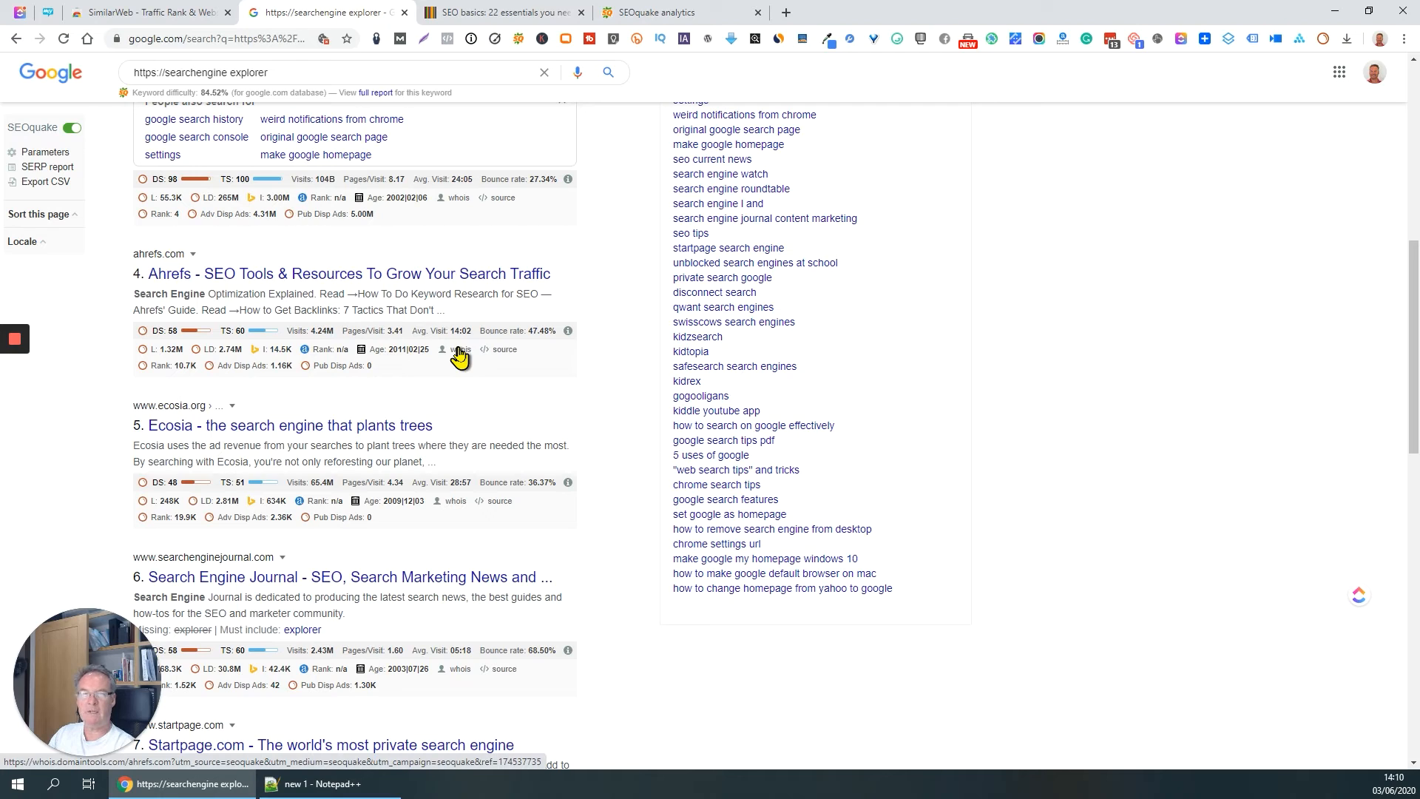
mouse_move(460, 360)
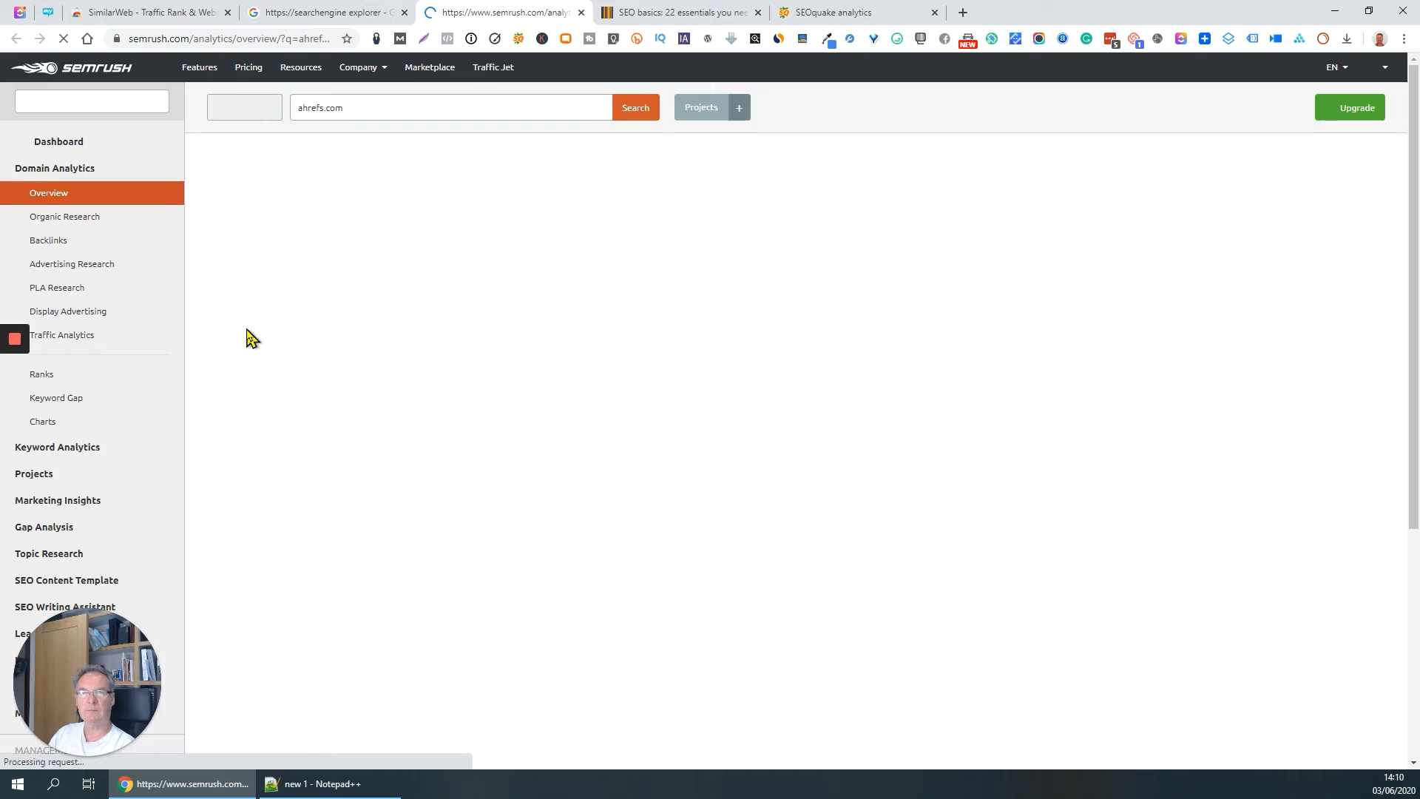
Scroll through ahrefs.com's domain overview (257.9K organic traffic, 2.9M backlinks, competitors), then return to Google results.
click(635, 107)
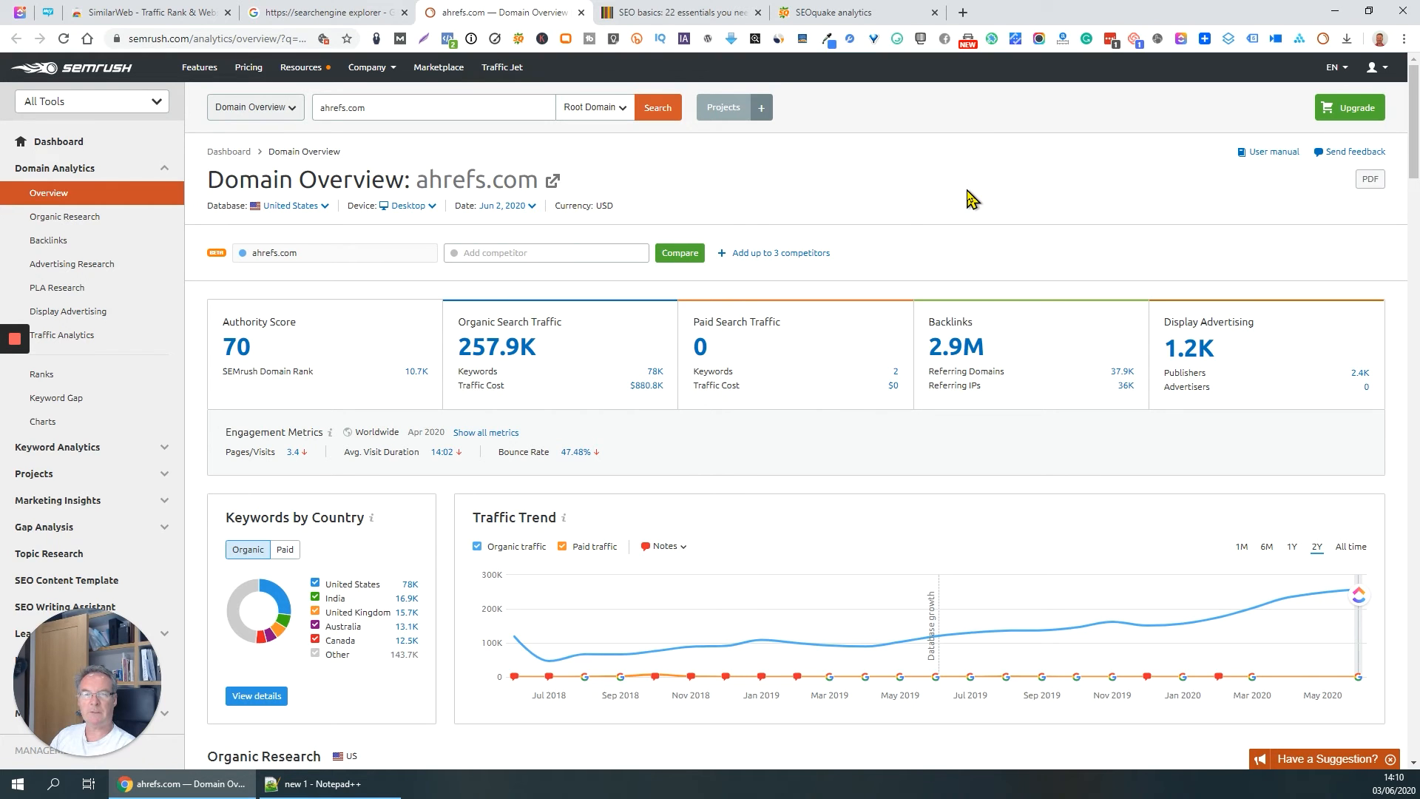
scroll(down, 3)
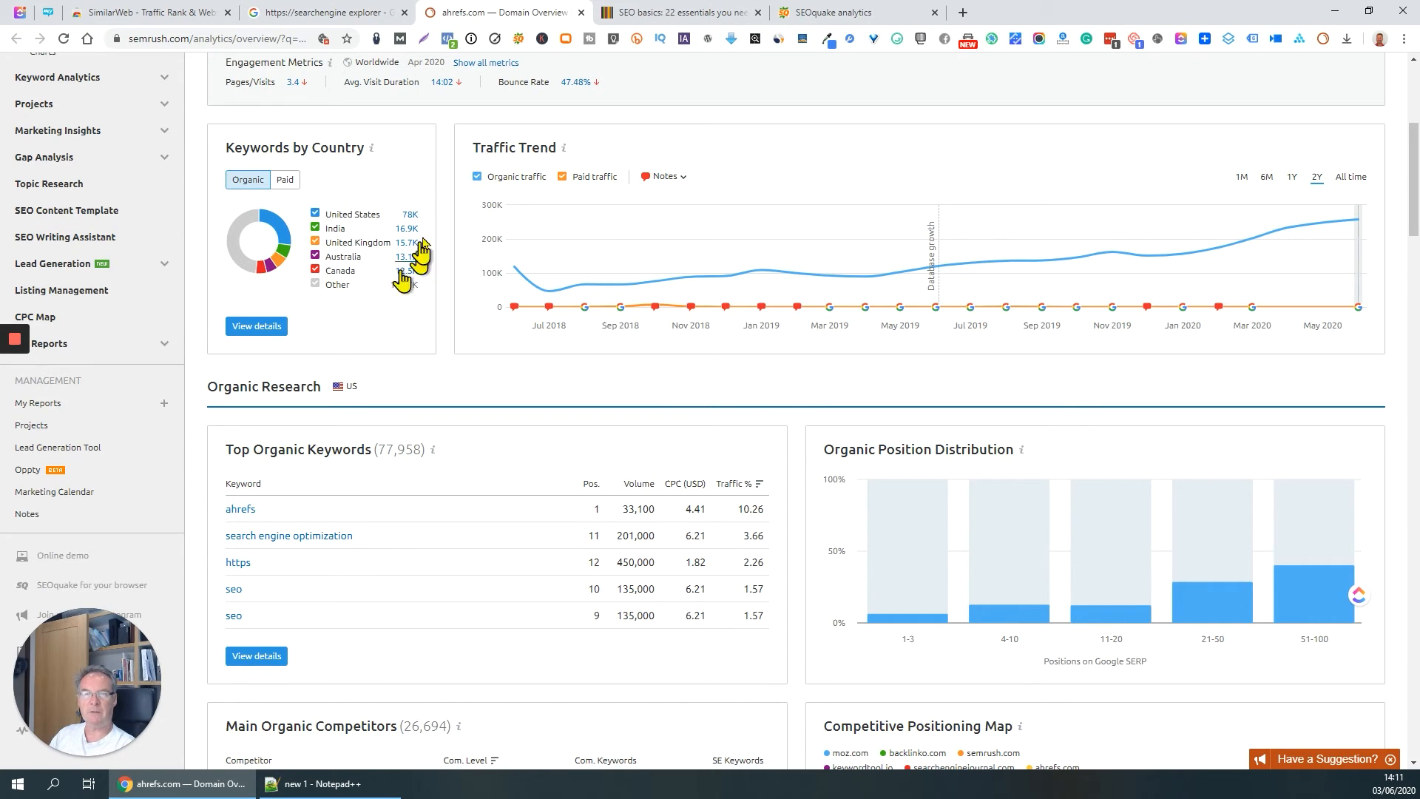
mouse_move(363, 326)
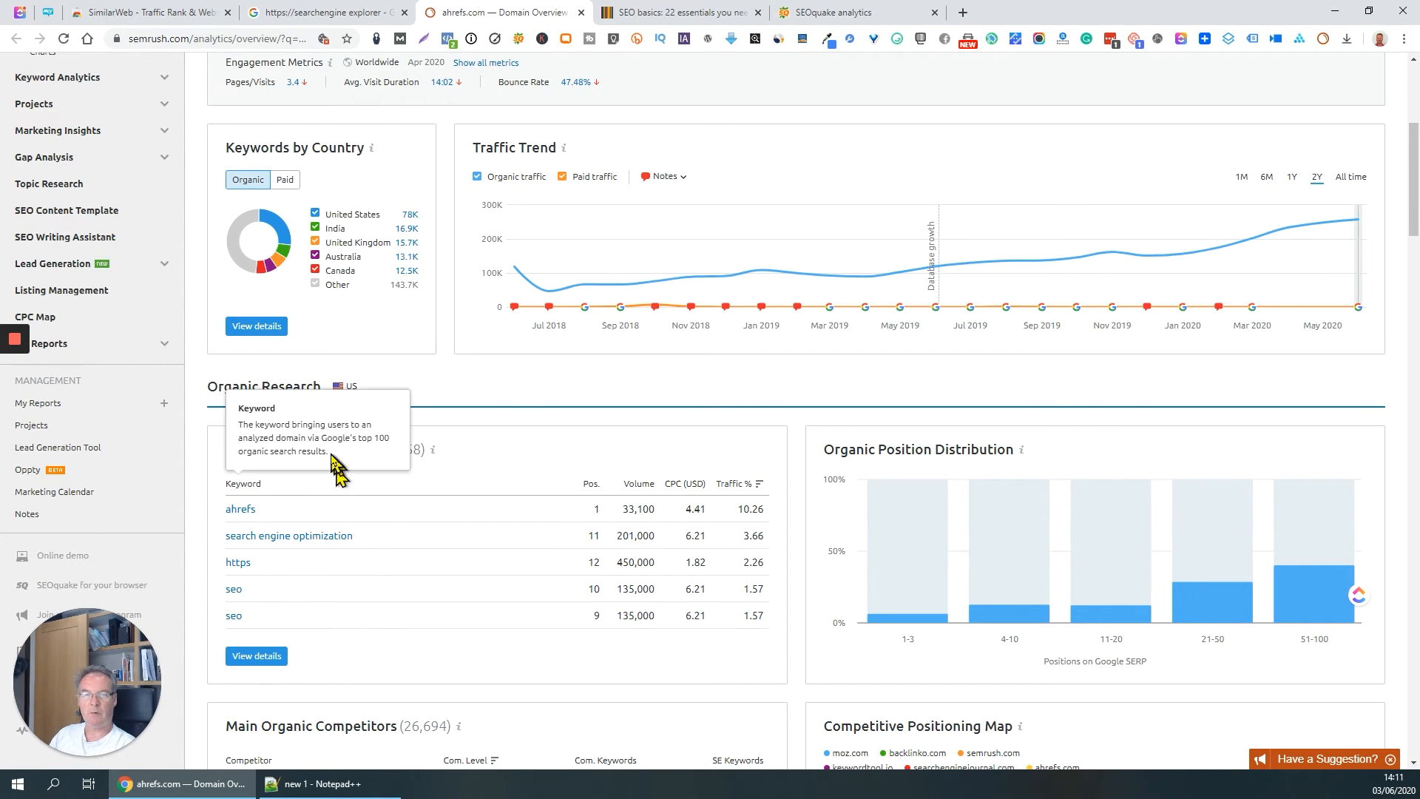
scroll(down, 3)
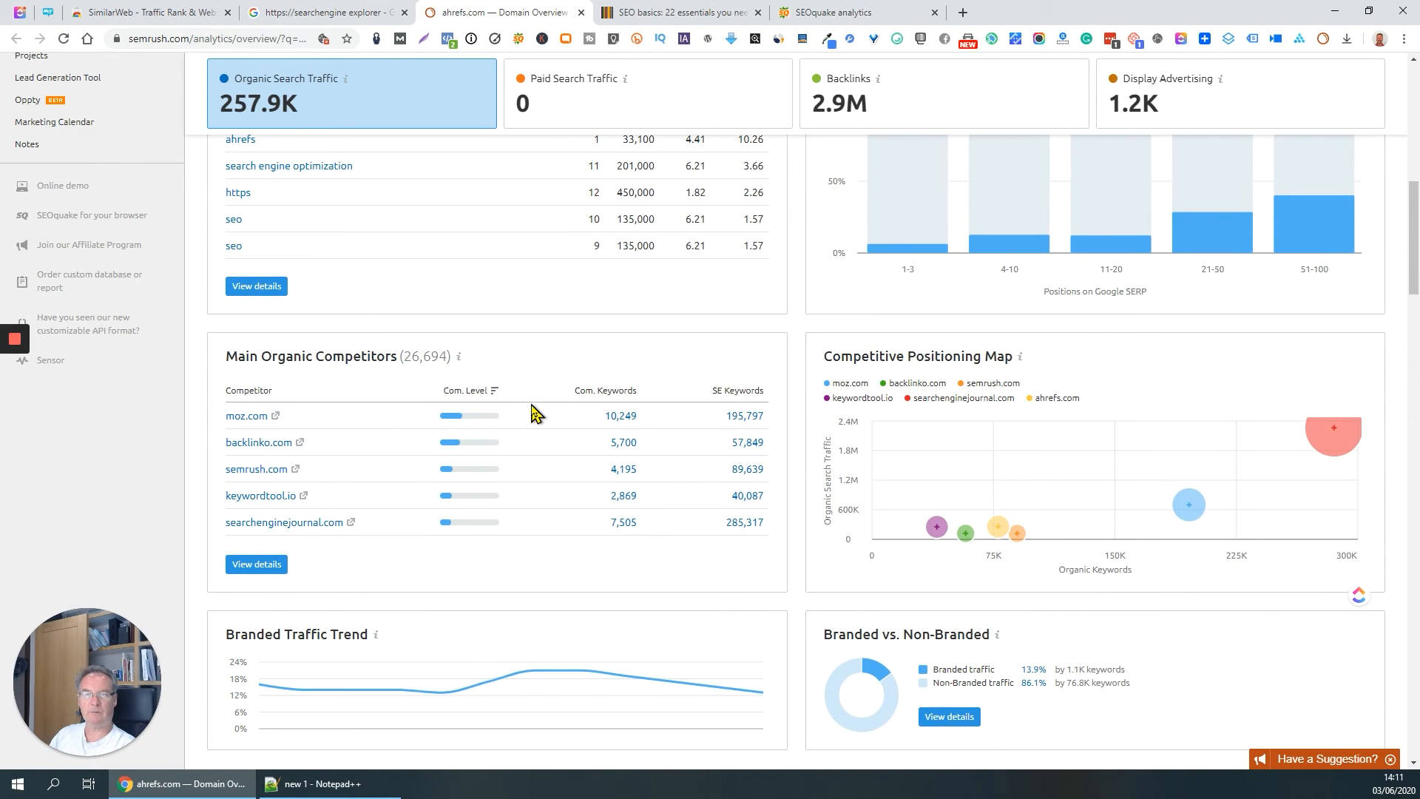
scroll(down, 3)
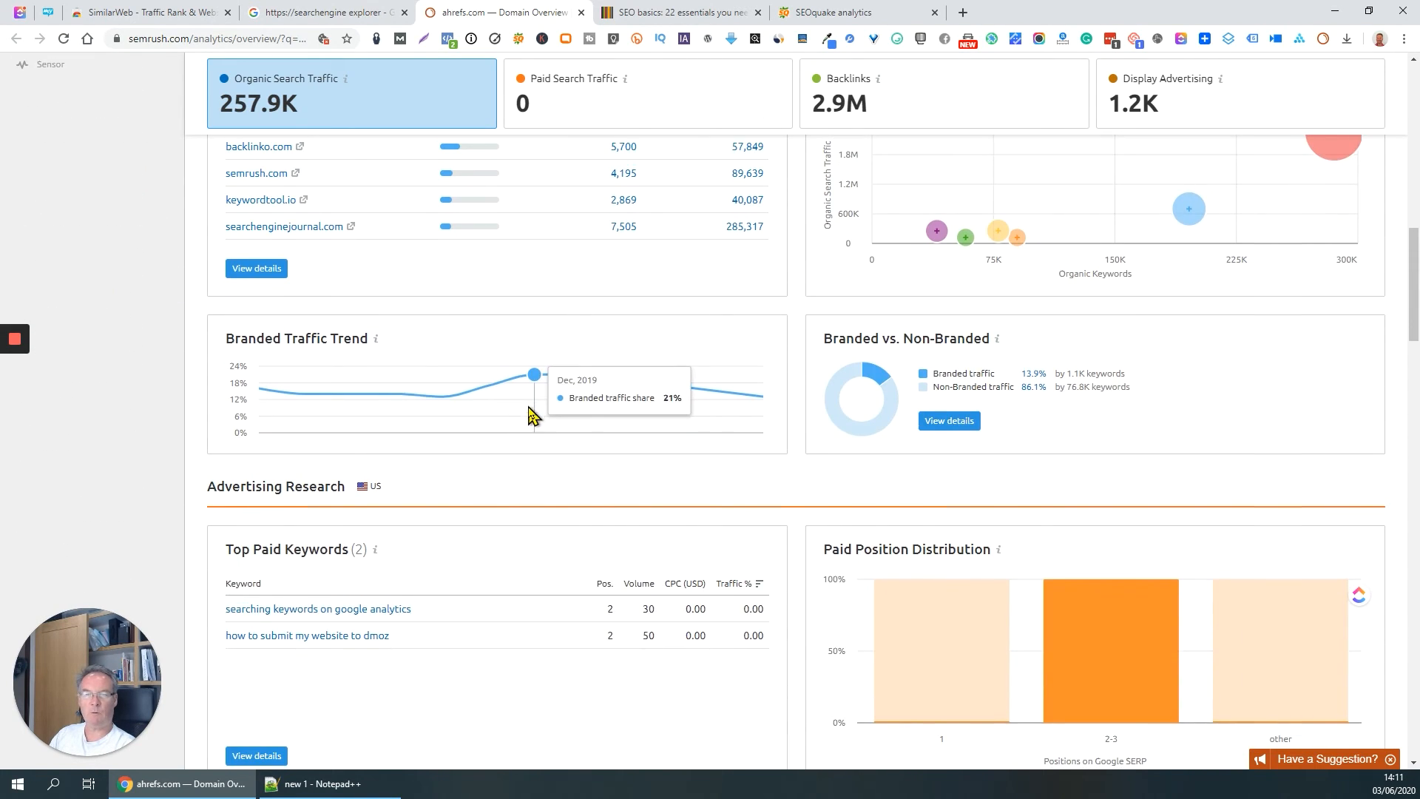
scroll(down, 3)
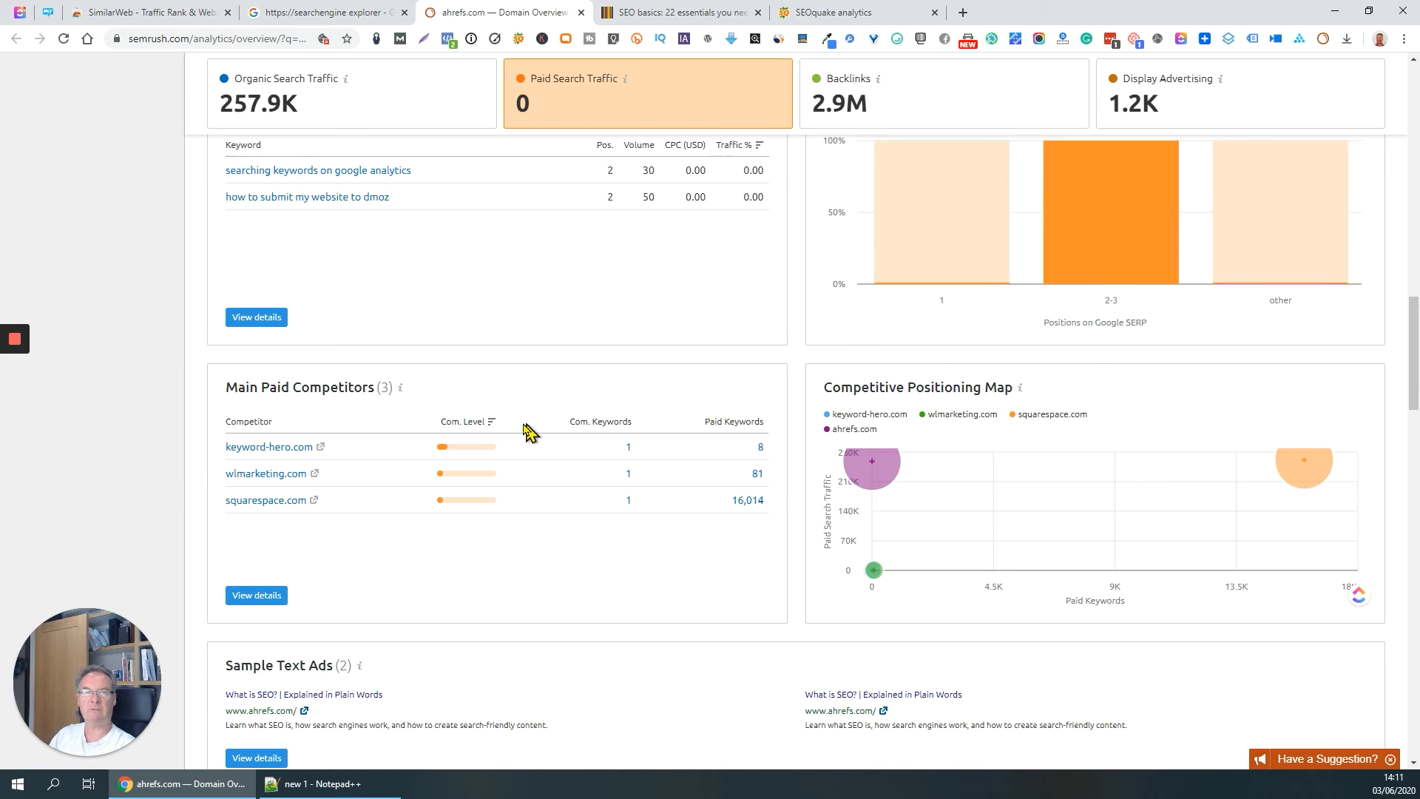
scroll(down, 3)
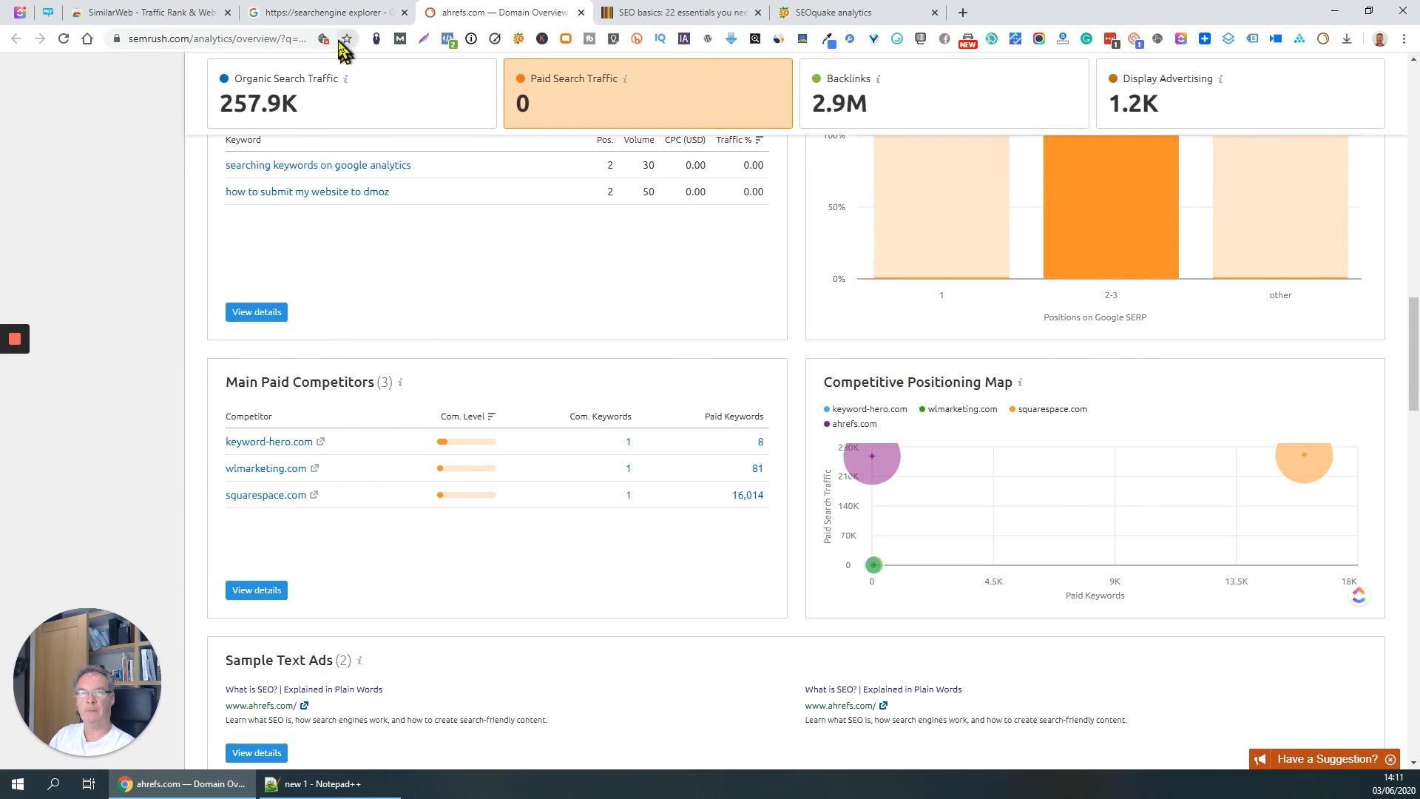
click(325, 12)
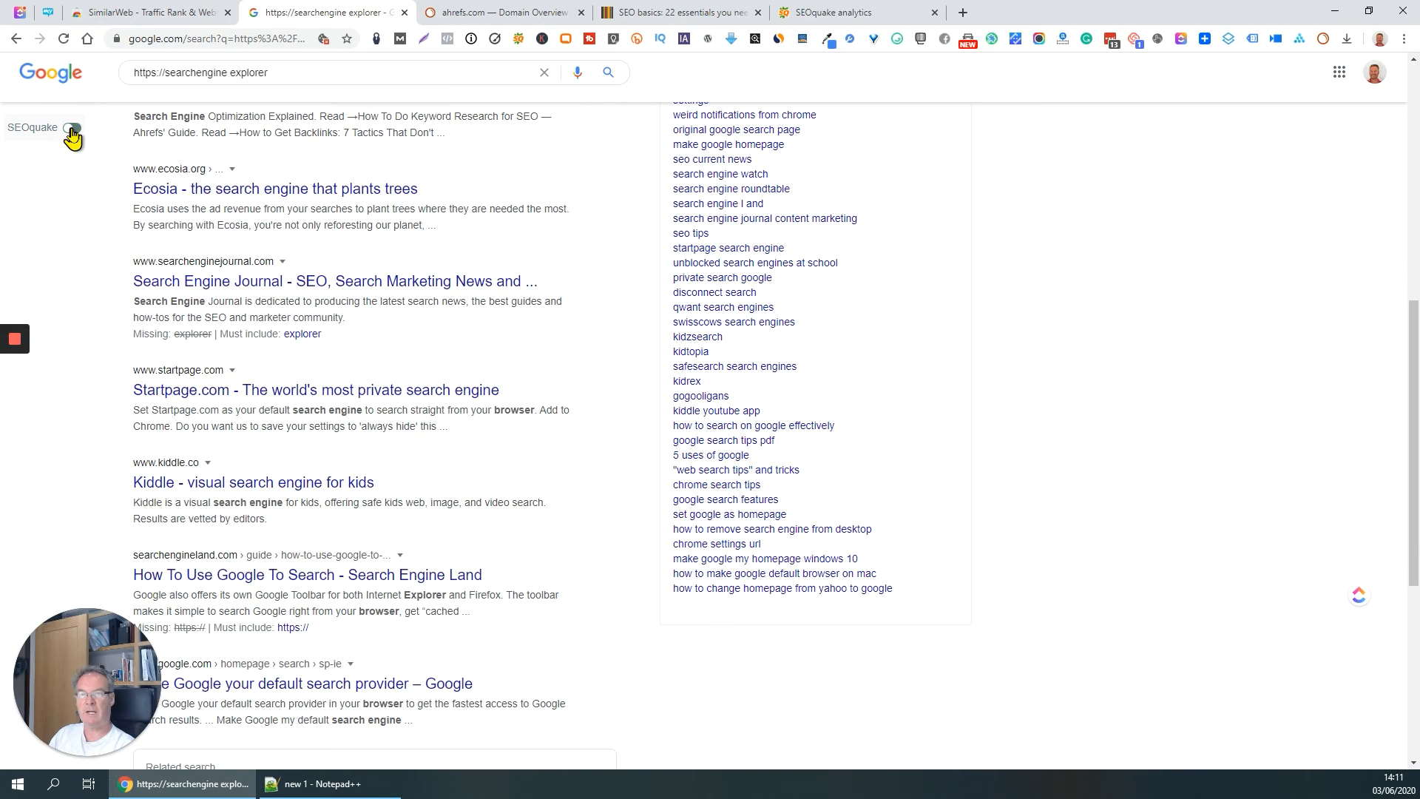
Re-enable the SERP overlay and show SEOquake's traffic summary: 104B visits, 5.44B unique visitors, 27.34% bounce rate.
click(72, 127)
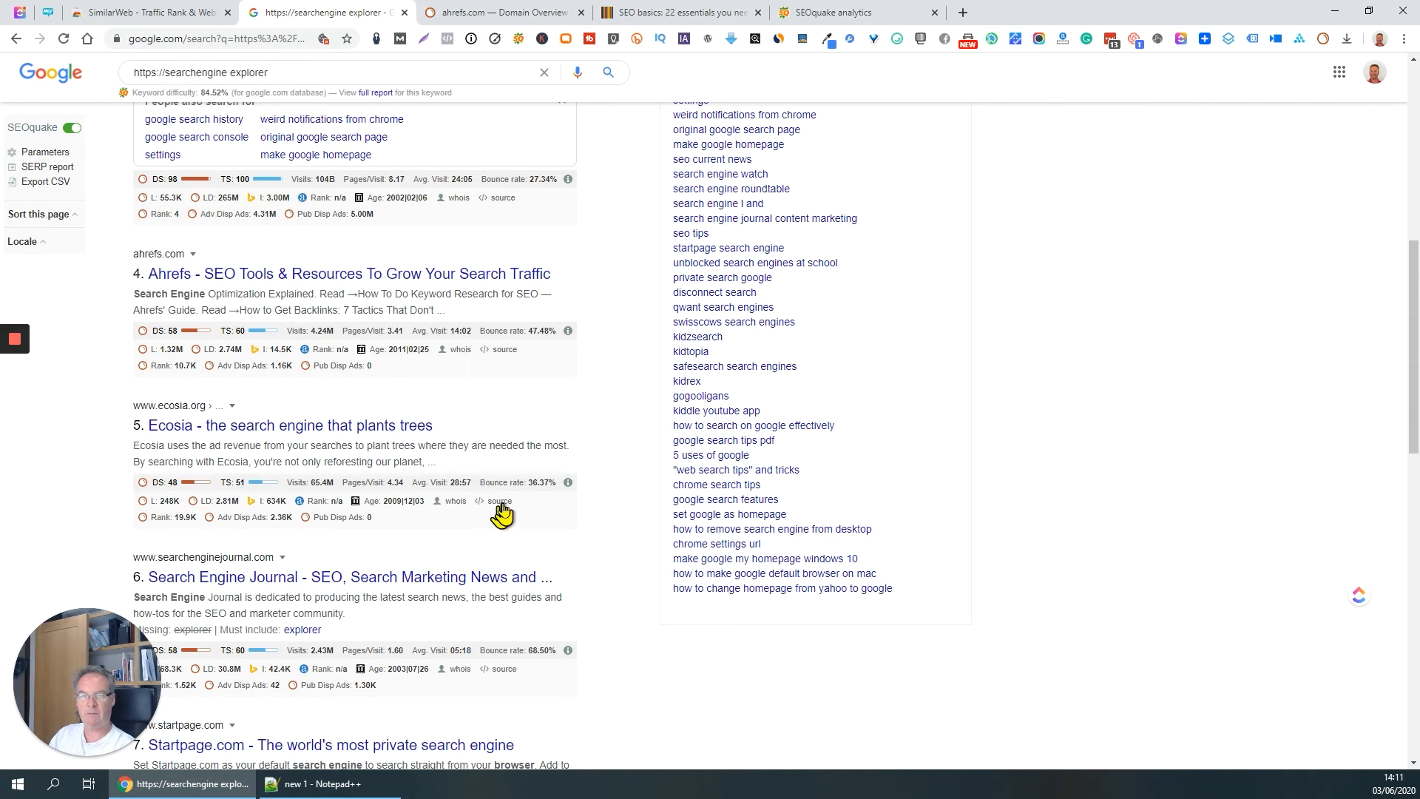
mouse_move(534, 529)
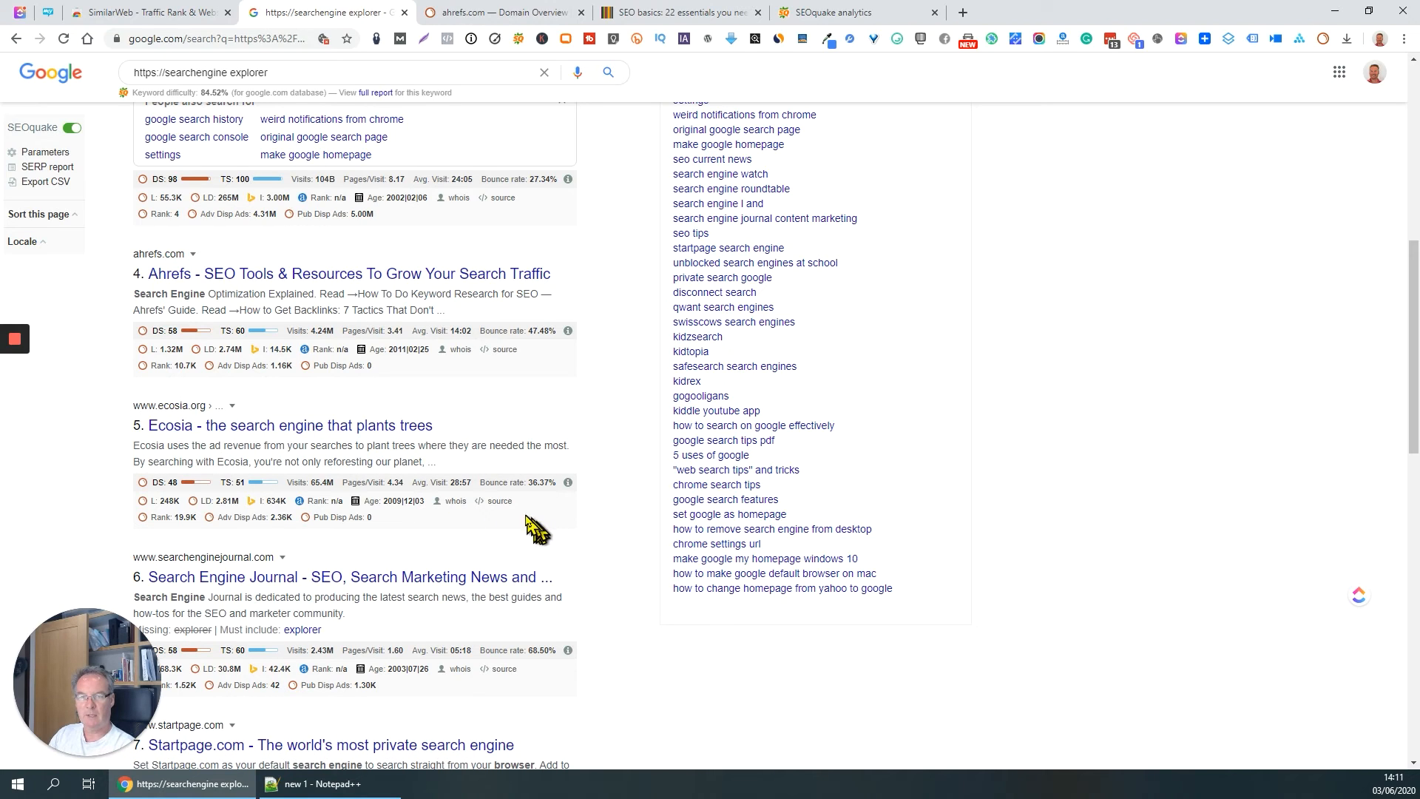
mouse_move(176, 538)
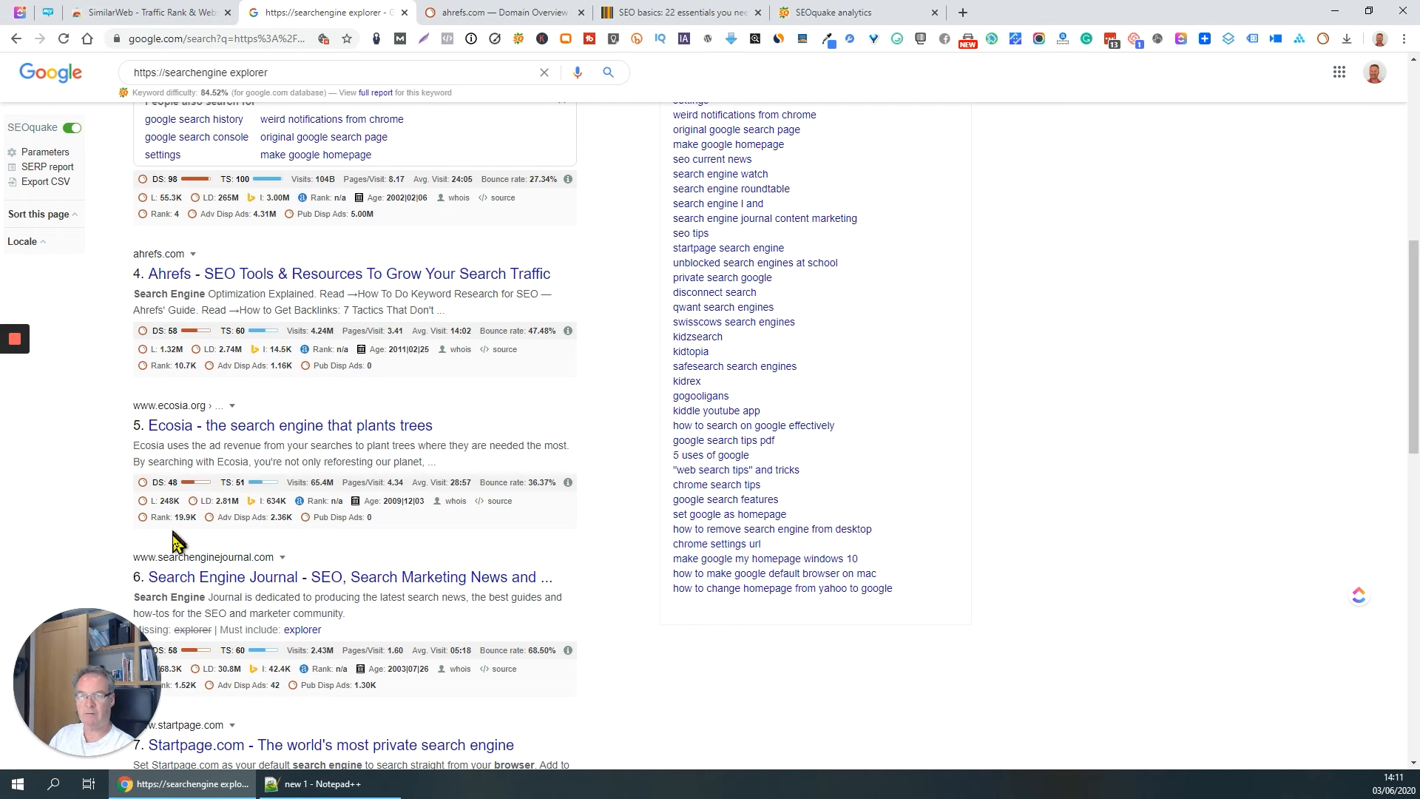
mouse_move(575, 525)
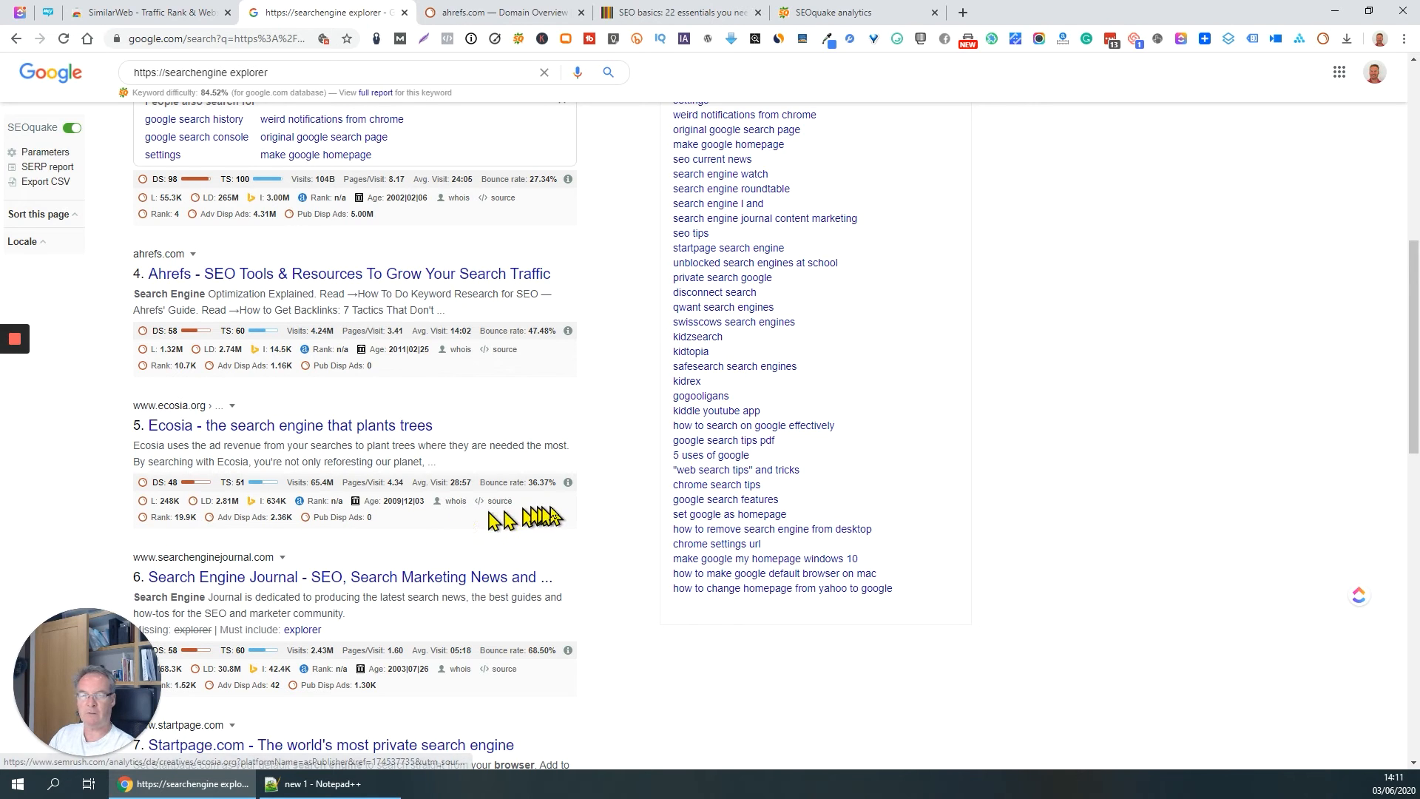
mouse_move(559, 523)
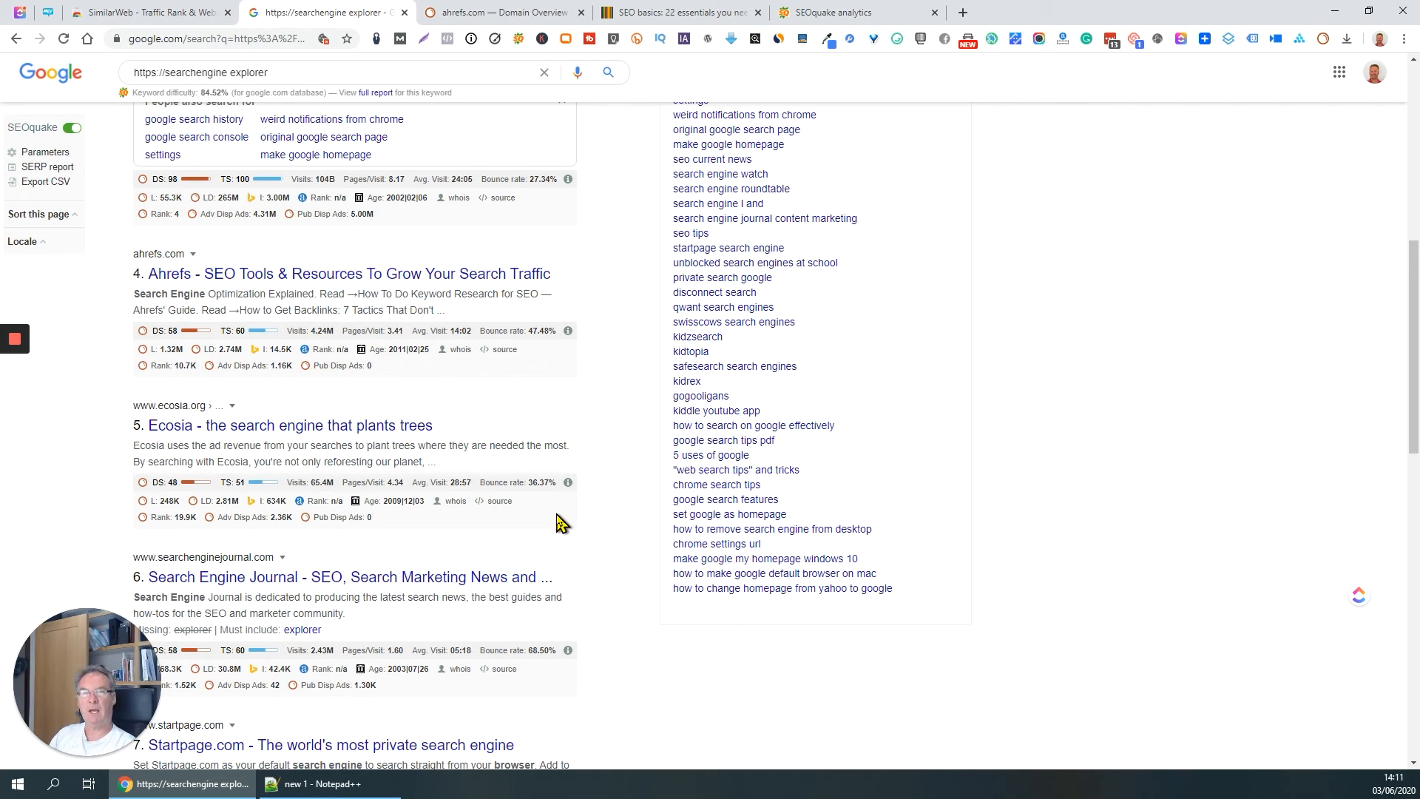
mouse_move(518, 38)
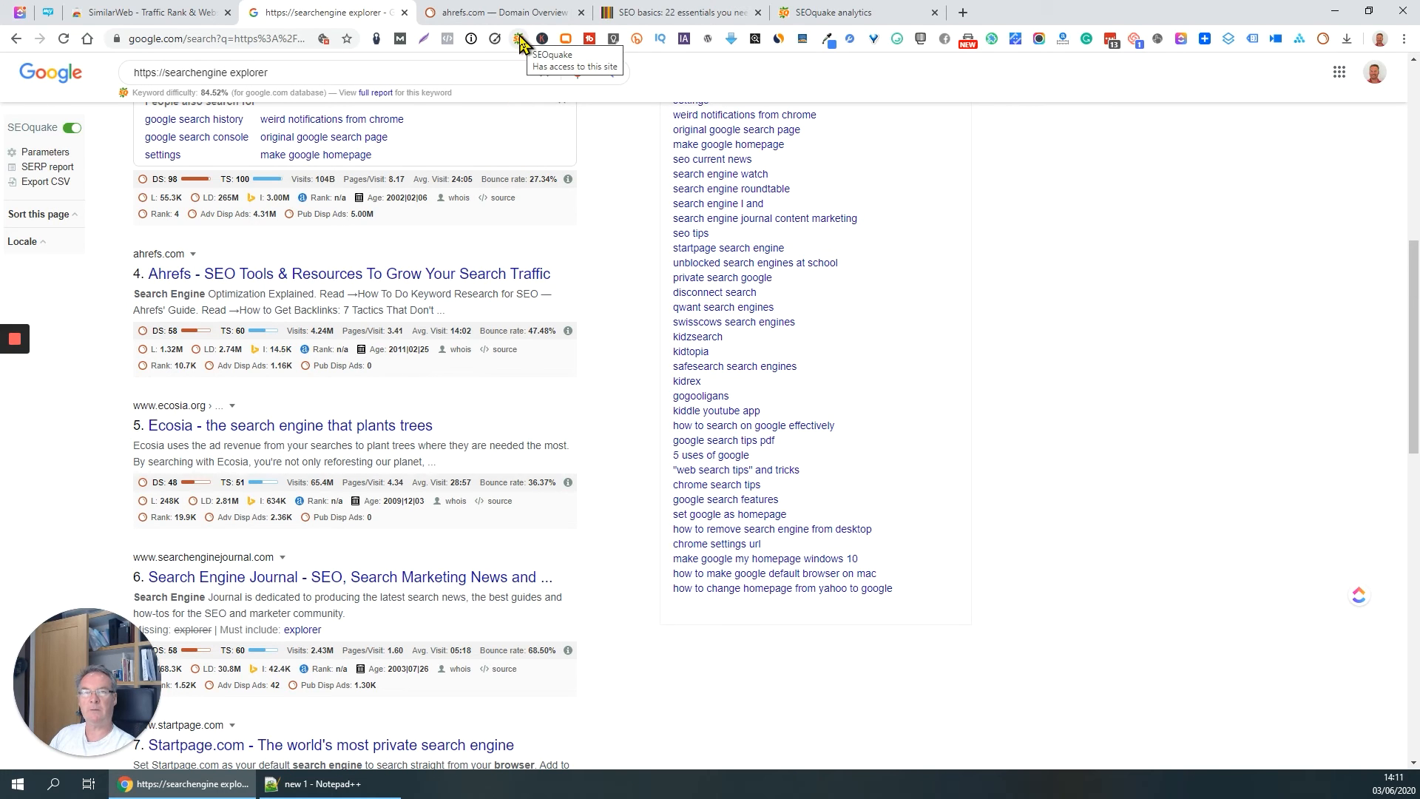
click(518, 39)
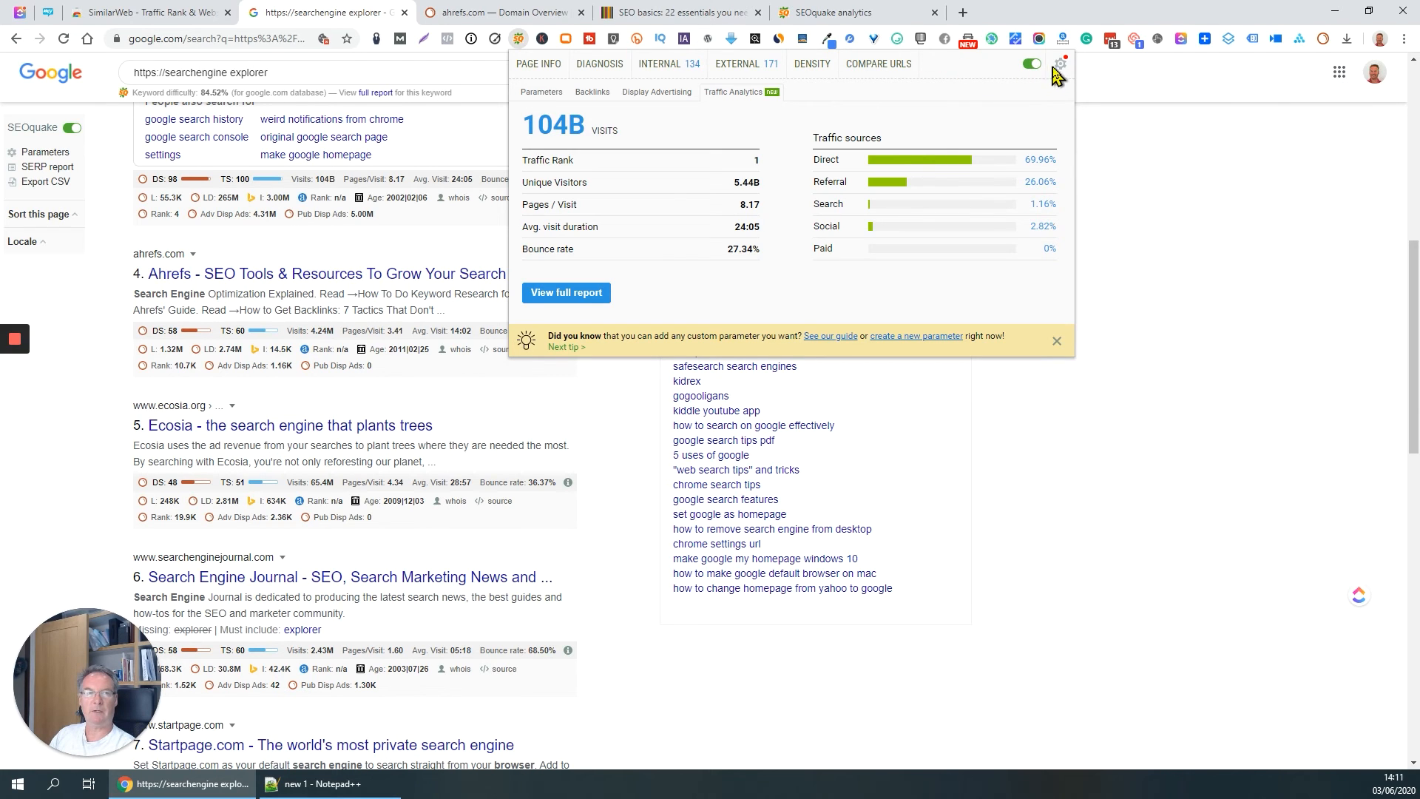
Open SEOquake's general preferences with caching, request delay and export template settings.
click(1059, 68)
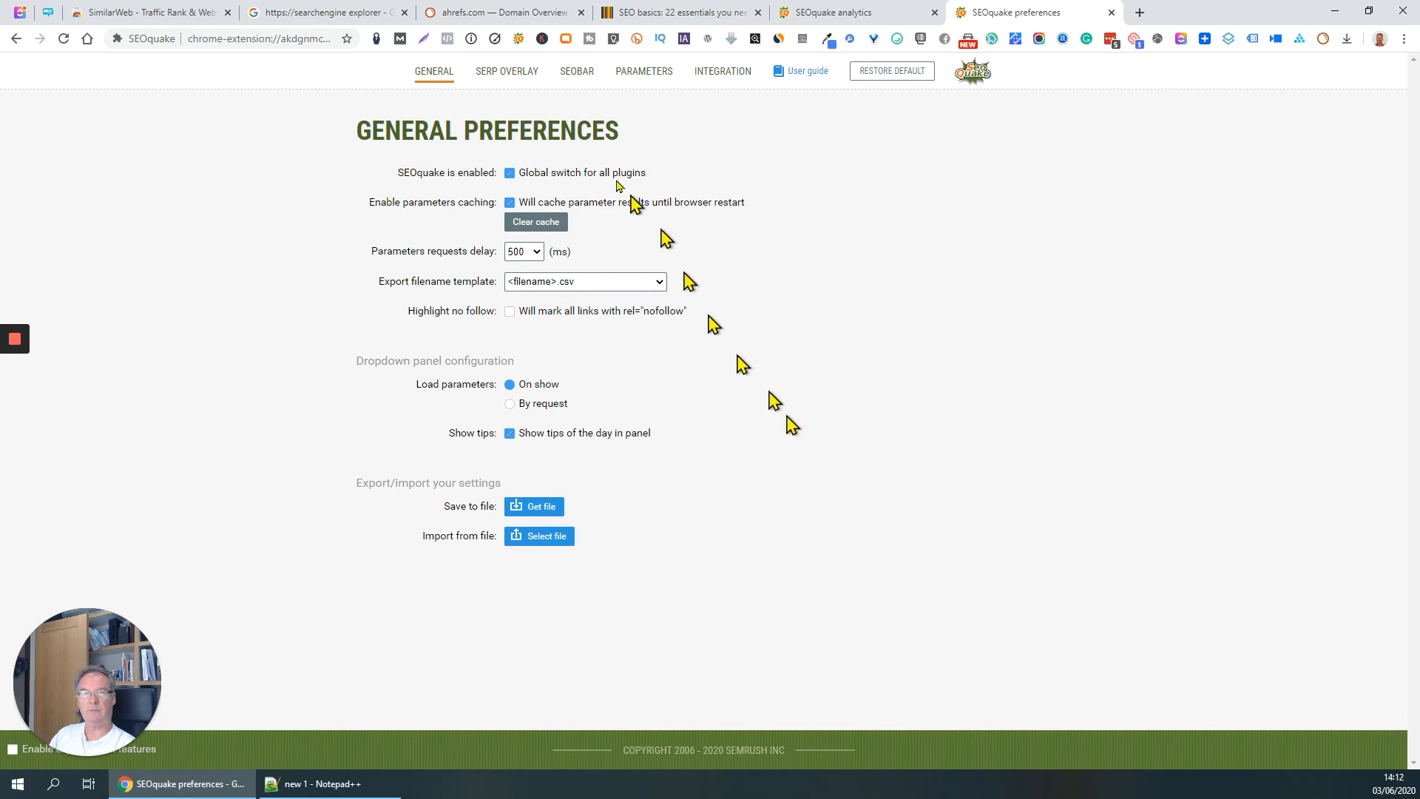
Step through the SERP overlay and SEObar preferences to the parameters configuration table.
click(506, 71)
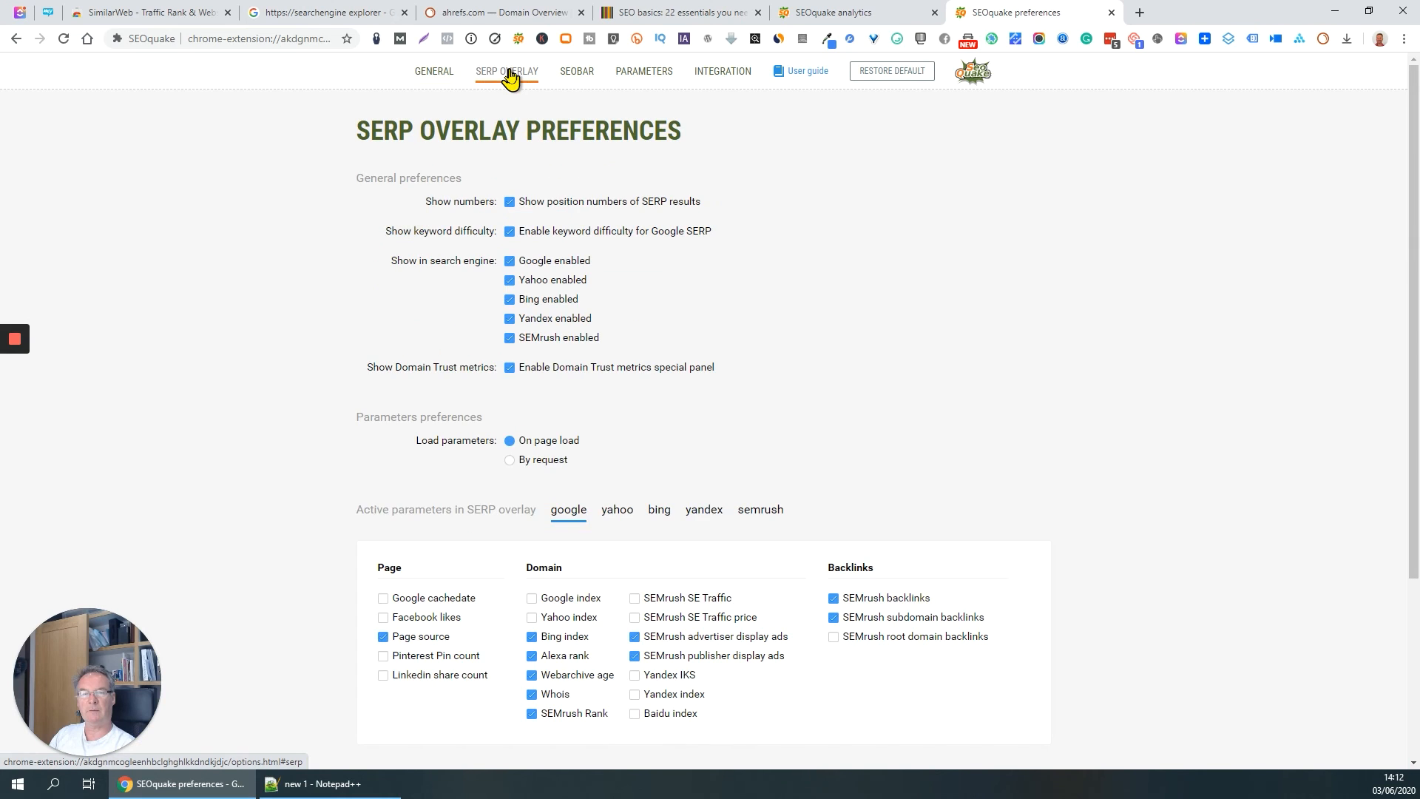
mouse_move(577, 71)
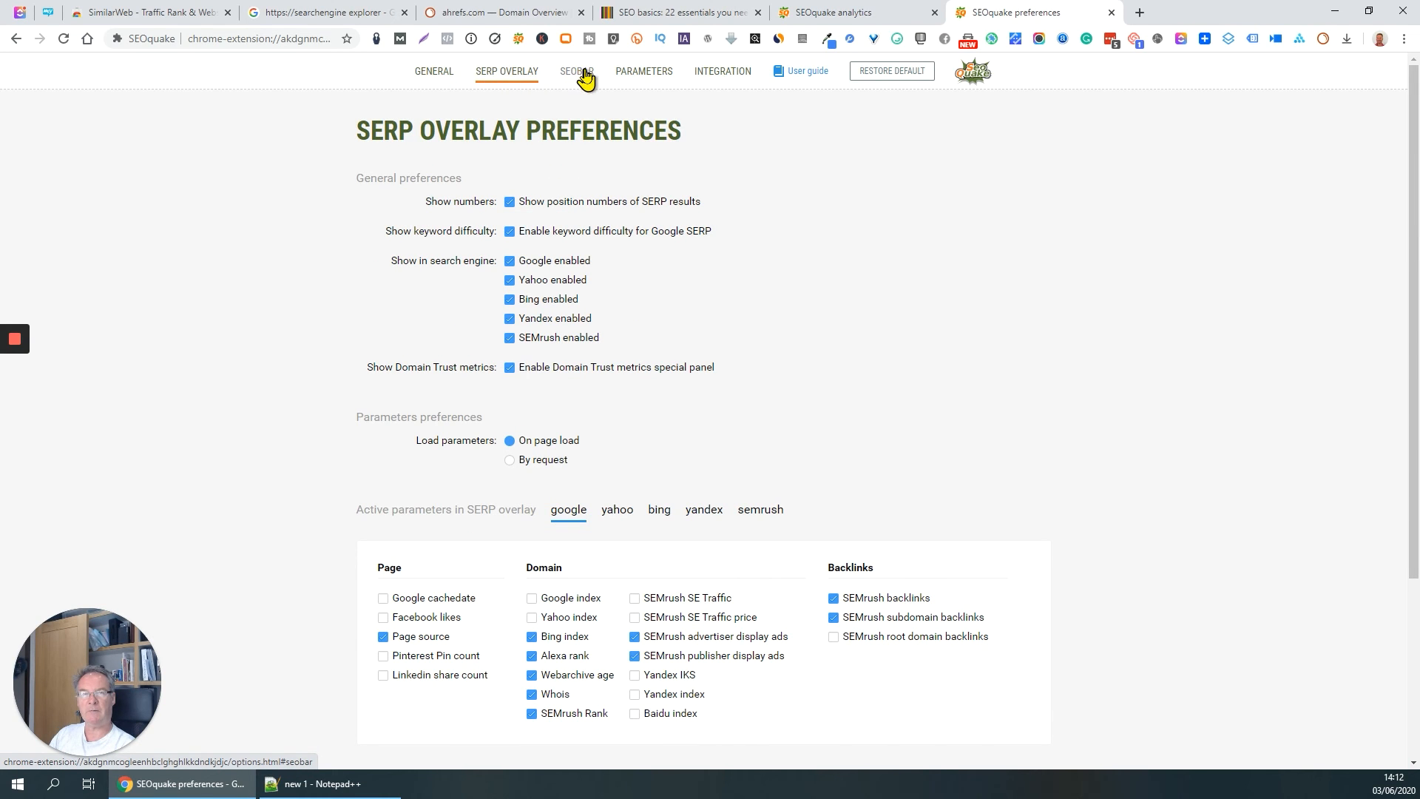
click(577, 71)
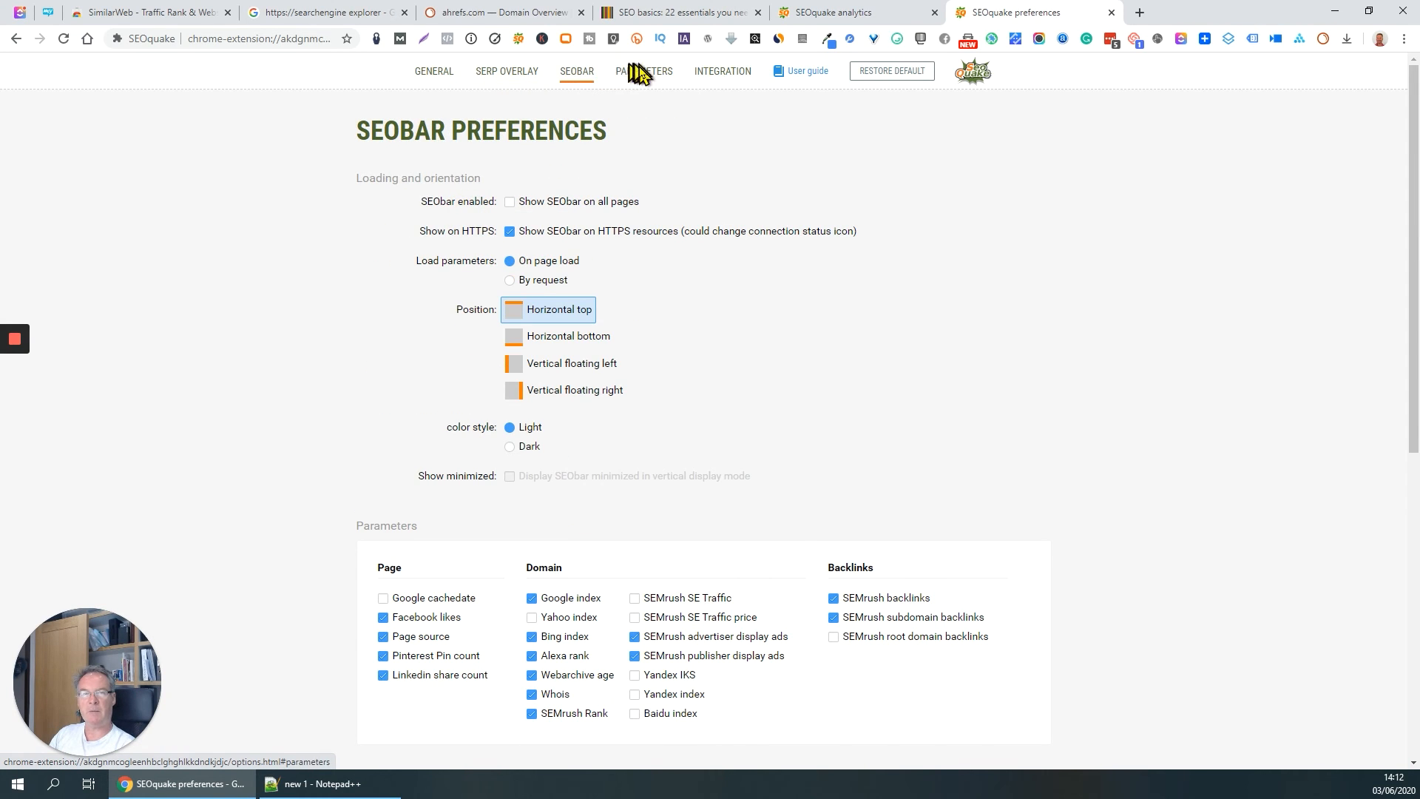
click(643, 71)
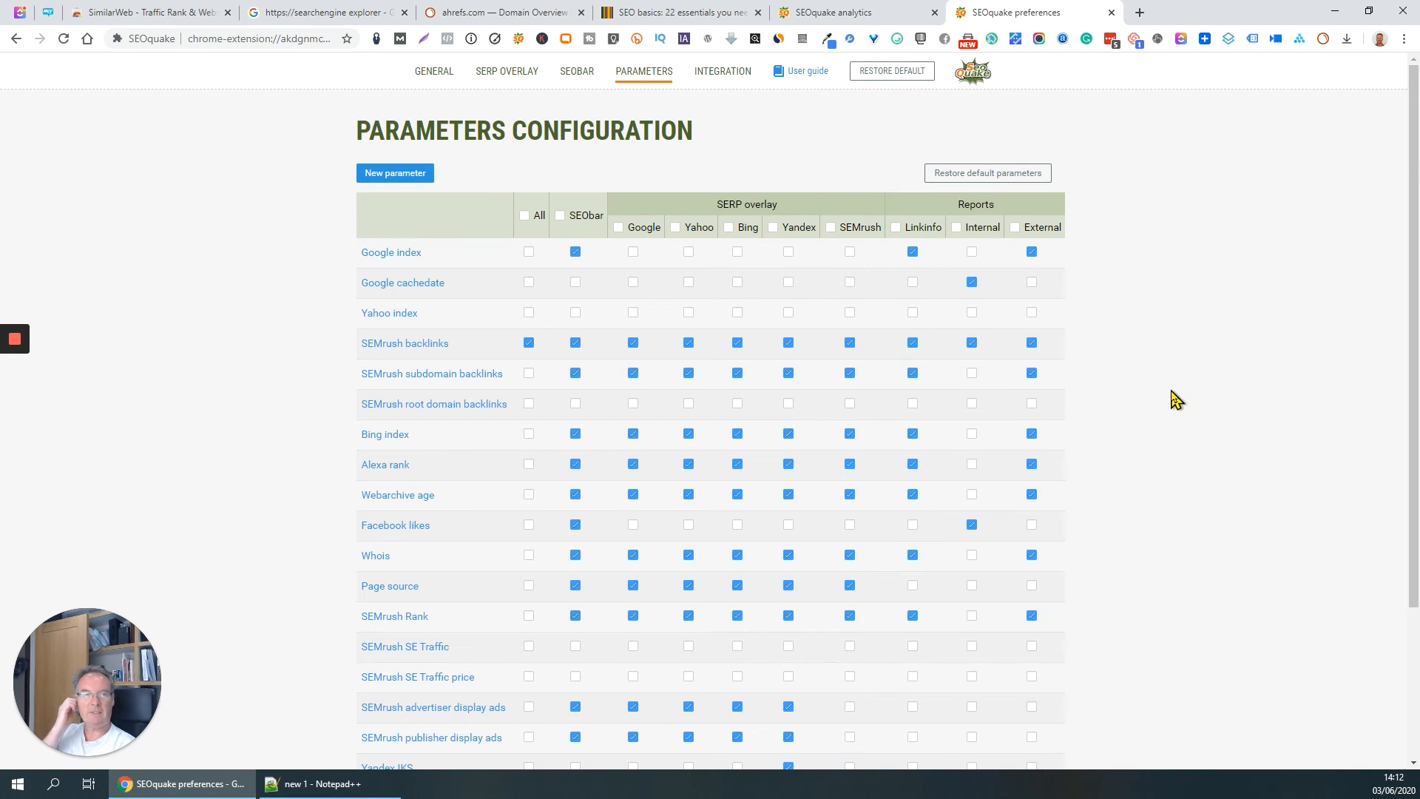
scroll(down, 3)
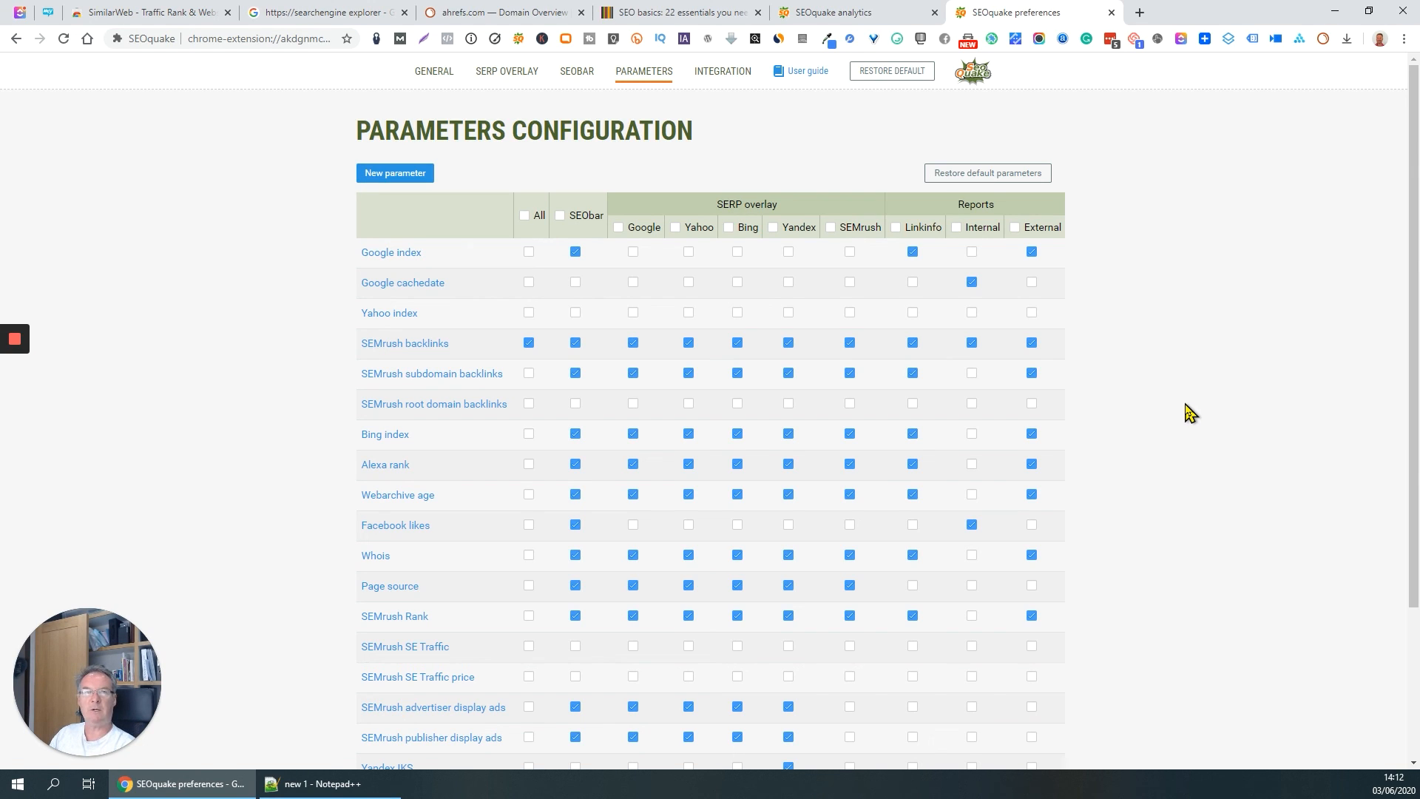
mouse_move(1181, 409)
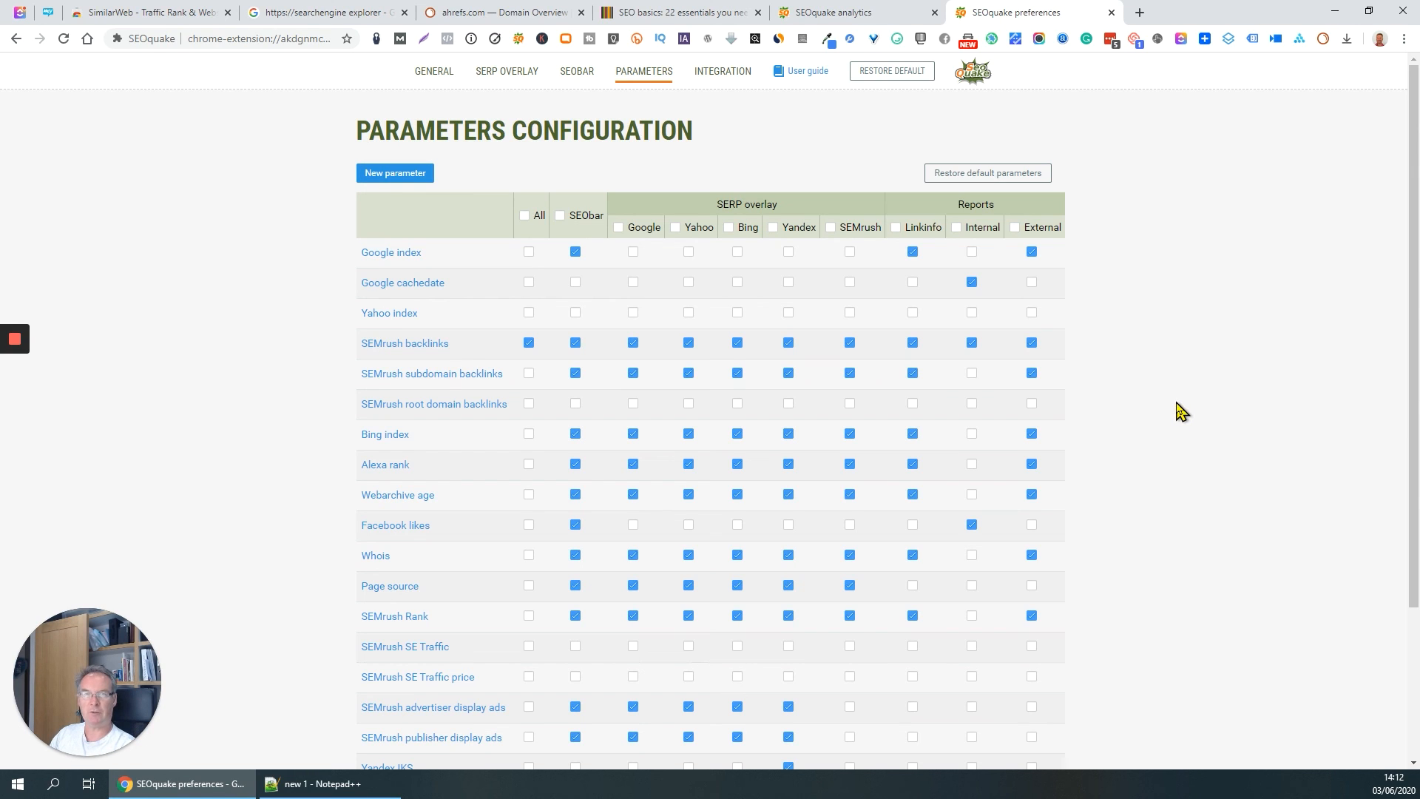